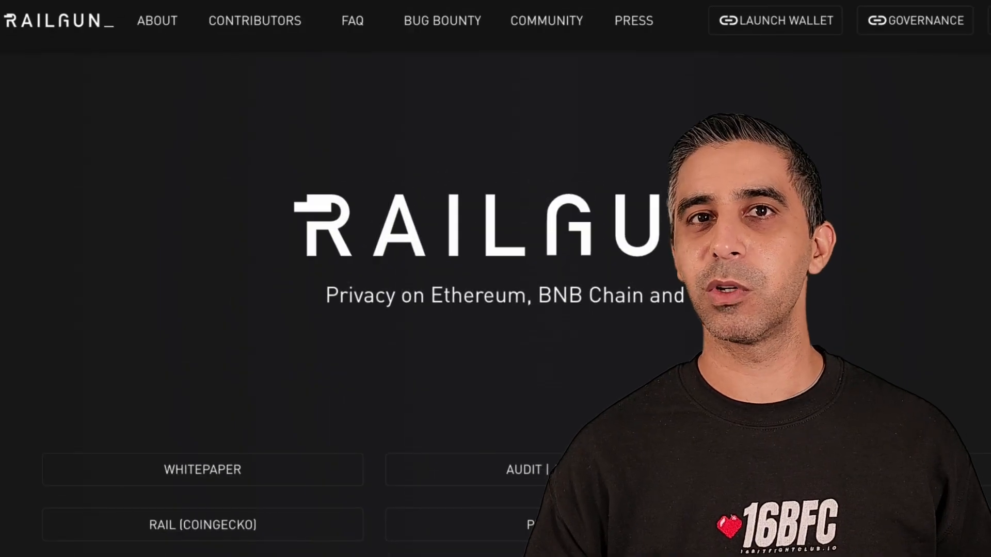
View the private balances and the private swap page, then return to Wallets
{"action": "left_click", "coordinate": [352, 20]}
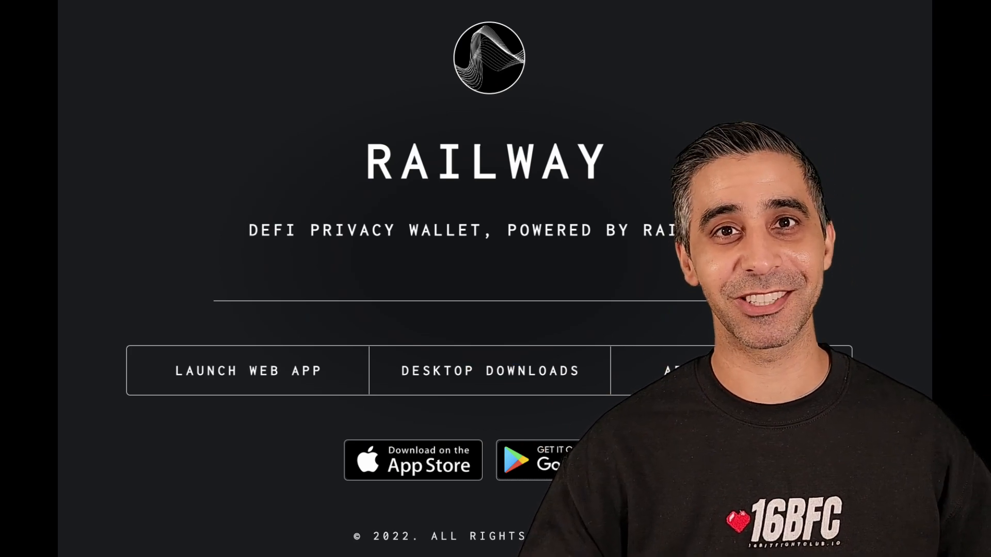
{"action": "left_click", "coordinate": [248, 371]}
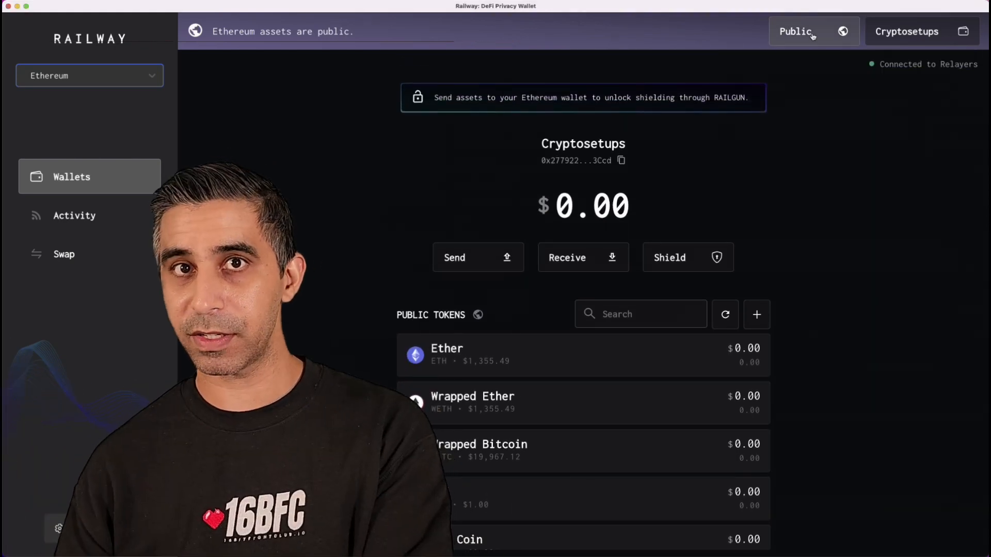
{"action": "left_click", "coordinate": [813, 31]}
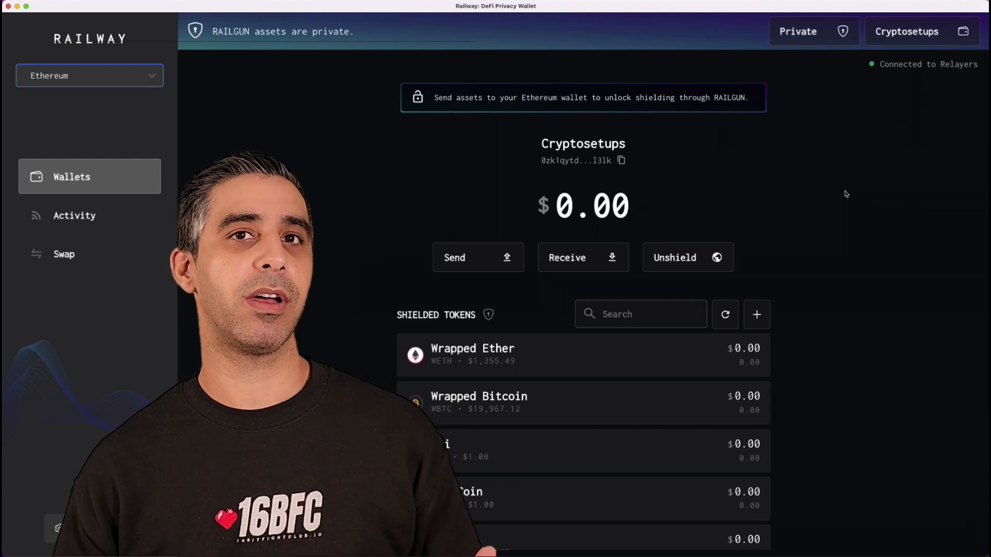
{"action": "left_click", "coordinate": [64, 253]}
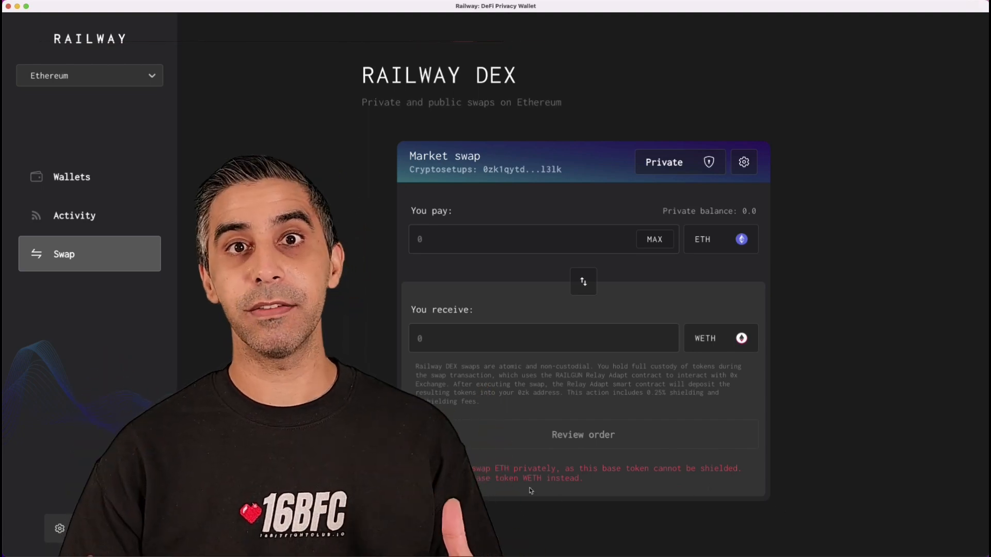
{"action": "left_click", "coordinate": [720, 239]}
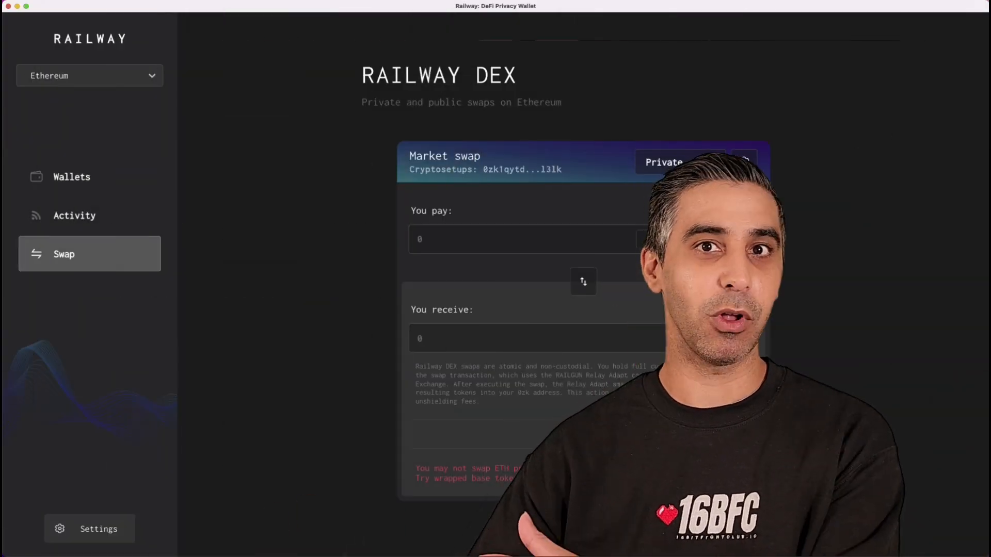
{"action": "left_click", "coordinate": [71, 176]}
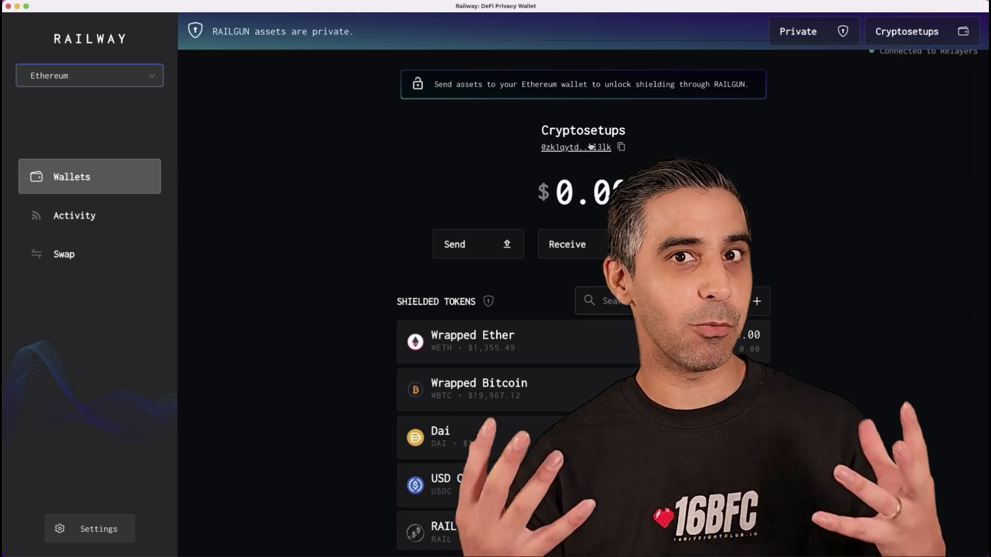
Show the private and public receive addresses, the empty activity list and the public swap page
{"action": "left_click", "coordinate": [566, 244]}
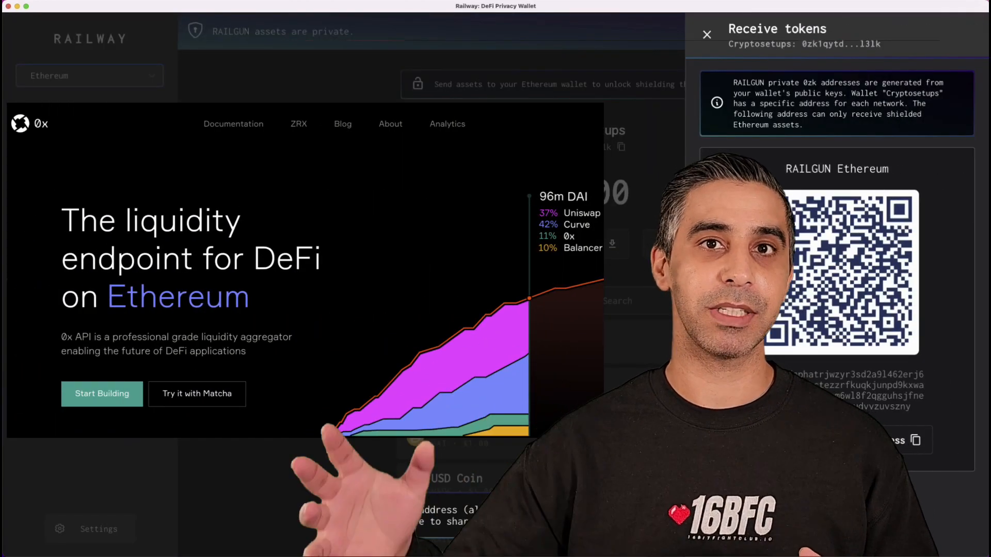
{"action": "left_click", "coordinate": [706, 34]}
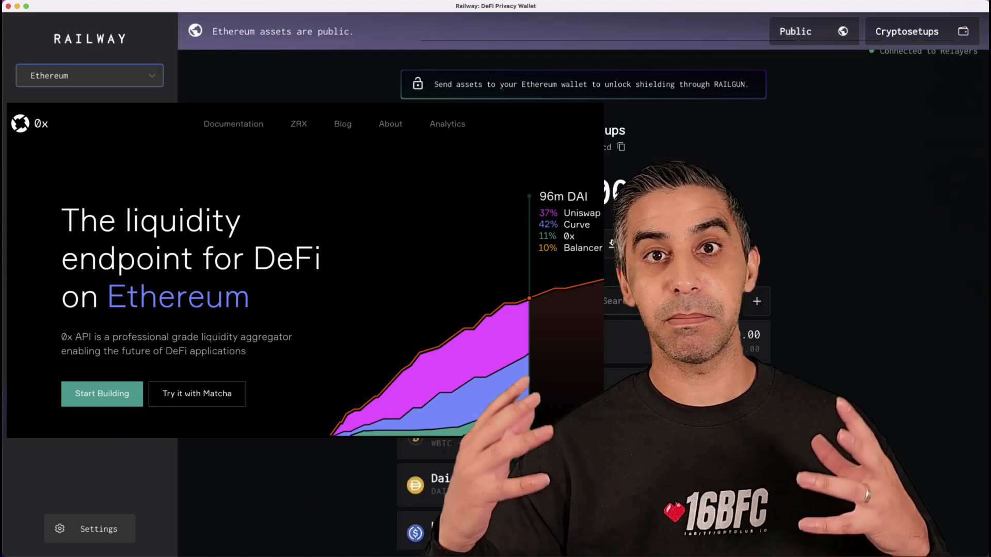
{"action": "left_click", "coordinate": [567, 245]}
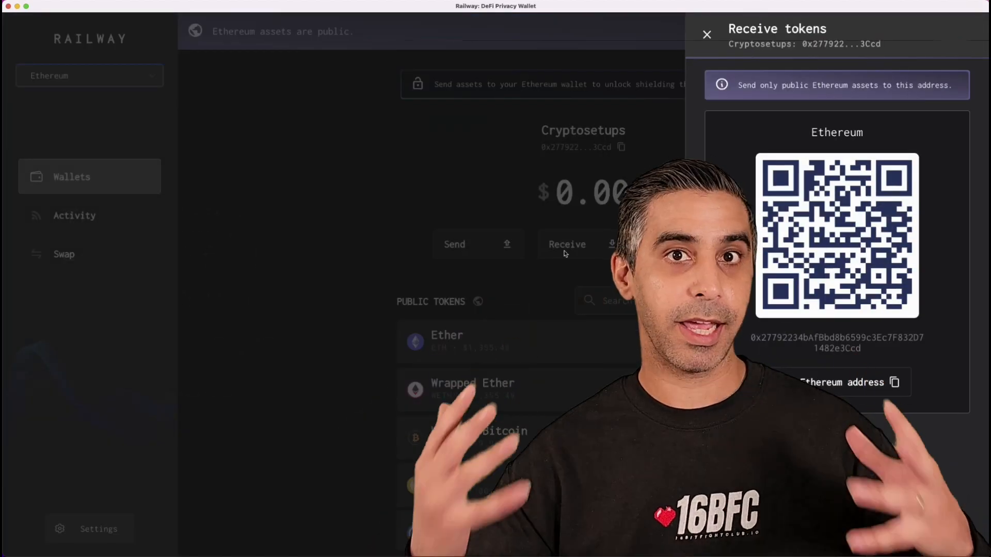
{"action": "left_click", "coordinate": [74, 215]}
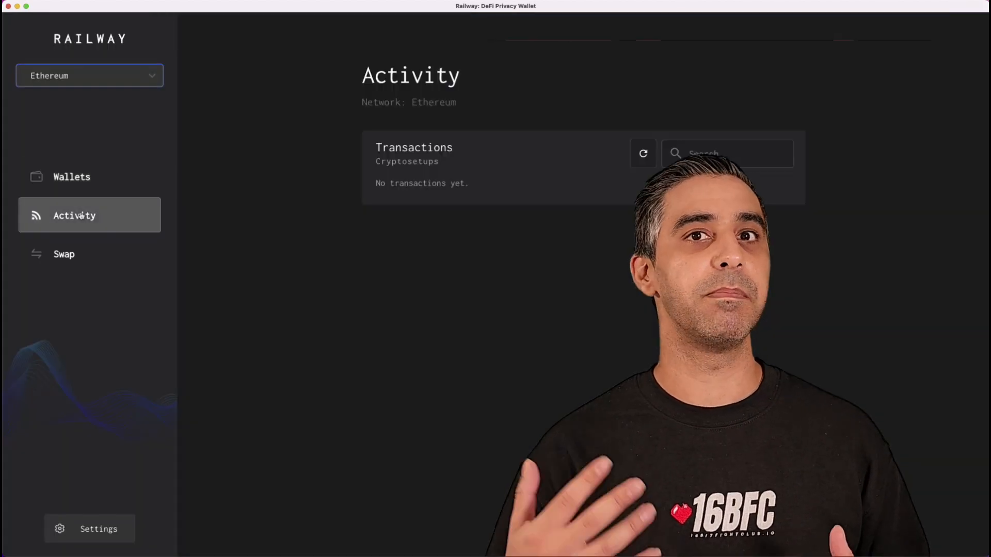
{"action": "left_click", "coordinate": [64, 254]}
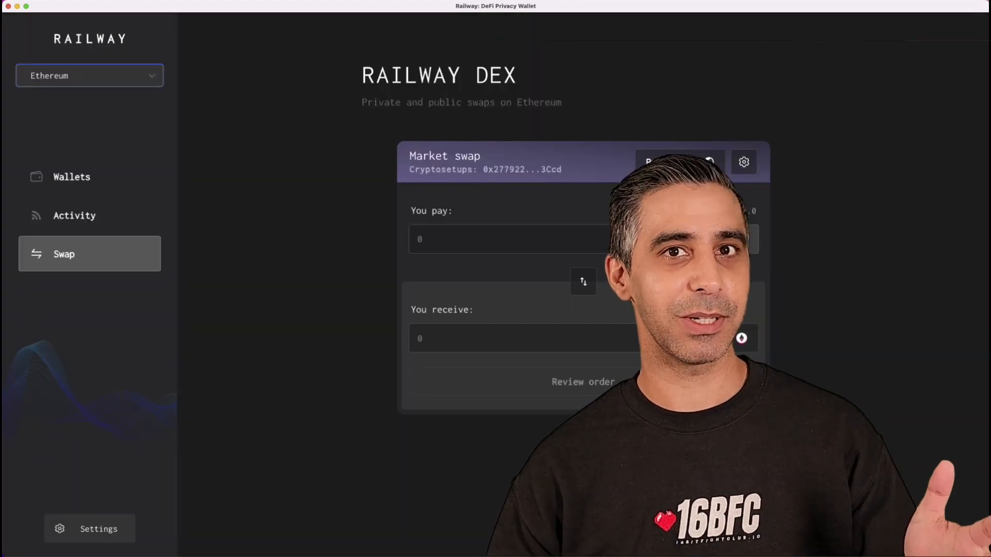
{"action": "left_click", "coordinate": [71, 177]}
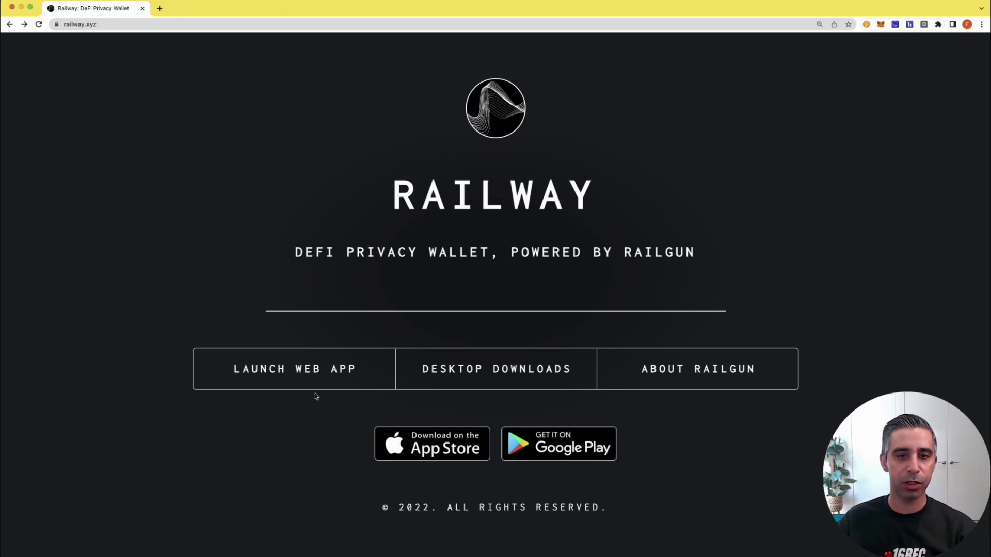
Launch the web app from railway.xyz to open app.railway.xyz
{"action": "left_click", "coordinate": [295, 369]}
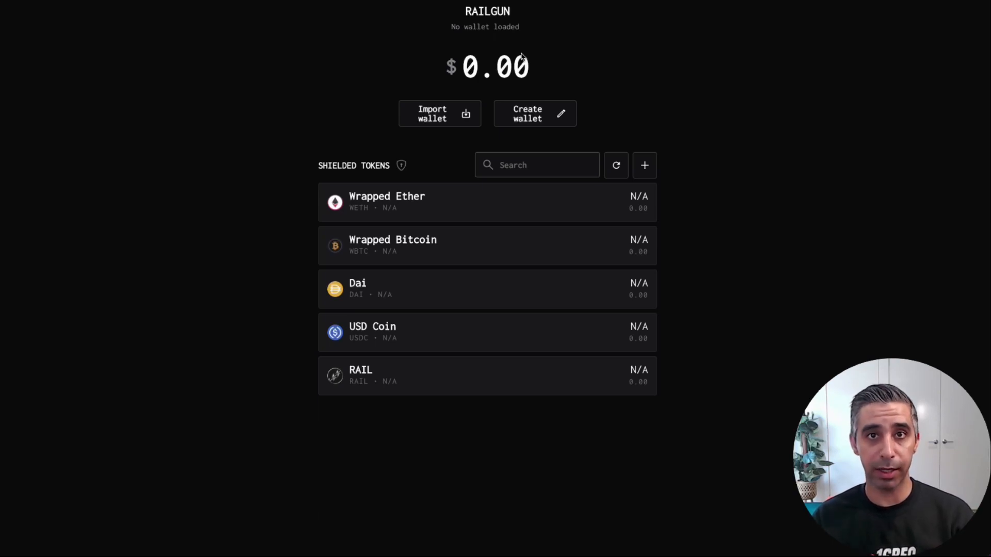
{"action": "mouse_move", "coordinate": [201, 1]}
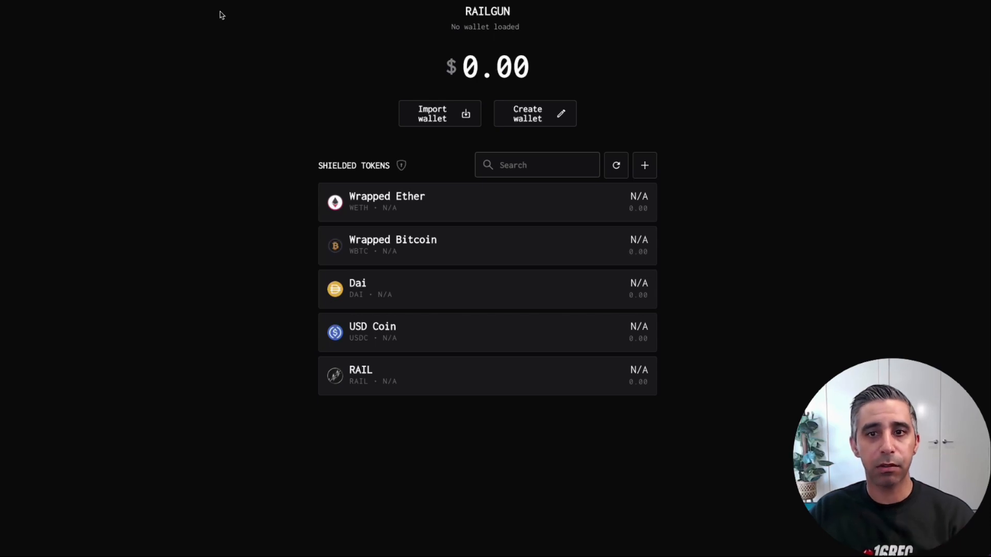
{"action": "mouse_move", "coordinate": [223, 20]}
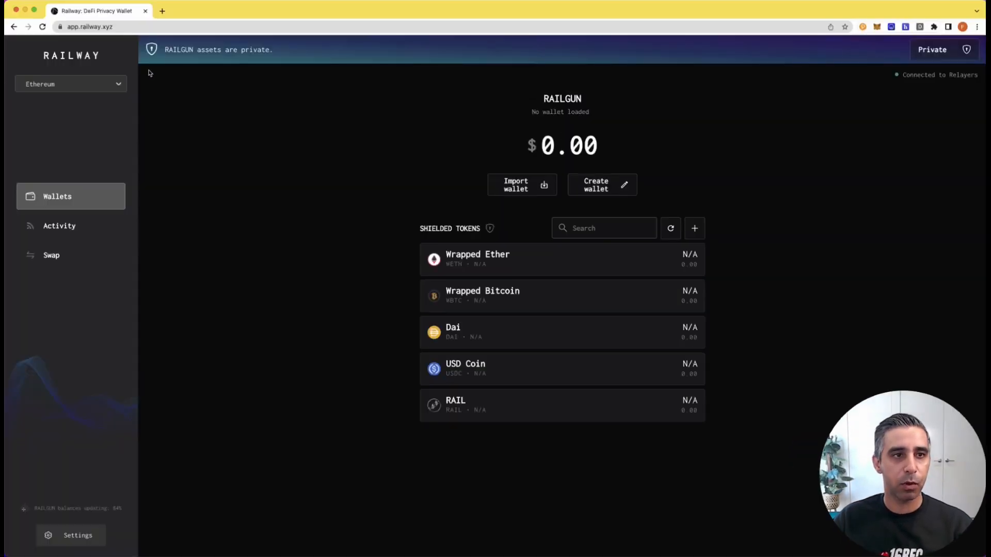
Change the network from Ethereum to BNB Chain and start Create wallet
{"action": "left_click", "coordinate": [70, 84]}
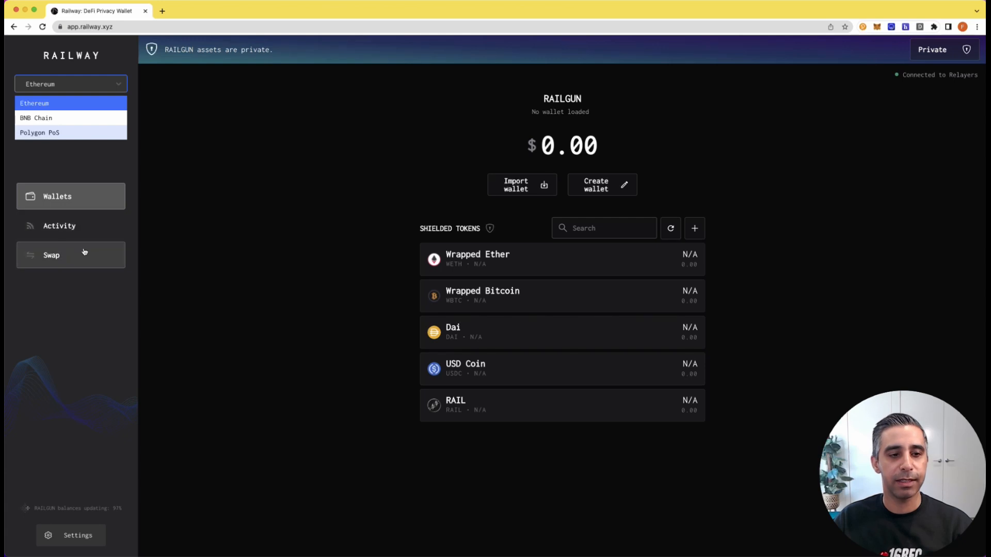
{"action": "left_click", "coordinate": [59, 226]}
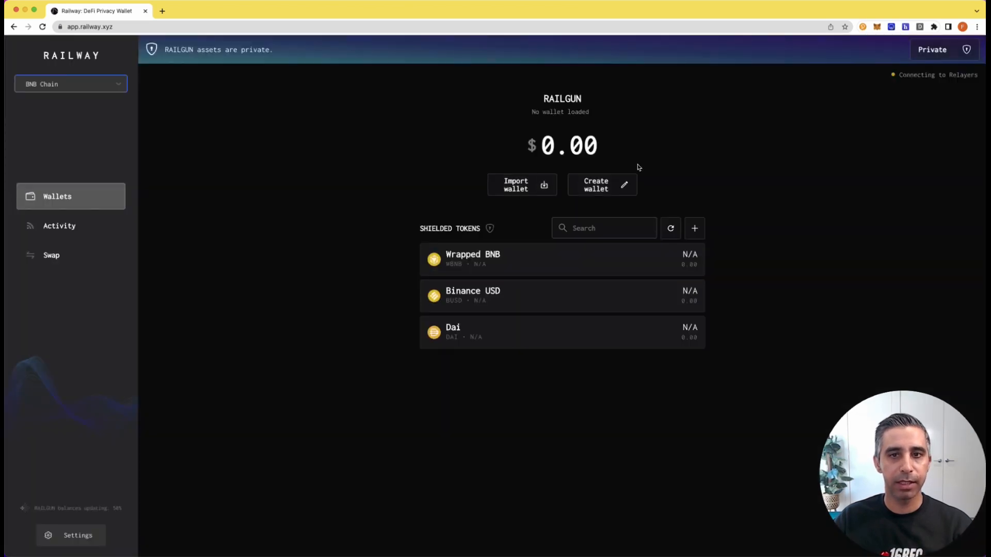
{"action": "left_click", "coordinate": [595, 184]}
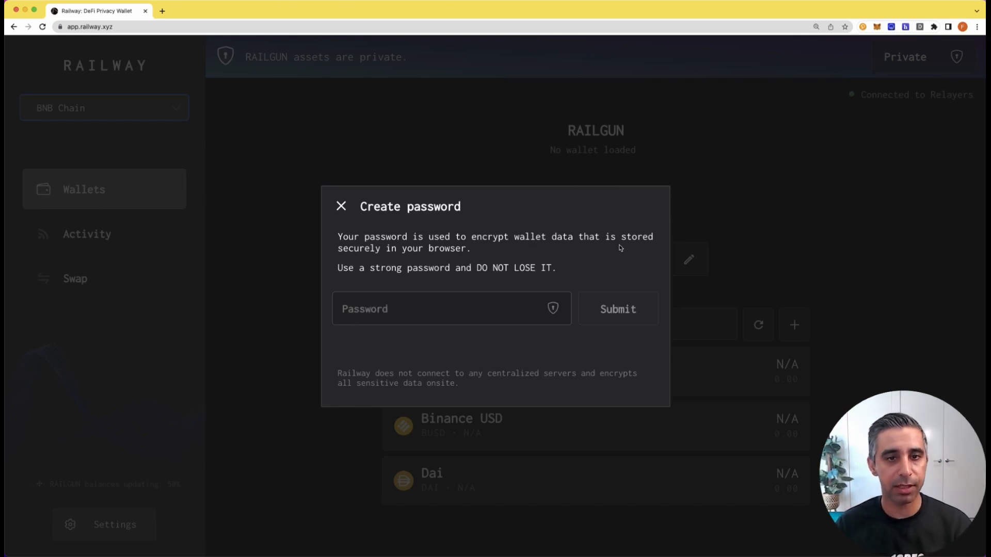
Enter and confirm an encryption password, then create the wallet named 'Tutorial wallet'
{"action": "left_click", "coordinate": [450, 309]}
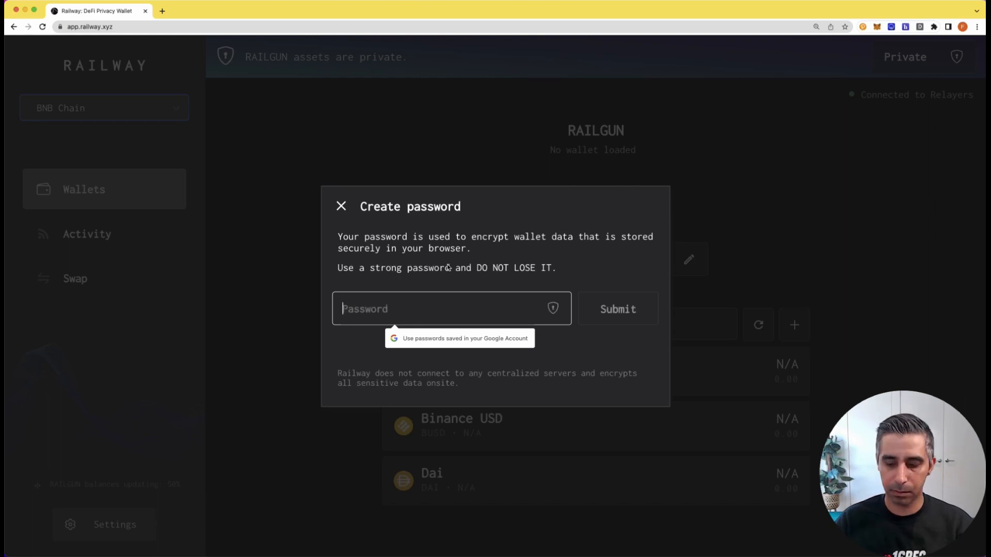
{"action": "type", "text": "•••••"}
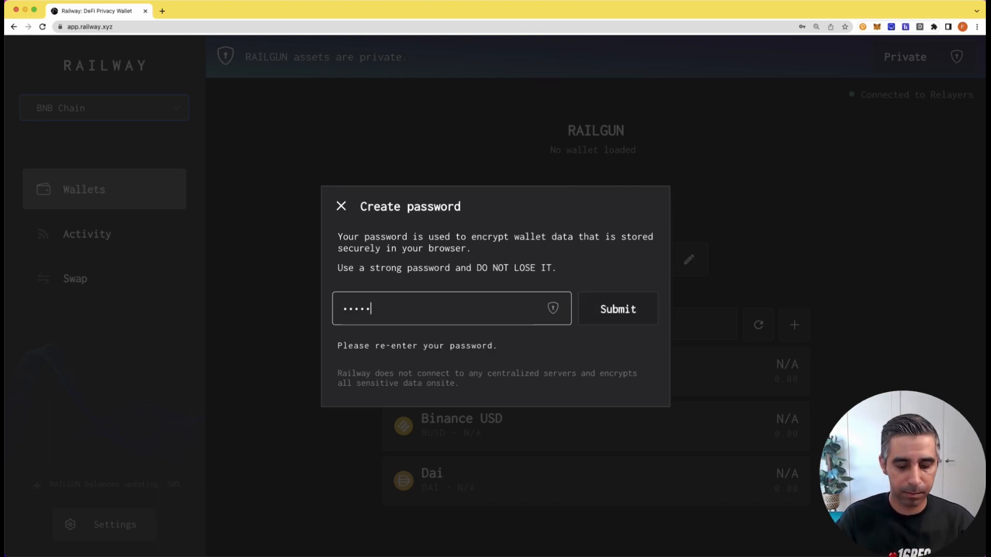
{"action": "left_click", "coordinate": [616, 309]}
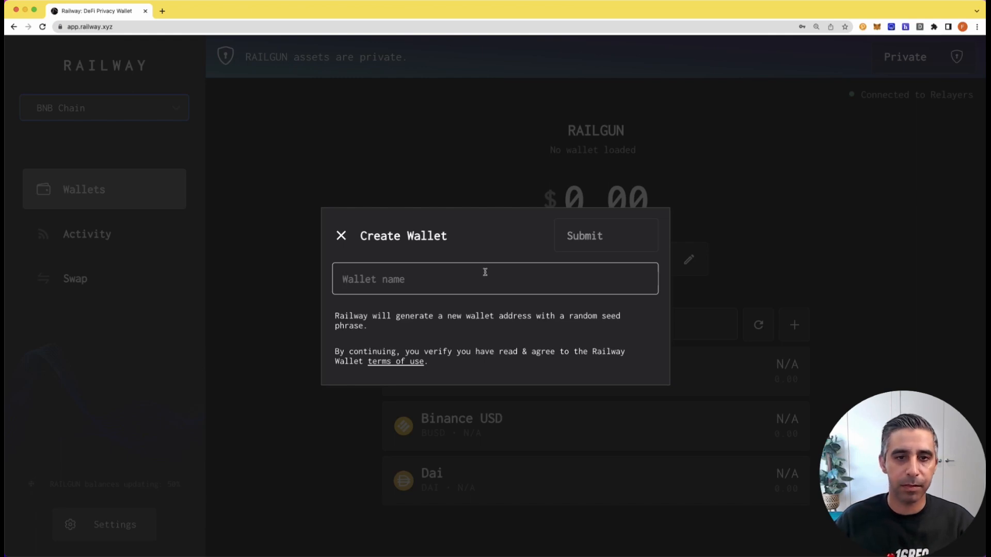
{"action": "mouse_move", "coordinate": [486, 273]}
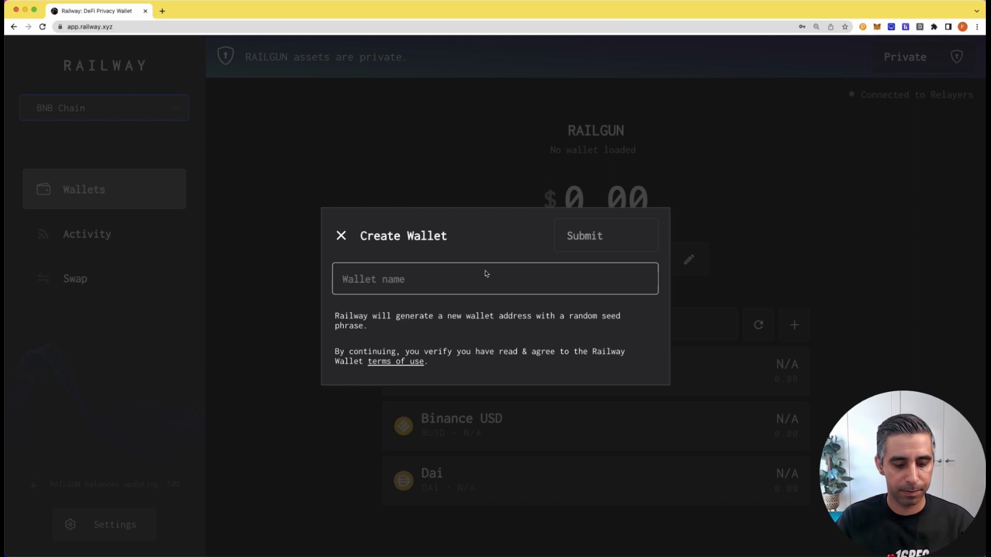
{"action": "type", "text": "Tutorial wallet"}
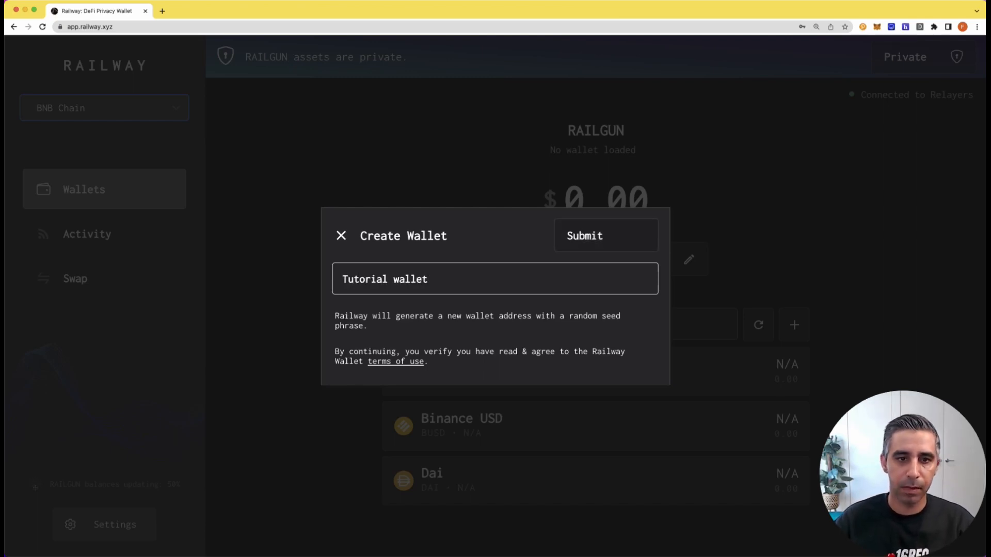
{"action": "left_click", "coordinate": [583, 236]}
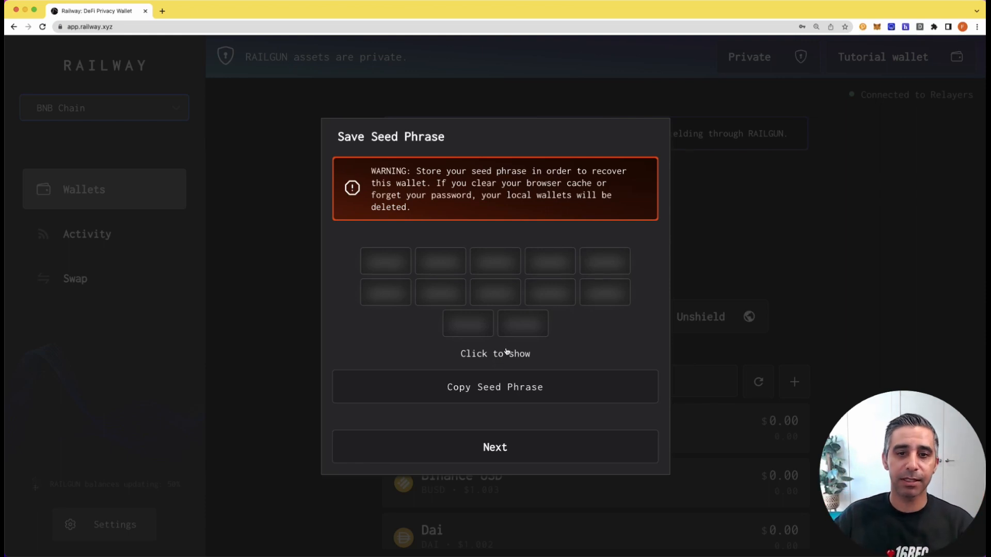
Reveal and copy the recovery seed phrase, then continue to the wallet details
{"action": "left_click", "coordinate": [495, 353]}
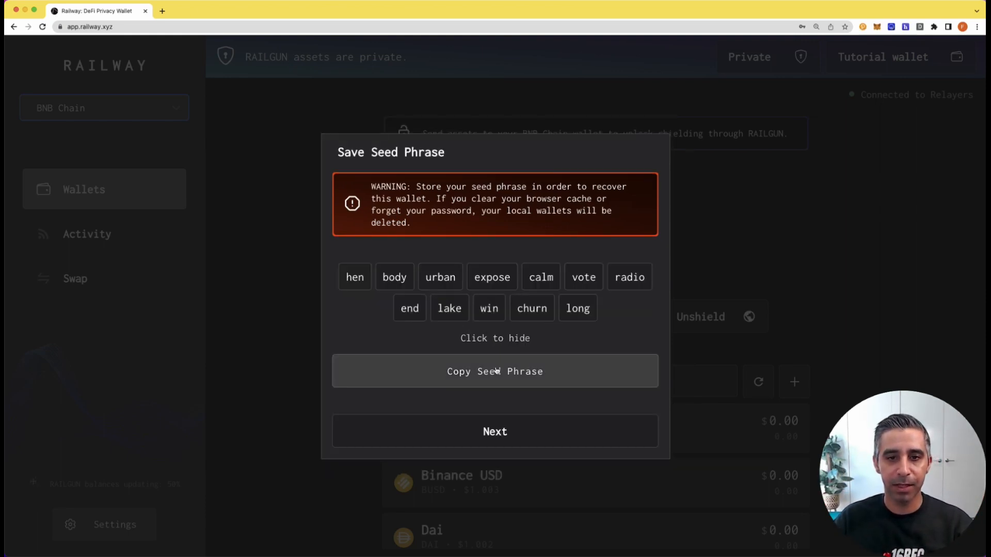
{"action": "left_click", "coordinate": [495, 371]}
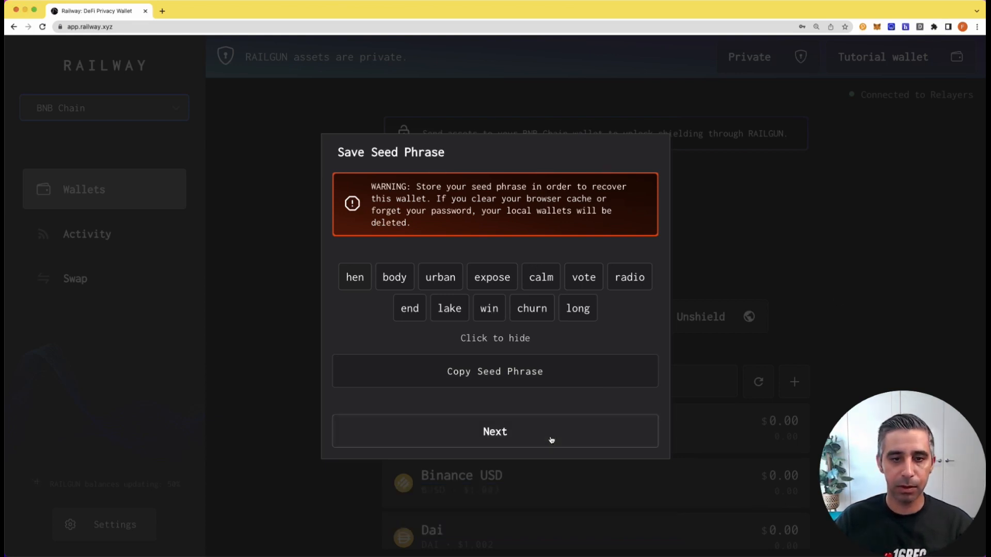
{"action": "left_click", "coordinate": [495, 431]}
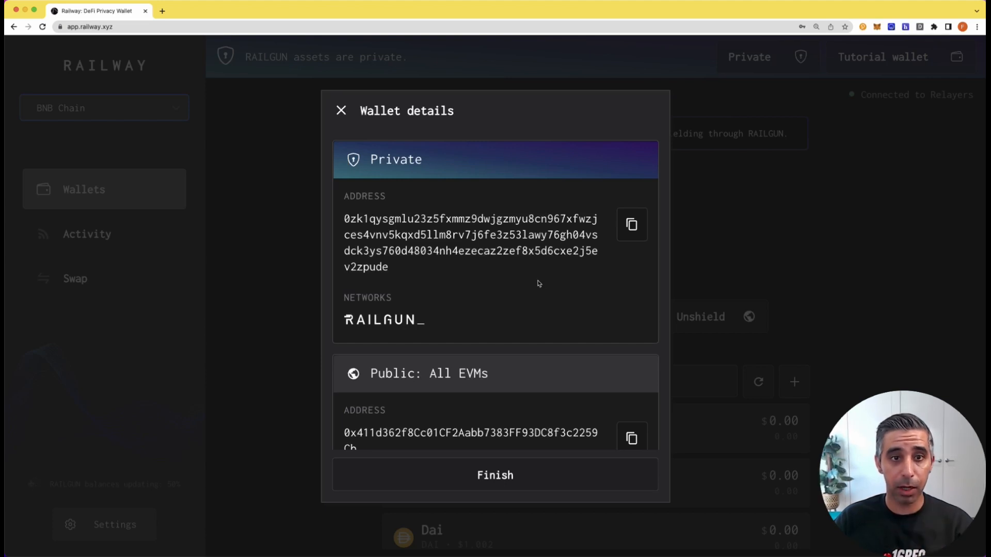
{"action": "mouse_move", "coordinate": [450, 201]}
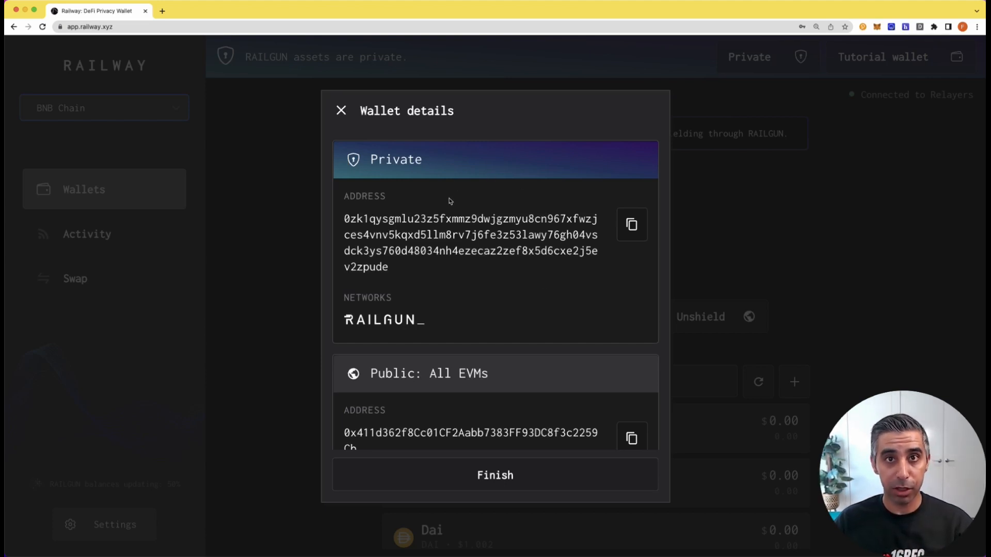
{"action": "mouse_move", "coordinate": [440, 218]}
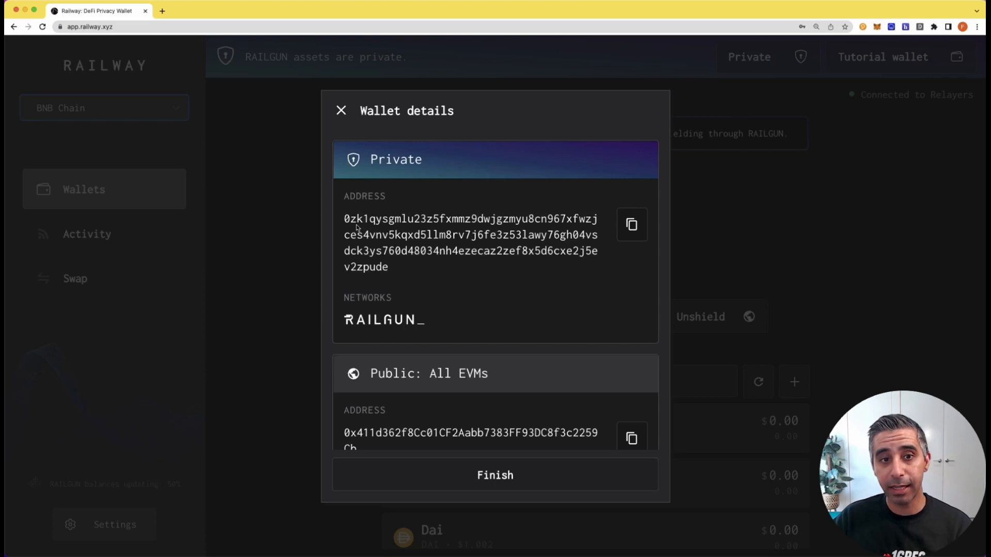
{"action": "scroll", "scroll_direction": "down", "scroll_amount": 3}
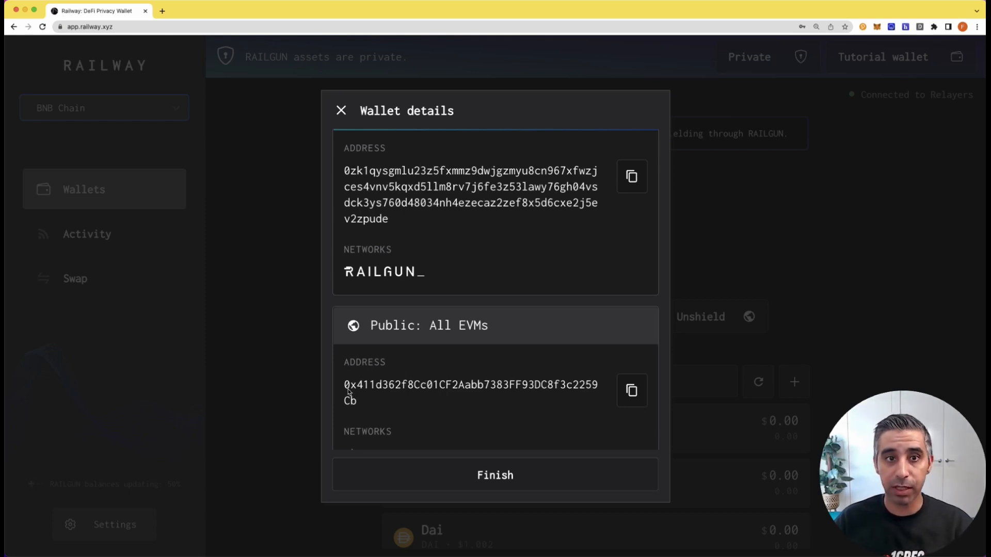
{"action": "mouse_move", "coordinate": [390, 262]}
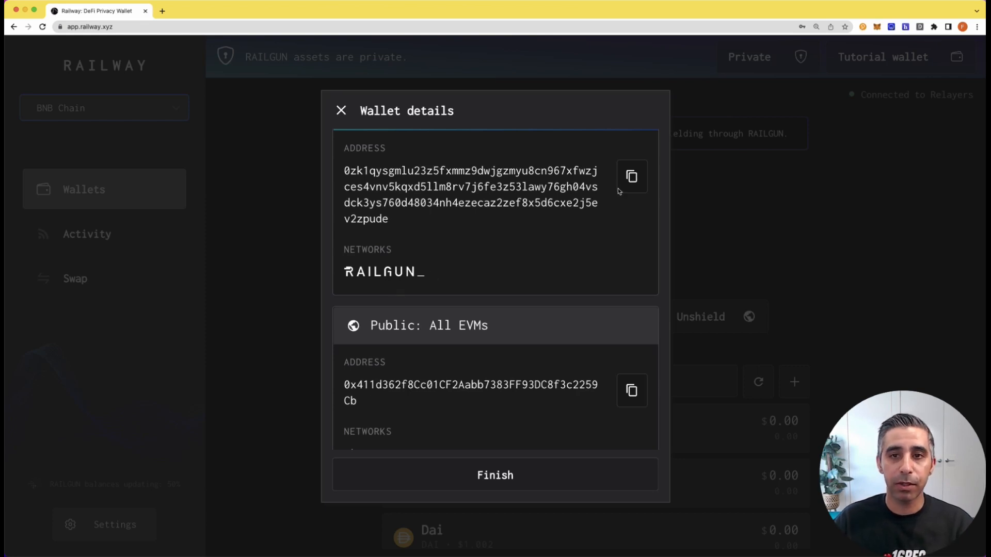
{"action": "left_click", "coordinate": [631, 176]}
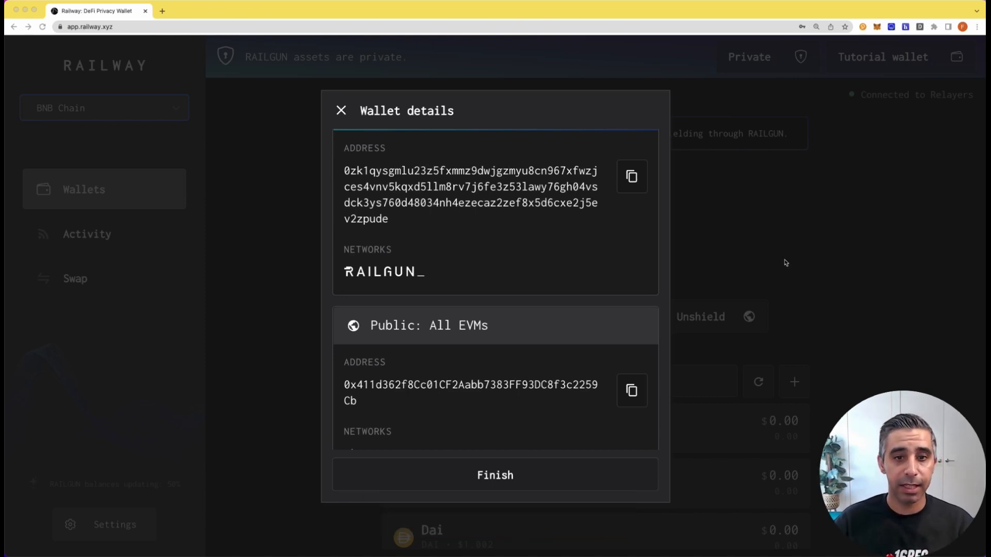
{"action": "left_click", "coordinate": [631, 390]}
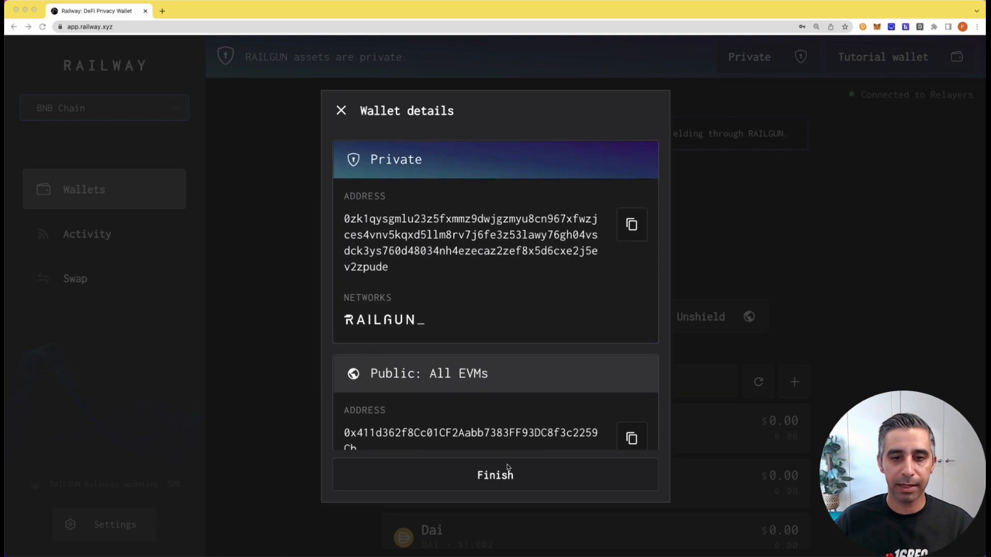
Finish the Wallet details dialog and view Tutorial wallet's zero-balance shielded tokens
{"action": "left_click", "coordinate": [495, 475]}
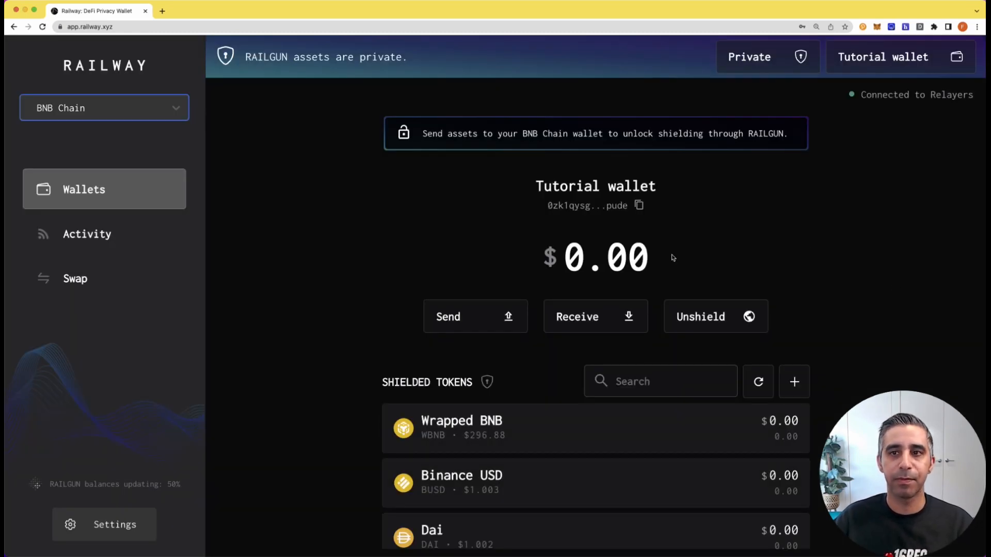
{"action": "scroll", "scroll_direction": "down", "scroll_amount": 3}
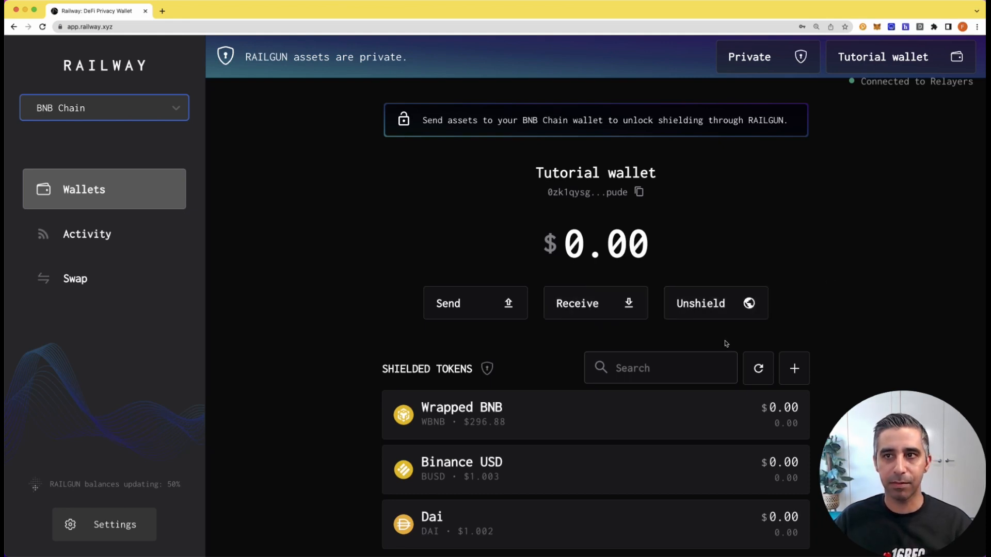
{"action": "left_click", "coordinate": [104, 107]}
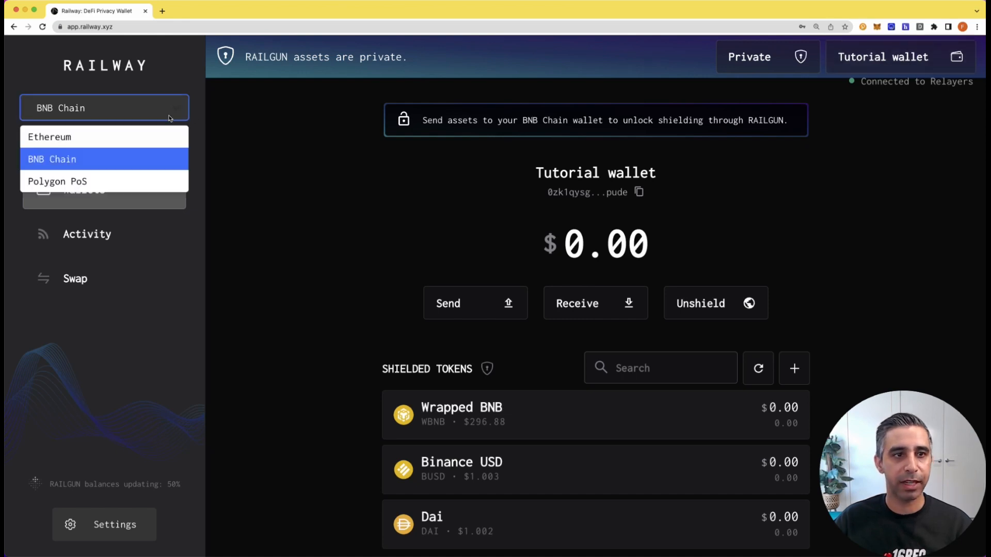
{"action": "left_click", "coordinate": [50, 136]}
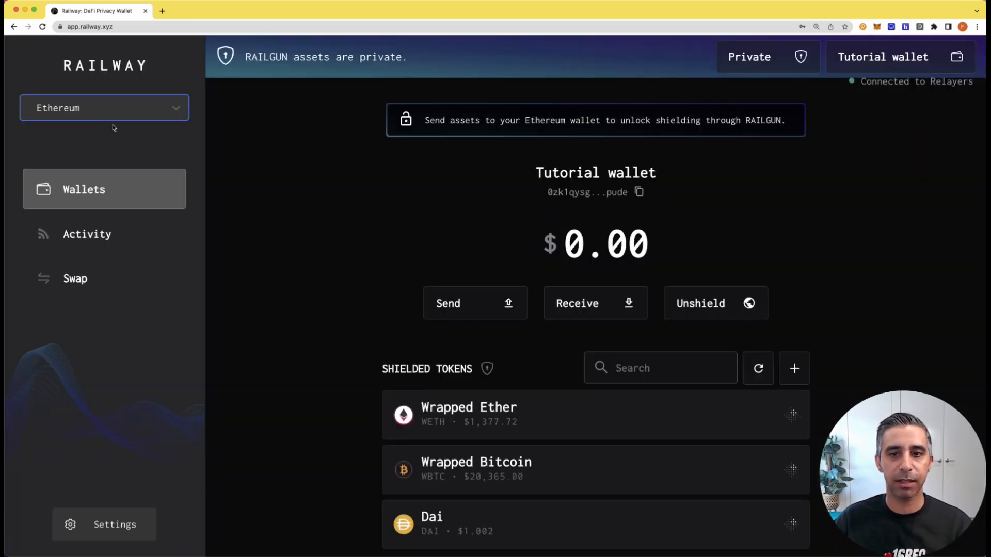
{"action": "left_click", "coordinate": [104, 108]}
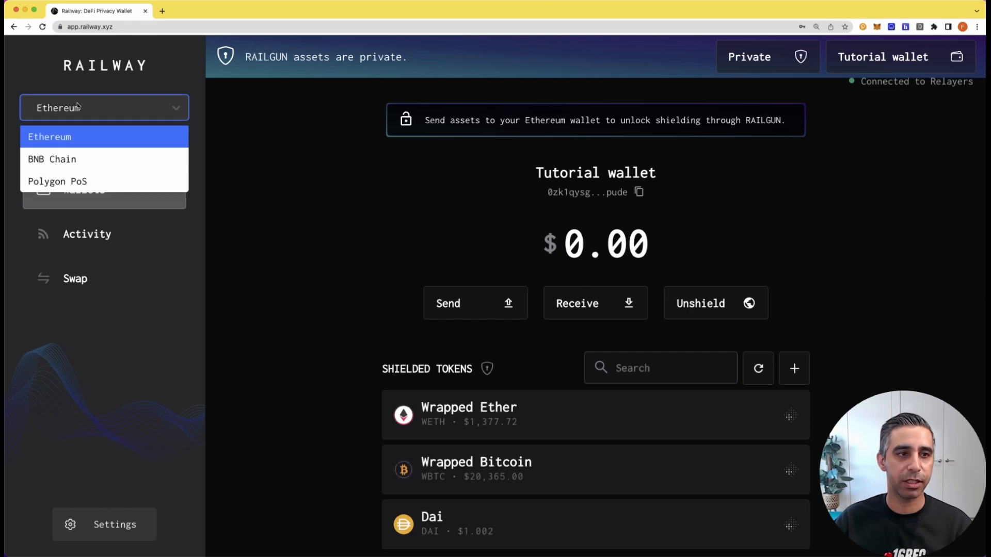
{"action": "left_click", "coordinate": [51, 159]}
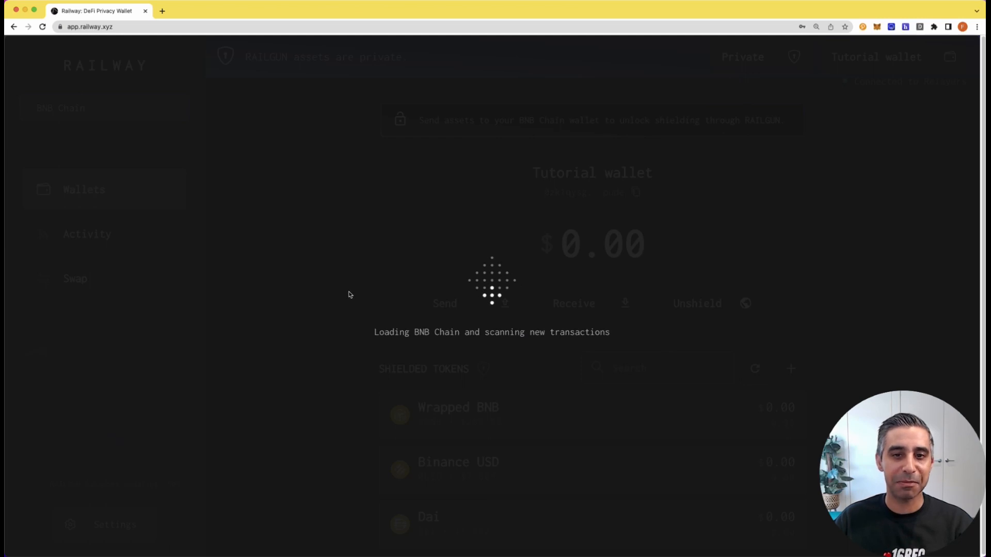
{"action": "mouse_move", "coordinate": [339, 257]}
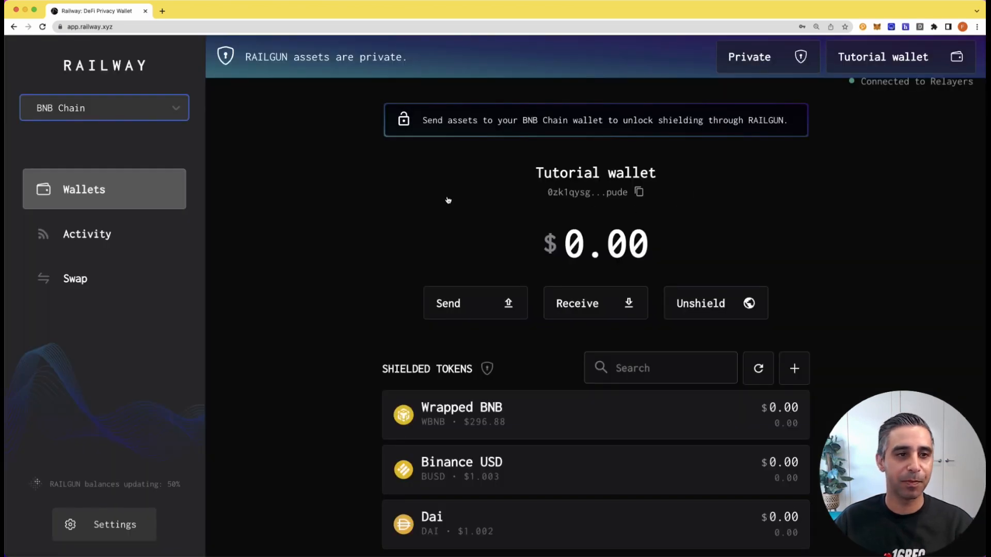
{"action": "mouse_move", "coordinate": [105, 237]}
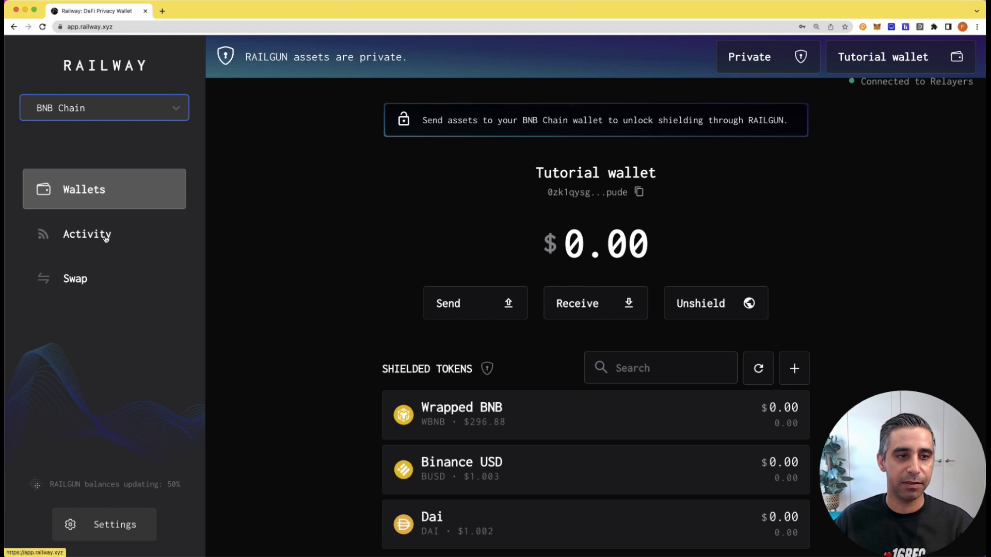
{"action": "left_click", "coordinate": [87, 234]}
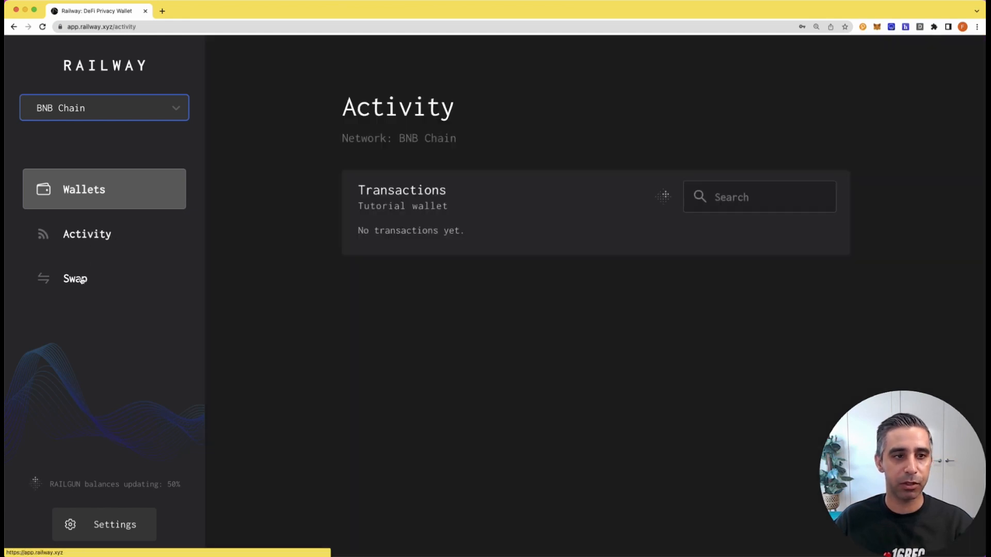
{"action": "left_click", "coordinate": [74, 279]}
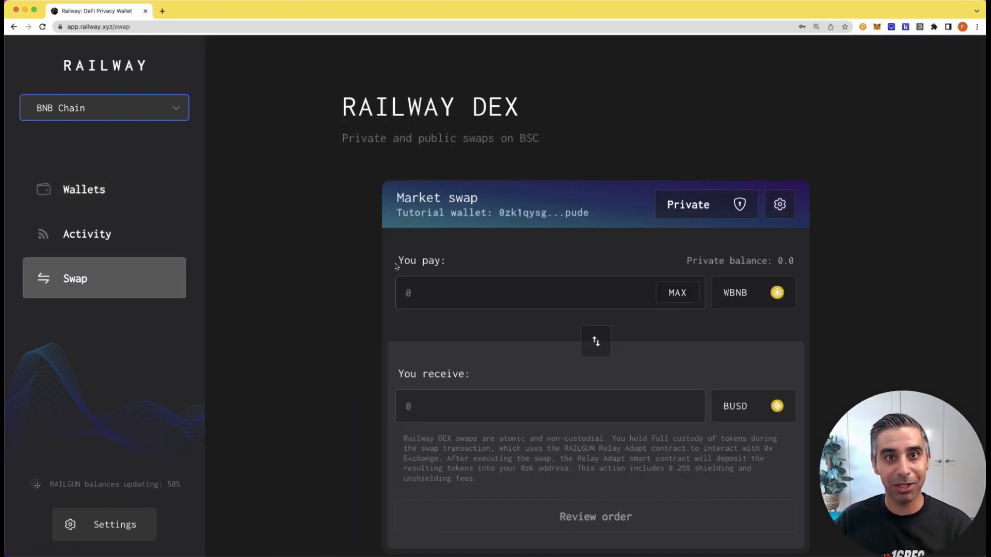
{"action": "mouse_move", "coordinate": [388, 233]}
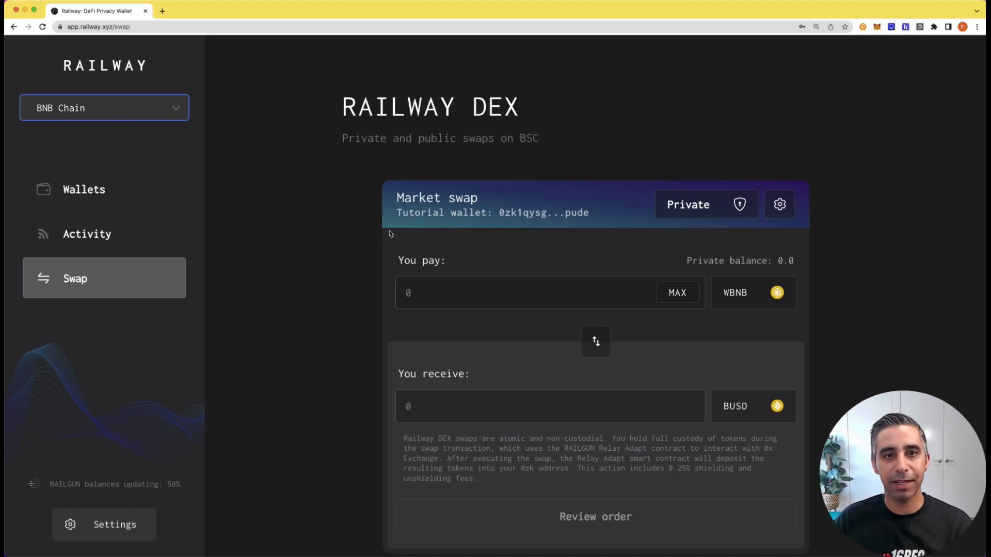
{"action": "left_click", "coordinate": [84, 189]}
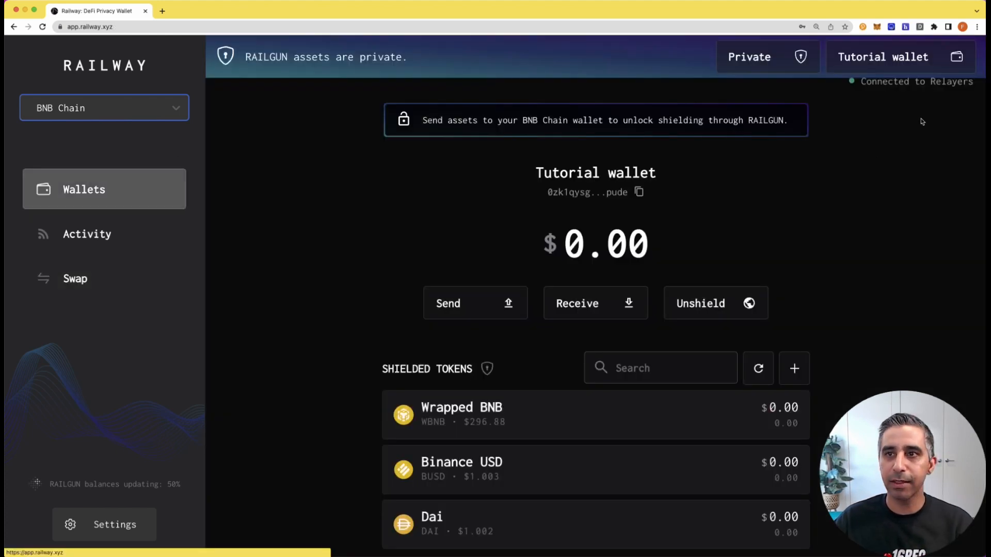
{"action": "left_click", "coordinate": [882, 57]}
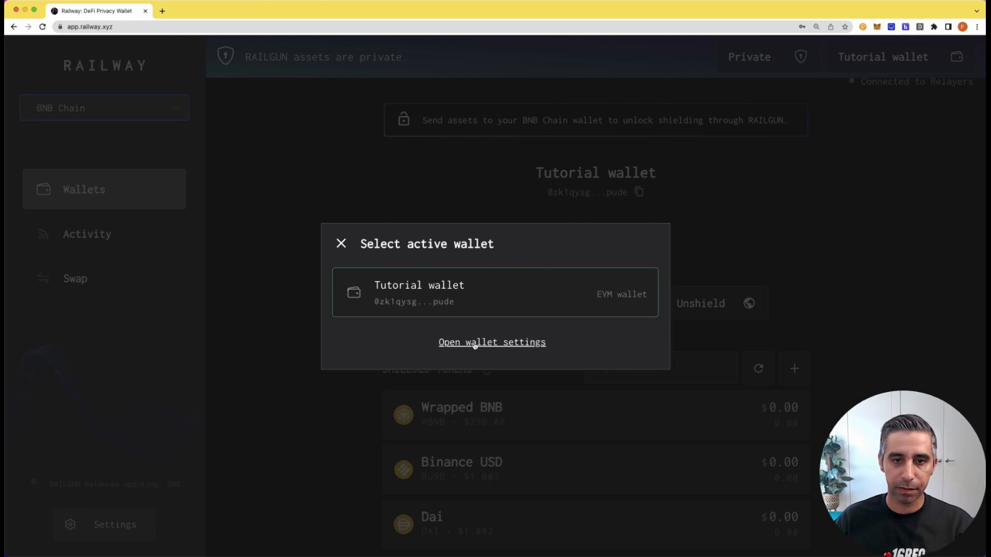
{"action": "left_click", "coordinate": [491, 342]}
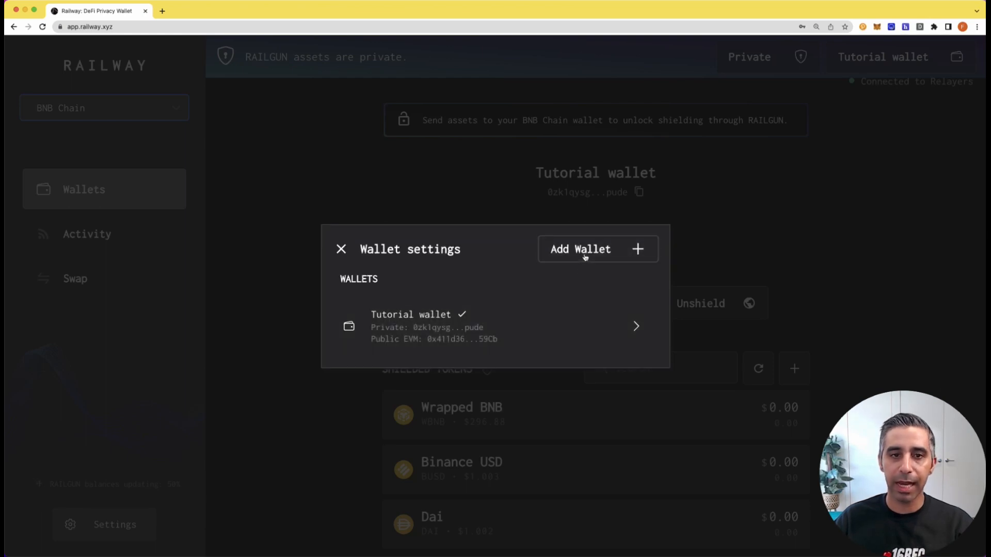
{"action": "left_click", "coordinate": [580, 248]}
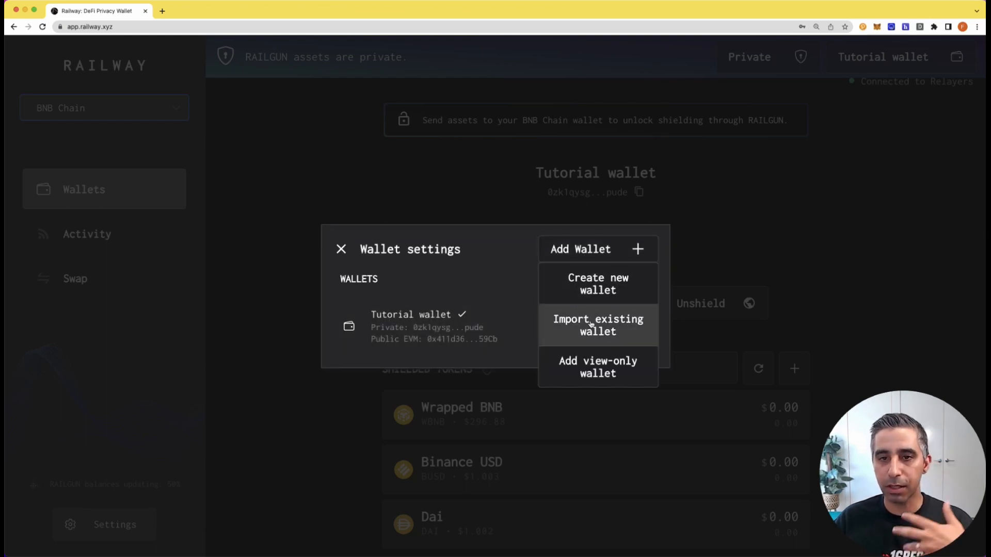
{"action": "mouse_move", "coordinate": [598, 284]}
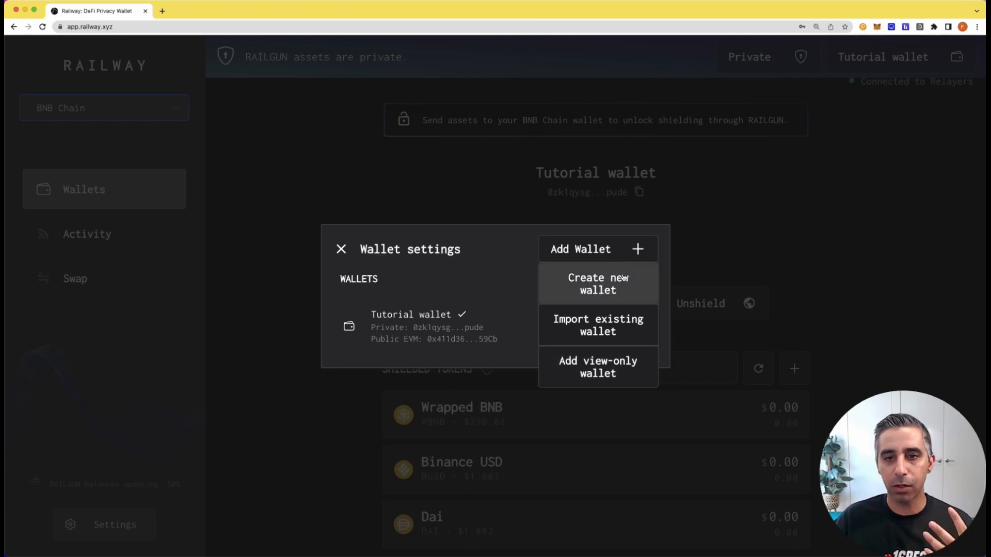
{"action": "left_click", "coordinate": [340, 248]}
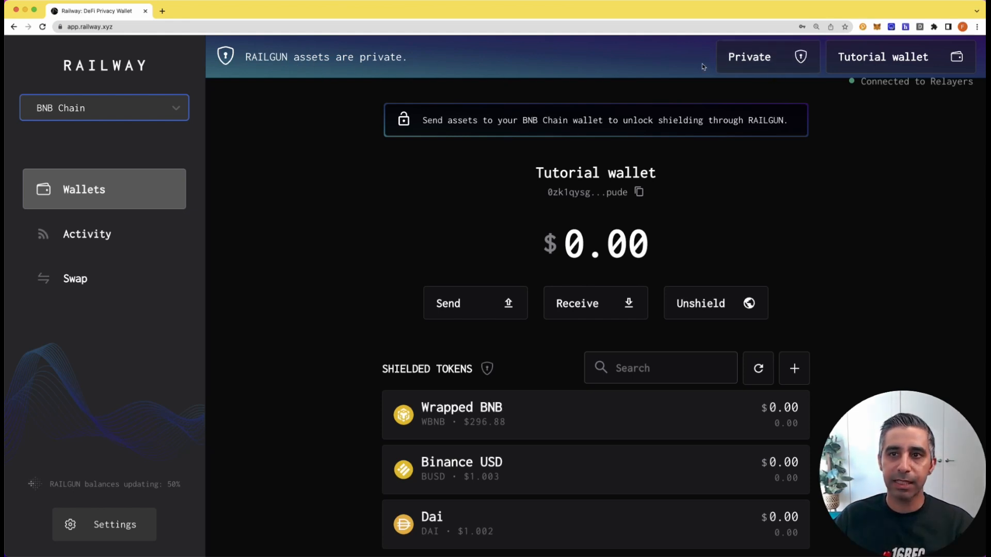
{"action": "mouse_move", "coordinate": [742, 71]}
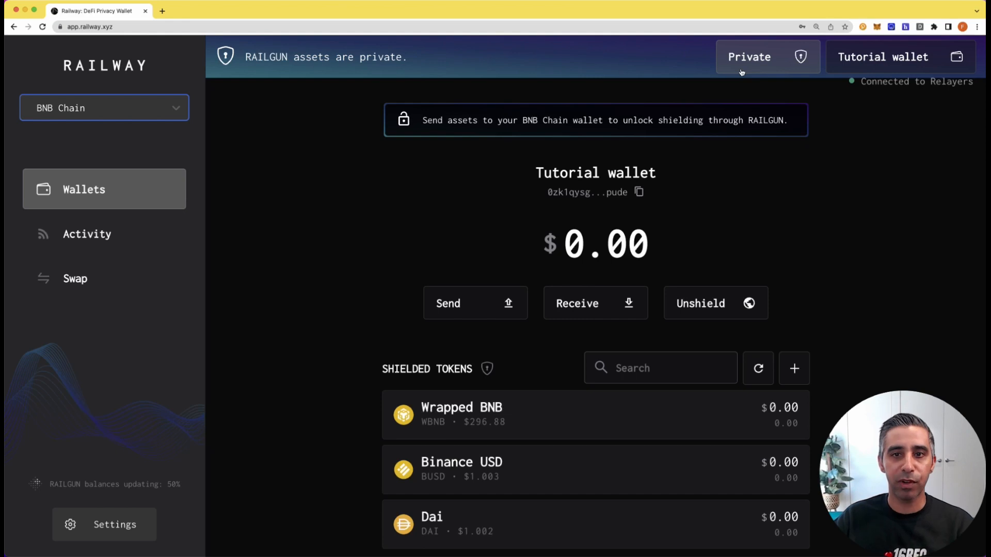
Switch Tutorial wallet to Public mode to show its zero BSC balance and public tokens
{"action": "left_click", "coordinate": [639, 191]}
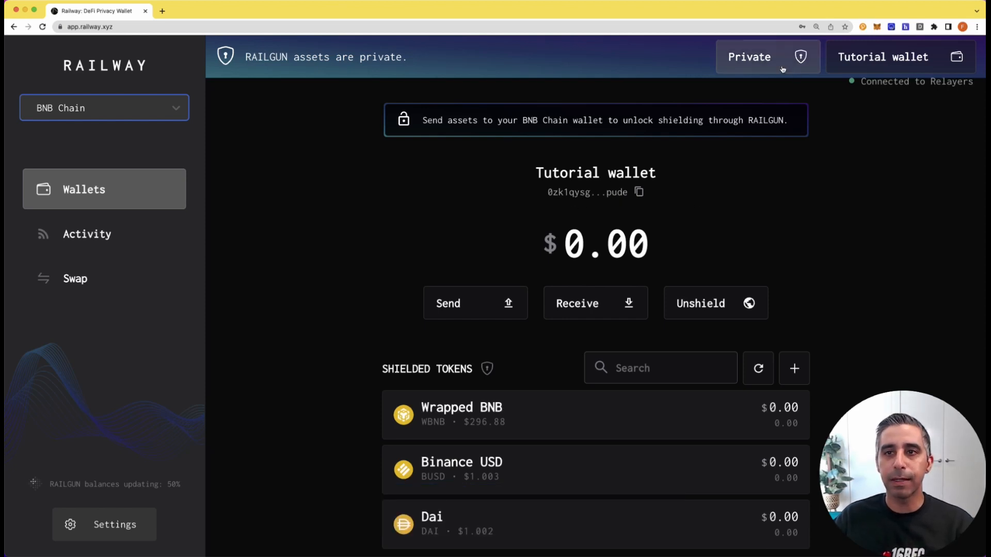
{"action": "left_click", "coordinate": [765, 57]}
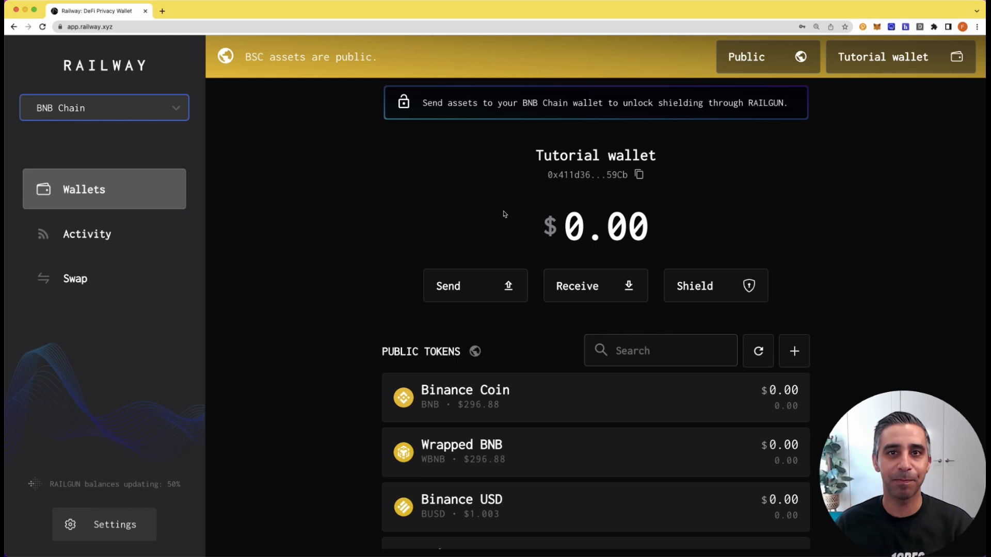
Add USD Coin from the Popular list to the public BNB Chain tokens
{"action": "left_click", "coordinate": [766, 57]}
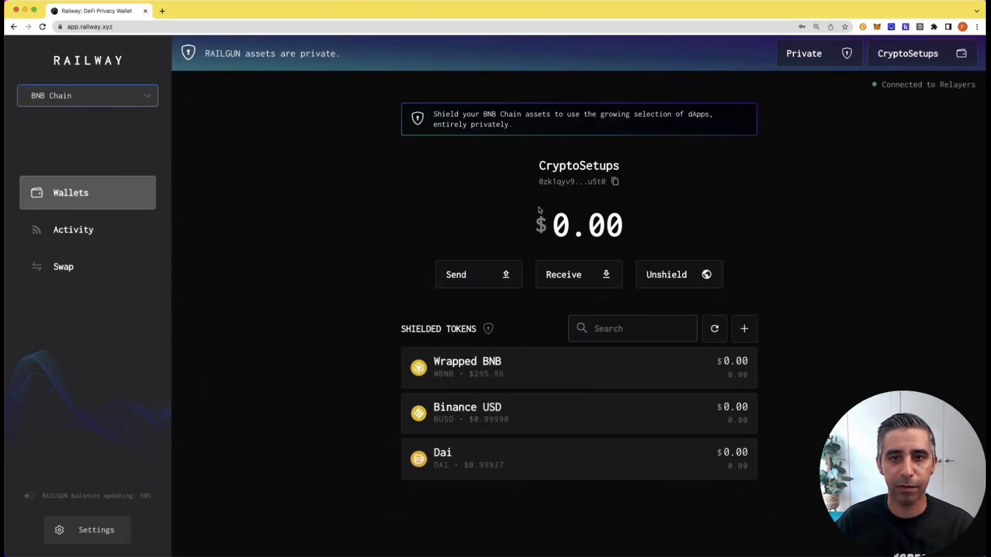
{"action": "mouse_move", "coordinate": [557, 201]}
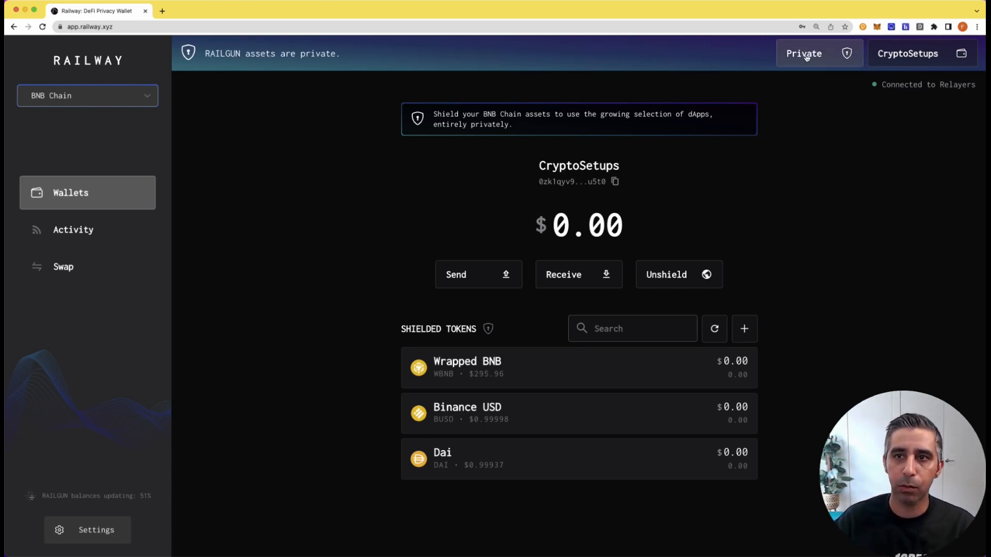
{"action": "left_click", "coordinate": [804, 54]}
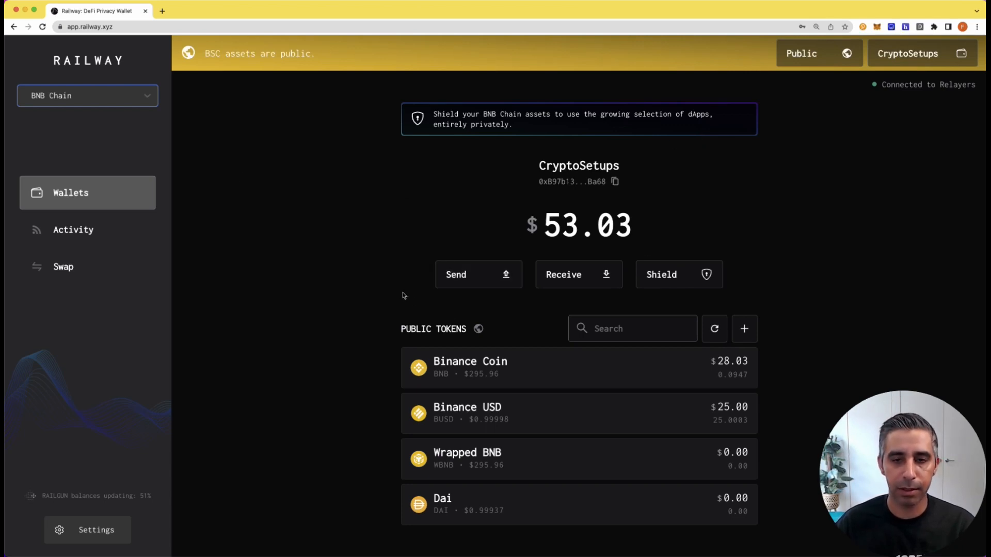
{"action": "mouse_move", "coordinate": [506, 373]}
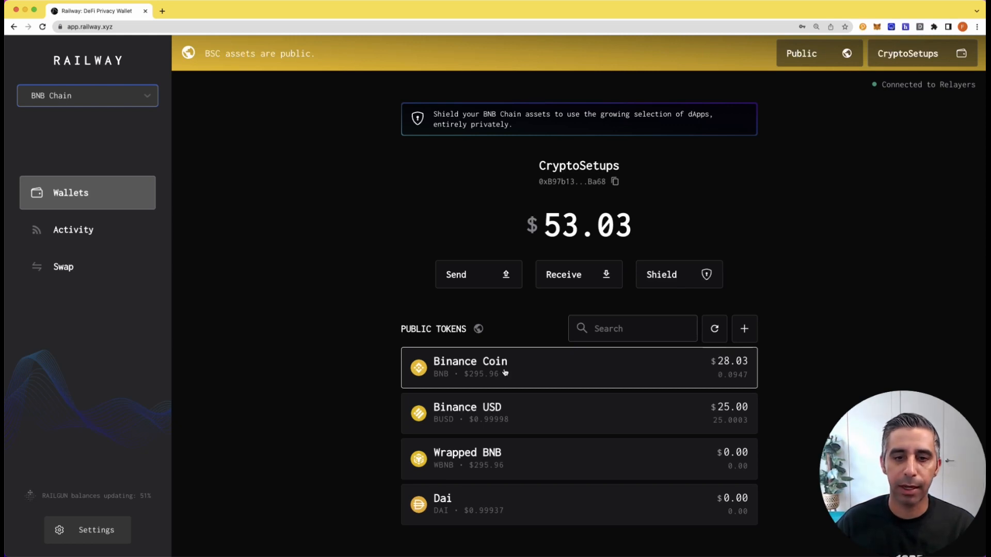
{"action": "mouse_move", "coordinate": [538, 399]}
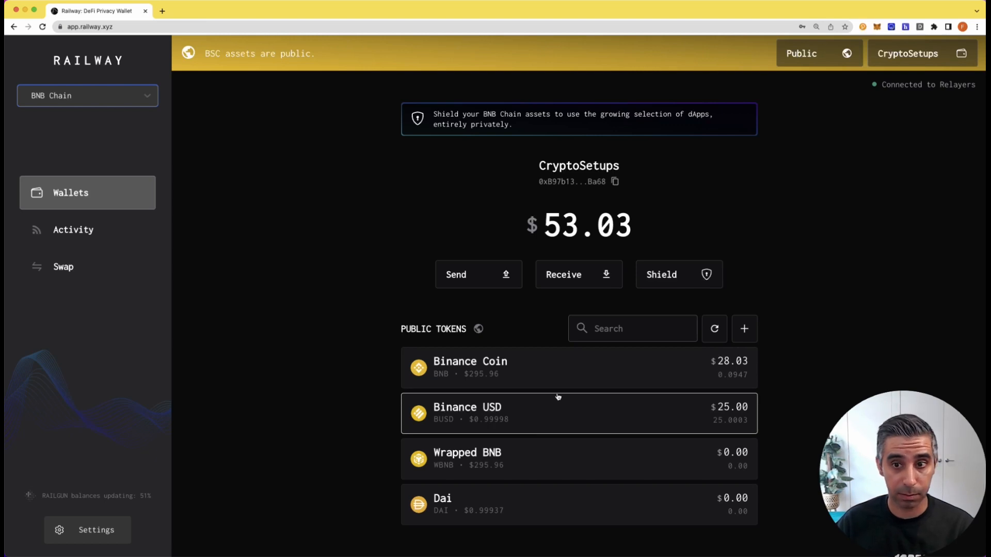
{"action": "left_click", "coordinate": [744, 329]}
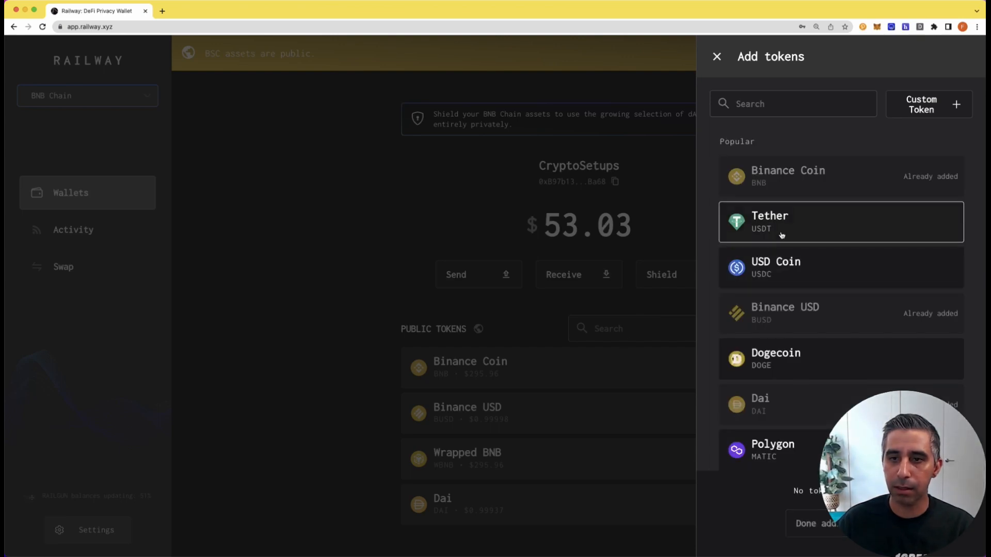
{"action": "left_click", "coordinate": [839, 267]}
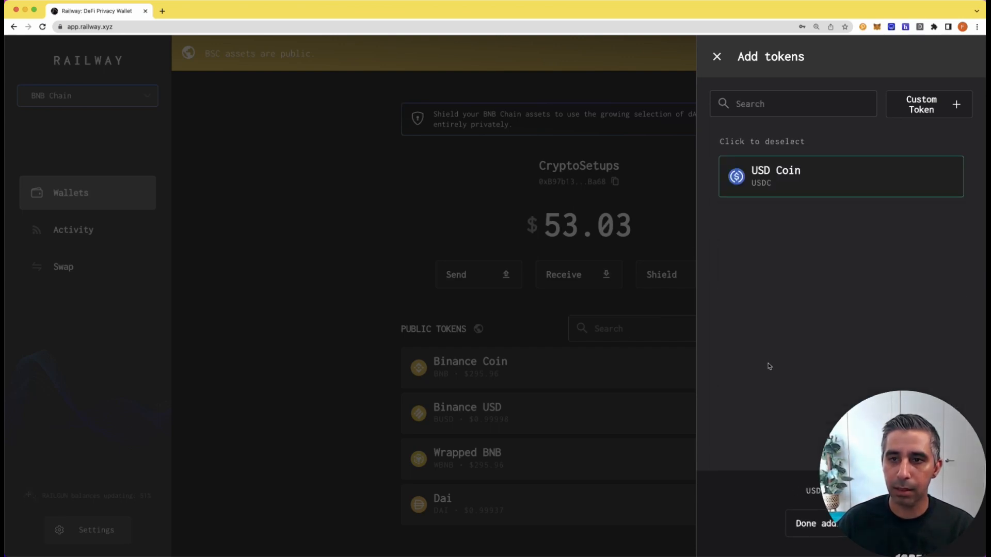
{"action": "left_click", "coordinate": [815, 524]}
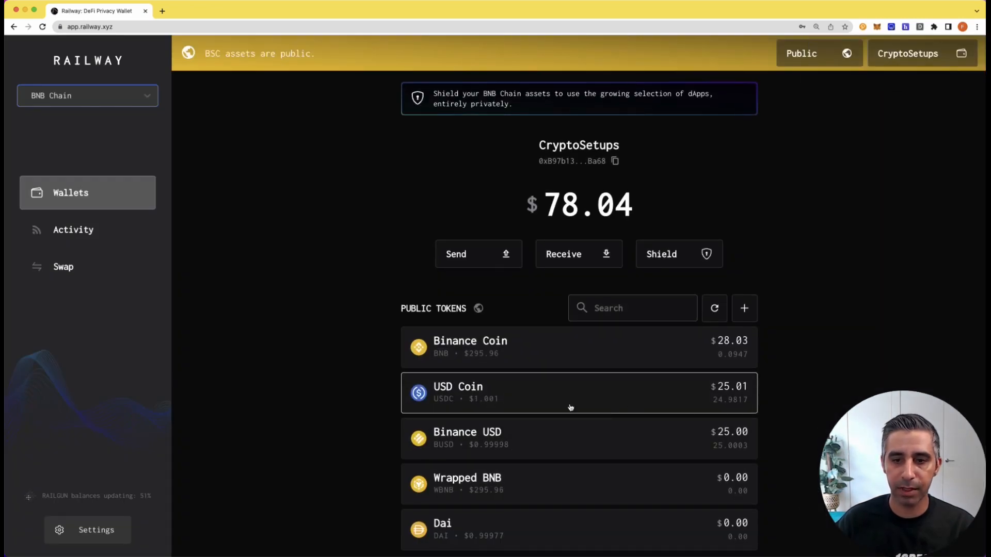
{"action": "mouse_move", "coordinate": [475, 373]}
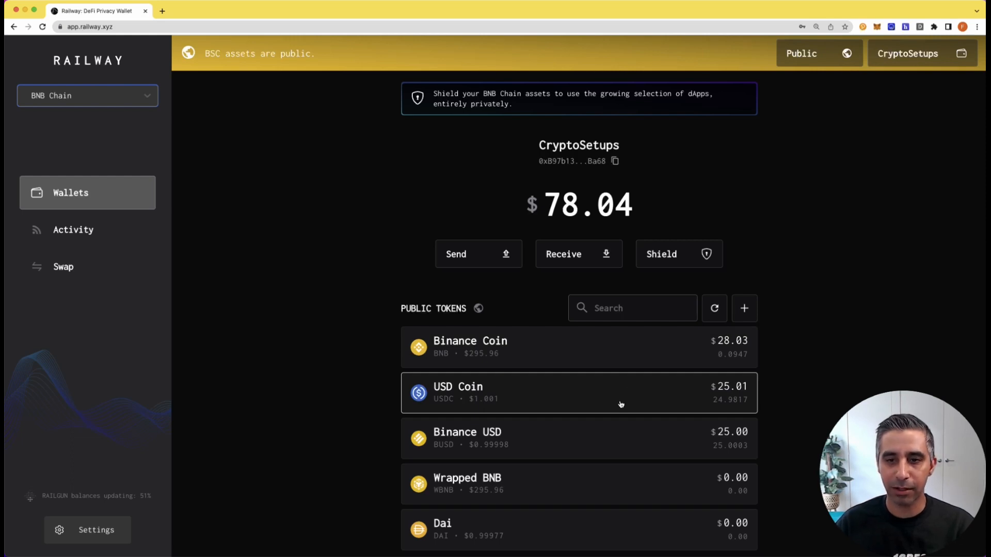
{"action": "mouse_move", "coordinate": [610, 398]}
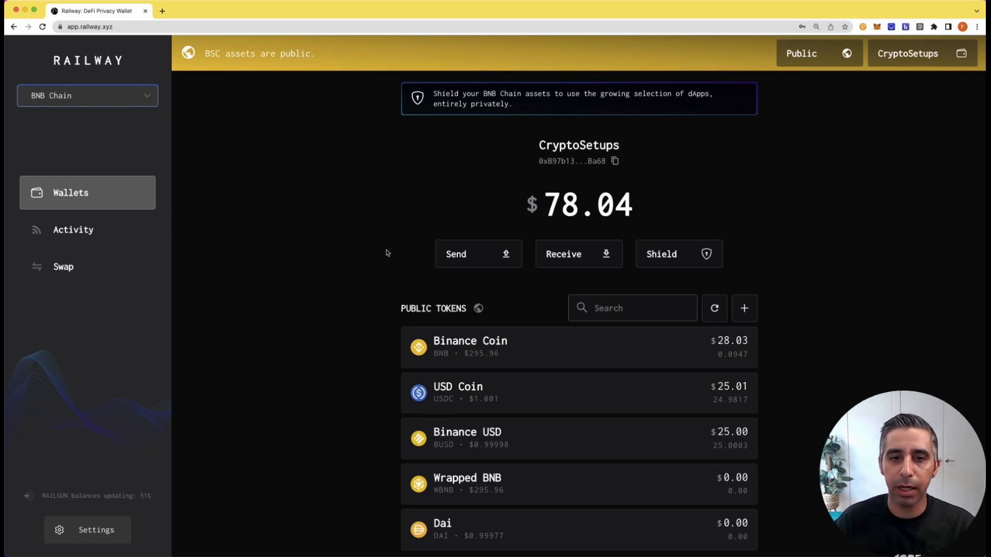
{"action": "mouse_move", "coordinate": [398, 279]}
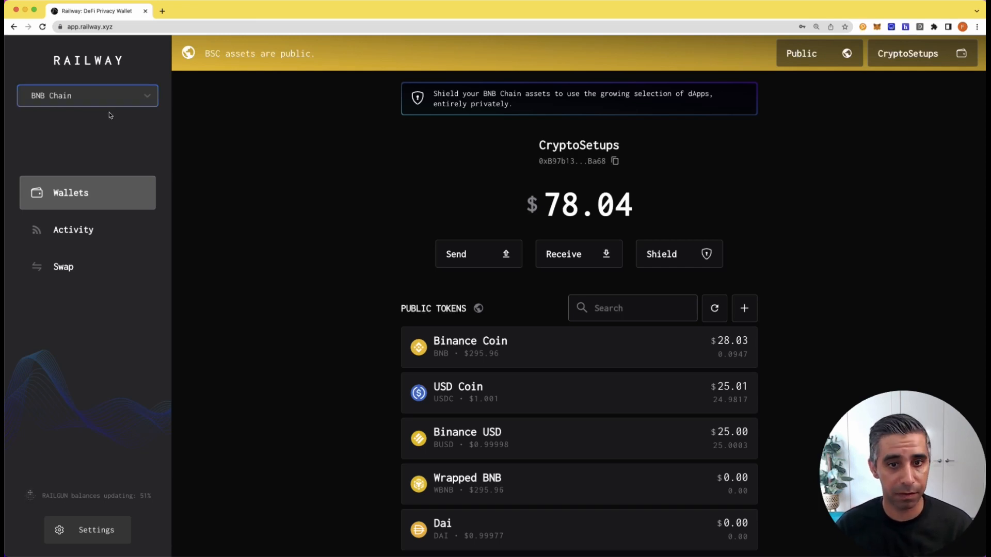
{"action": "mouse_move", "coordinate": [328, 203]}
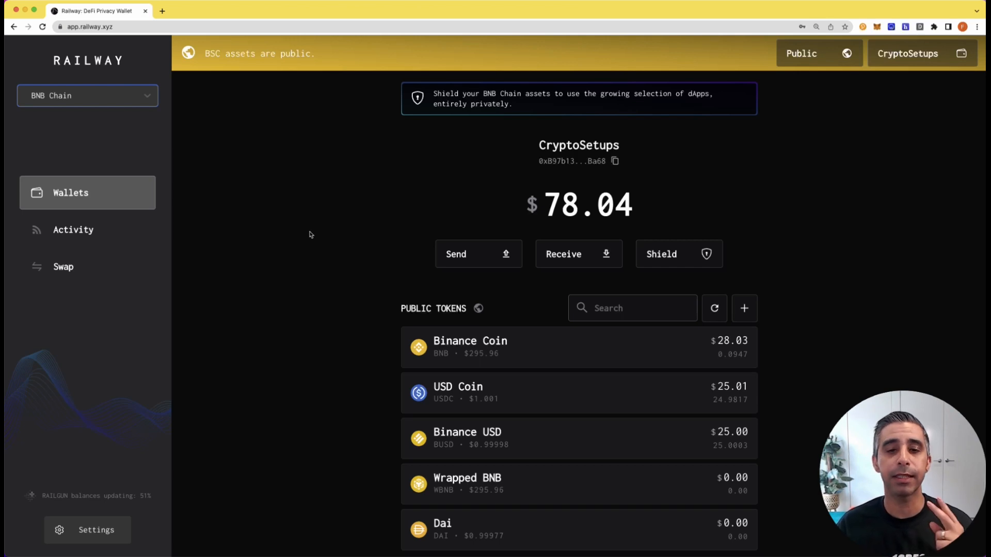
{"action": "mouse_move", "coordinate": [403, 308]}
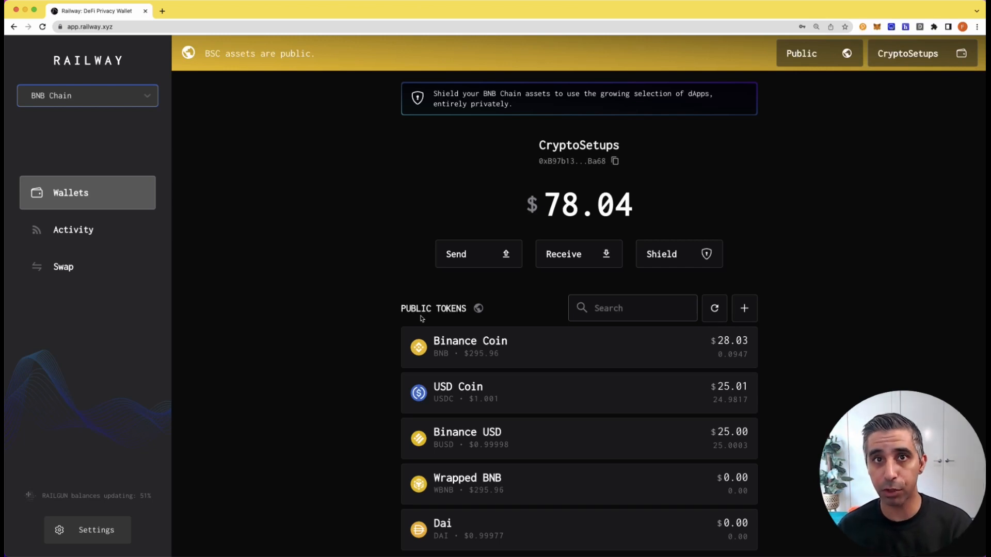
Toggle to Private to see $0.00 shielded balances, including USD Coin
{"action": "left_click", "coordinate": [818, 53]}
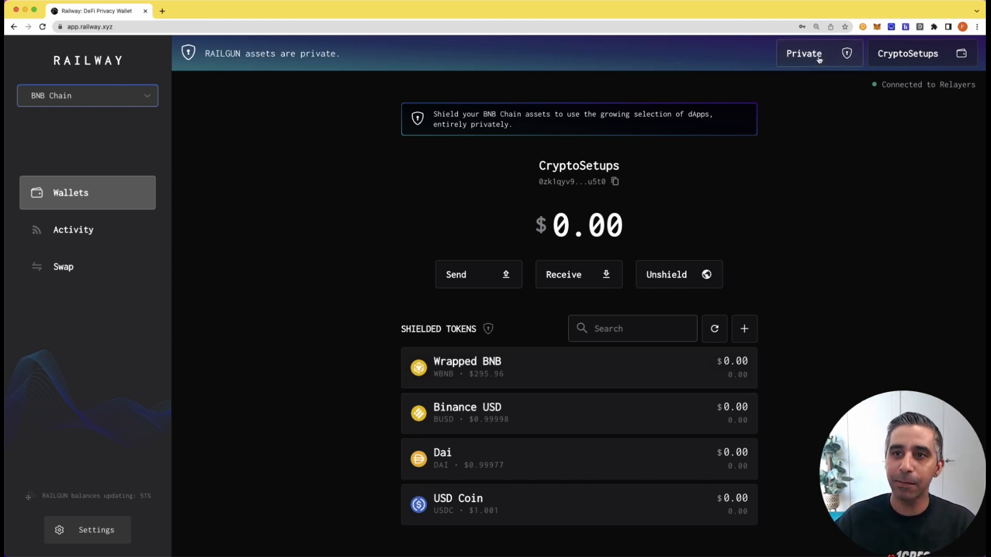
Approve USDC for shielding and enter the full 24.98 USDC in the shield form
{"action": "left_click", "coordinate": [804, 53]}
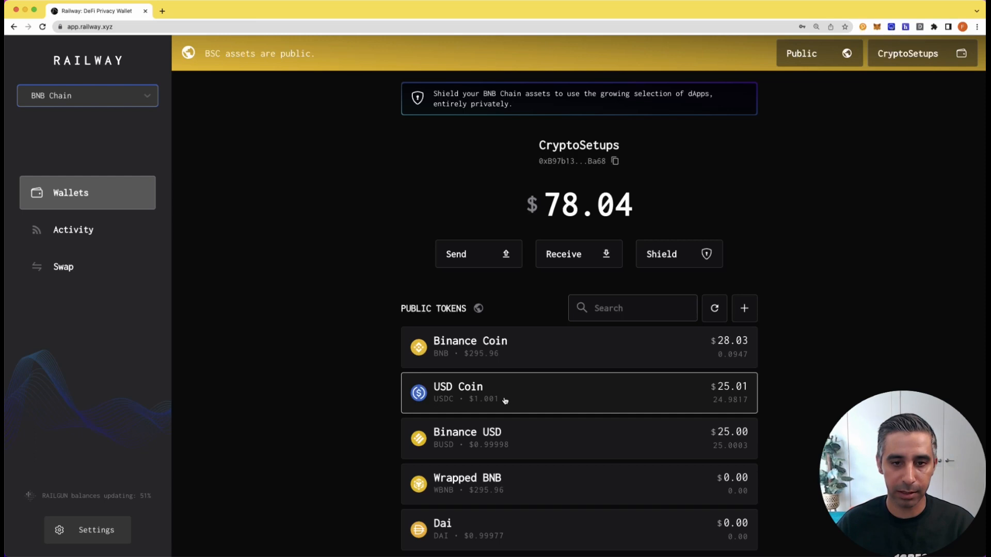
{"action": "mouse_move", "coordinate": [681, 402]}
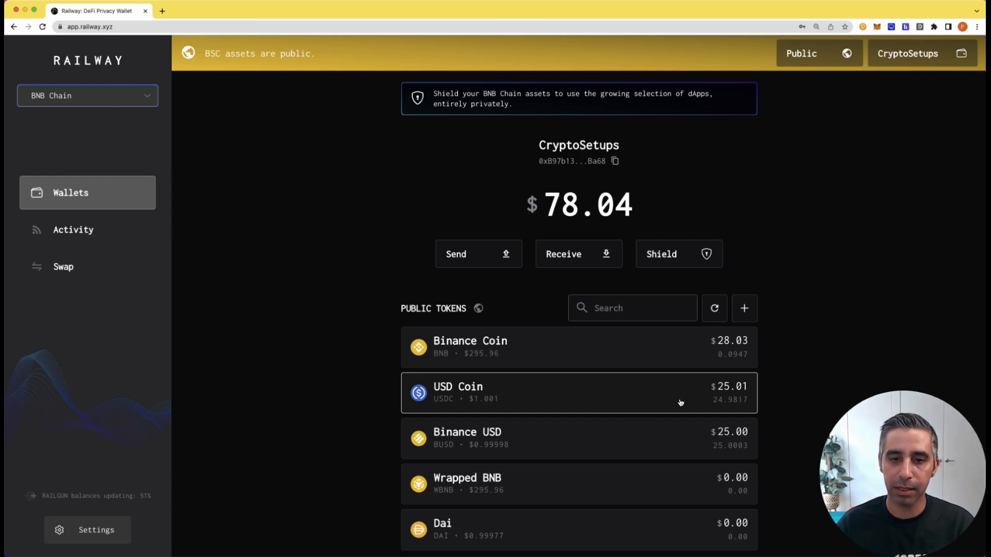
{"action": "mouse_move", "coordinate": [512, 382]}
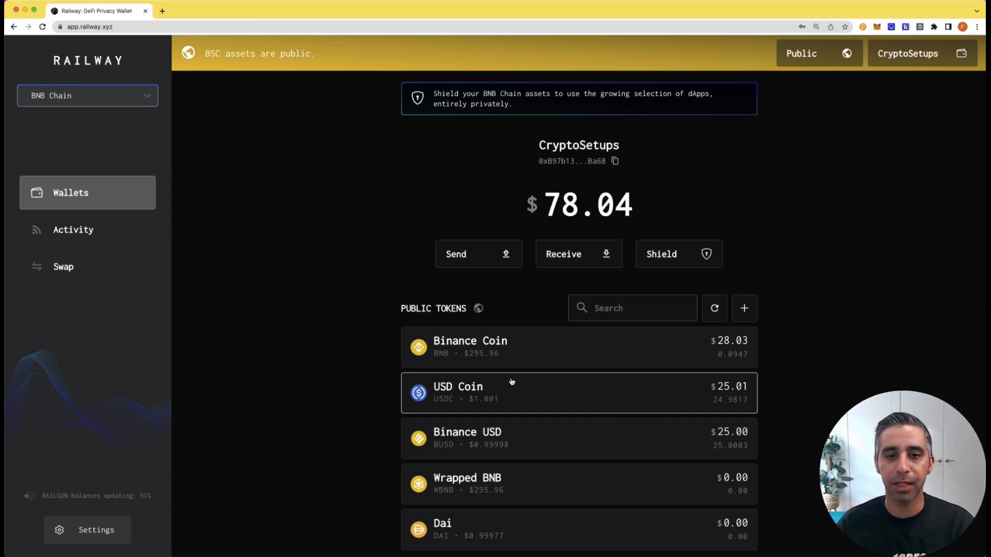
{"action": "mouse_move", "coordinate": [559, 402]}
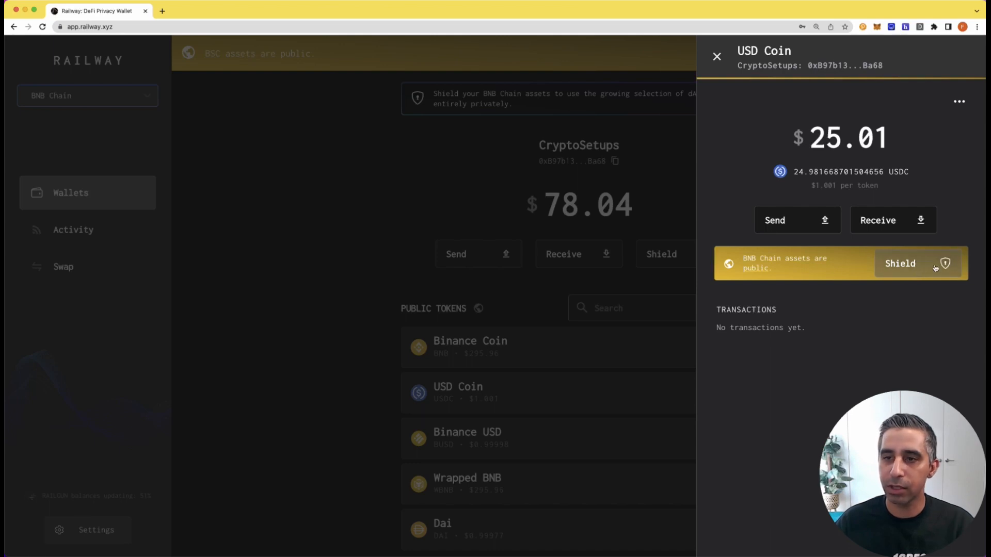
{"action": "left_click", "coordinate": [900, 264]}
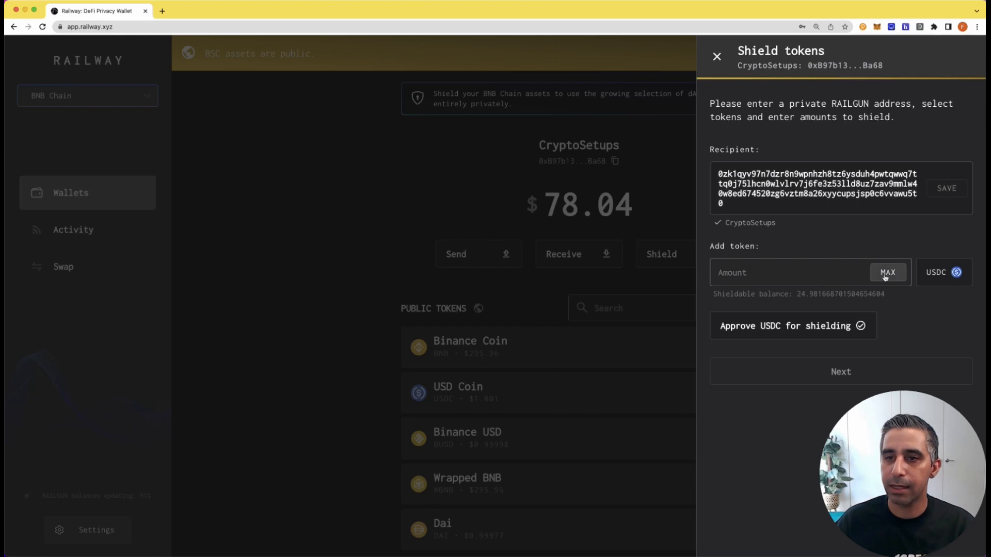
{"action": "left_click", "coordinate": [887, 273]}
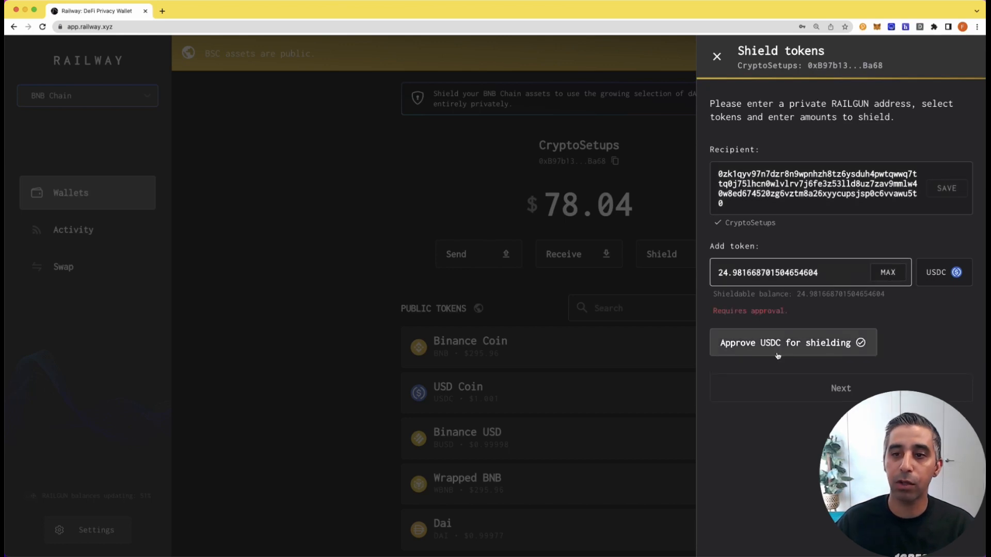
{"action": "left_click", "coordinate": [792, 343]}
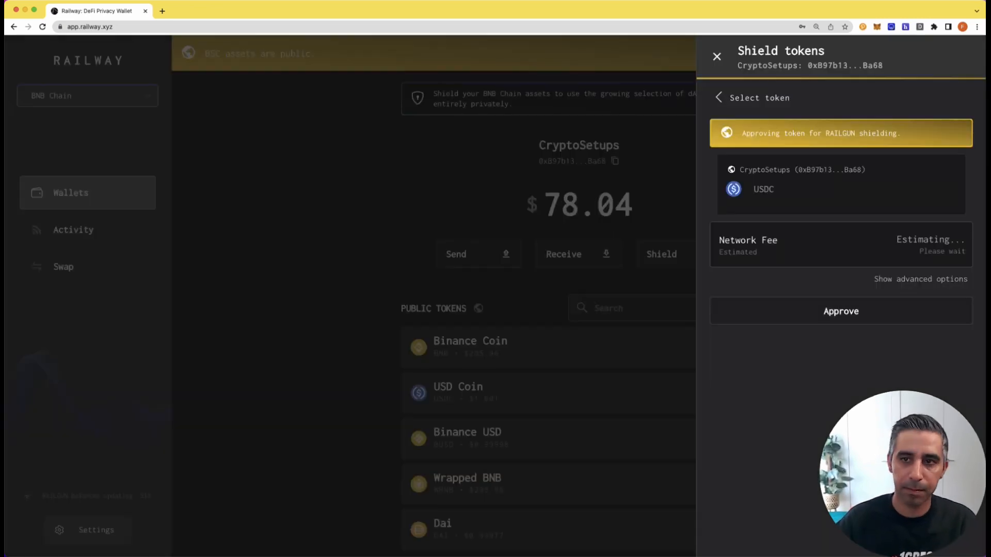
{"action": "left_click", "coordinate": [840, 310]}
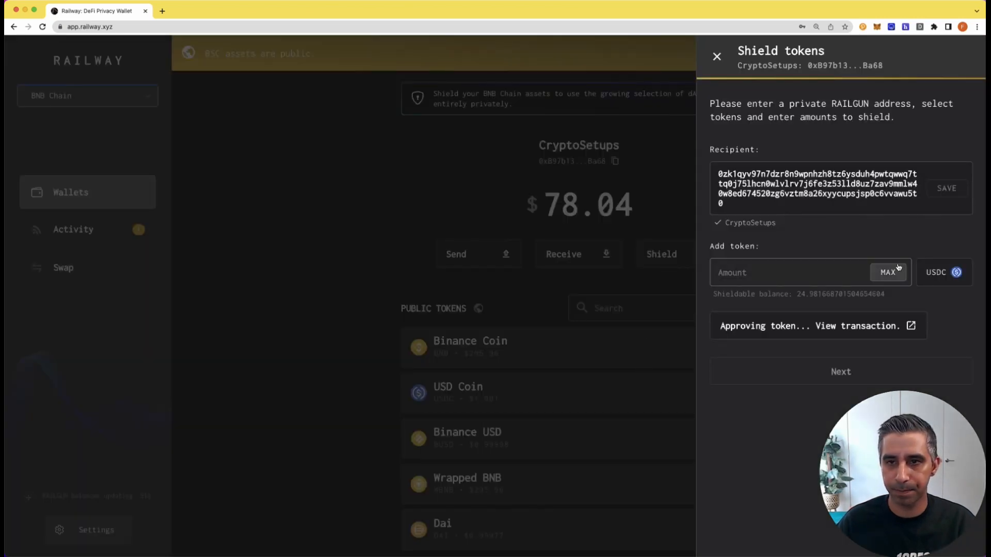
{"action": "left_click", "coordinate": [888, 273]}
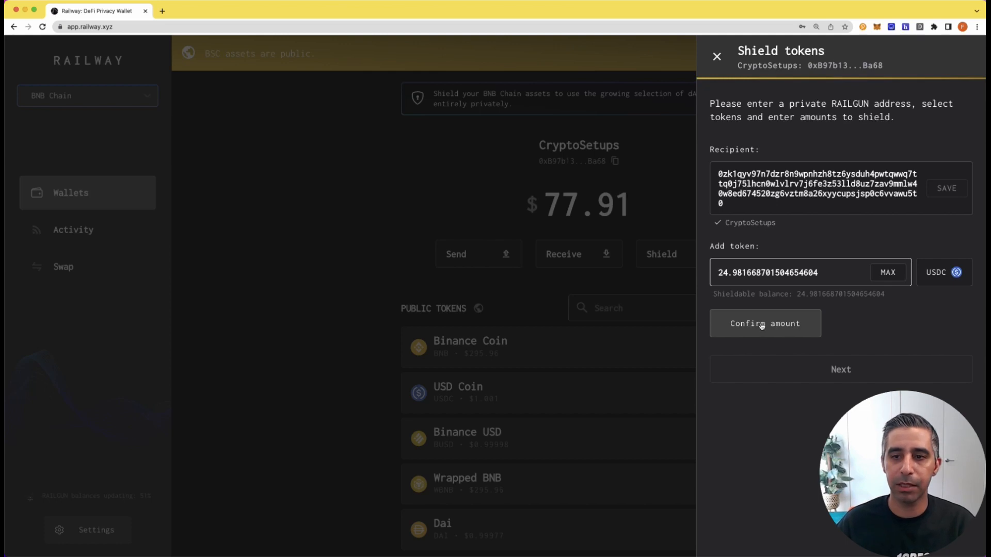
Confirm the full ~24.98 USDC amount, review fees, and submit the shield transaction
{"action": "left_click", "coordinate": [765, 324]}
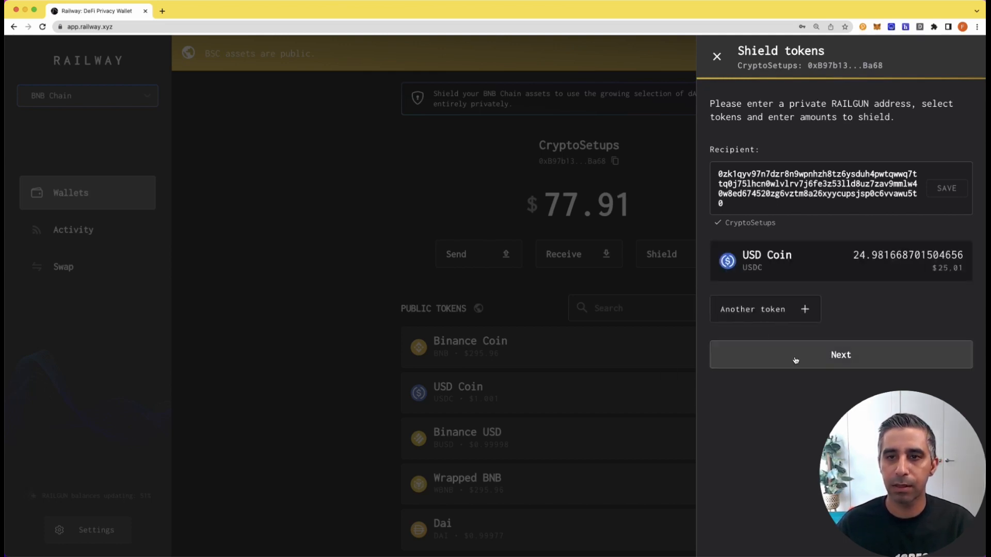
{"action": "left_click", "coordinate": [841, 355]}
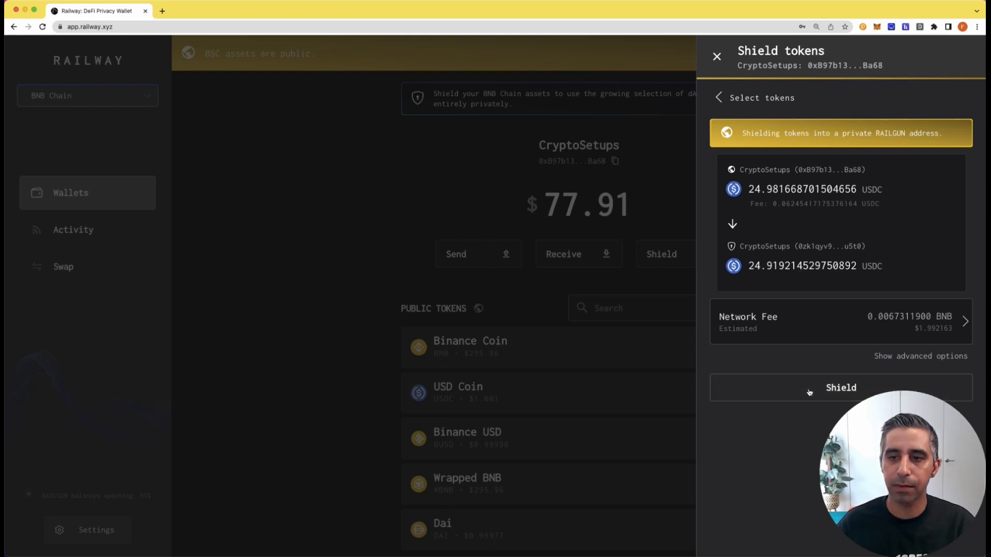
{"action": "left_click", "coordinate": [841, 388]}
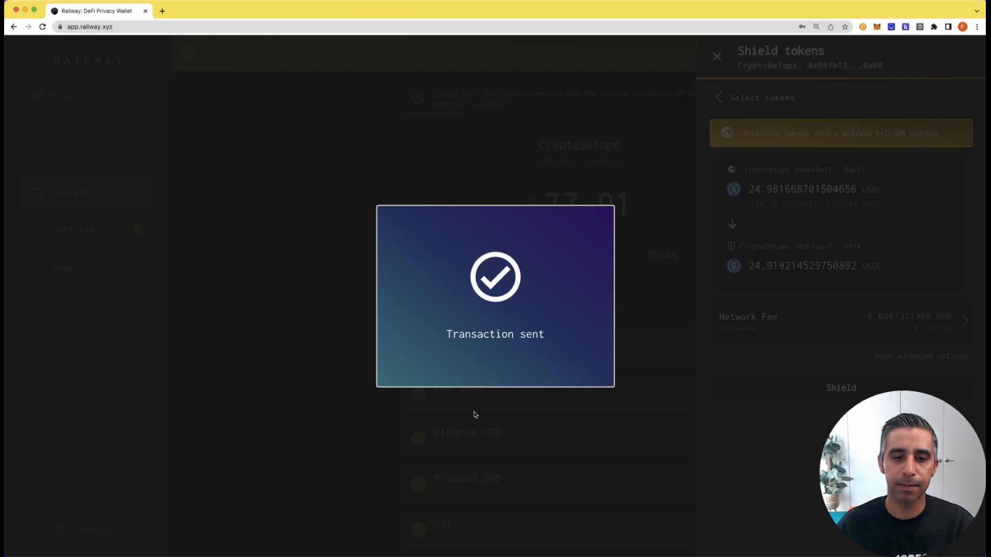
{"action": "left_click", "coordinate": [717, 56]}
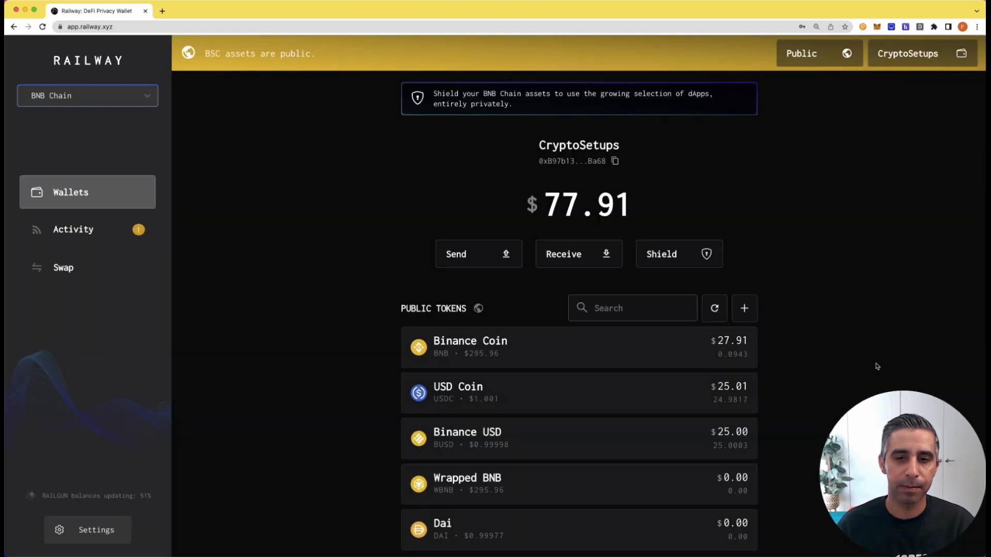
{"action": "mouse_move", "coordinate": [386, 286]}
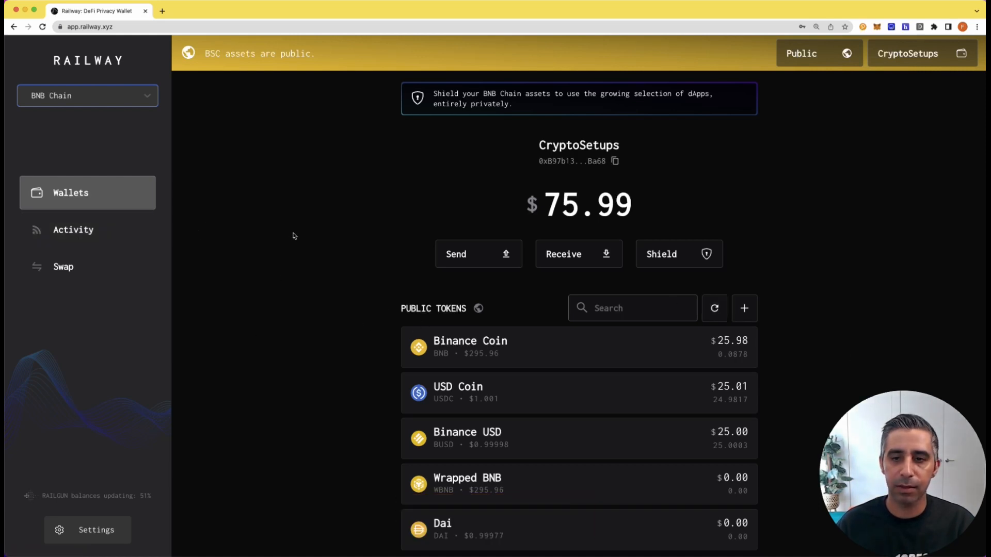
Switch the Wallets page to Private mode to view the RAILGUN shielded token balances
{"action": "left_click", "coordinate": [817, 53]}
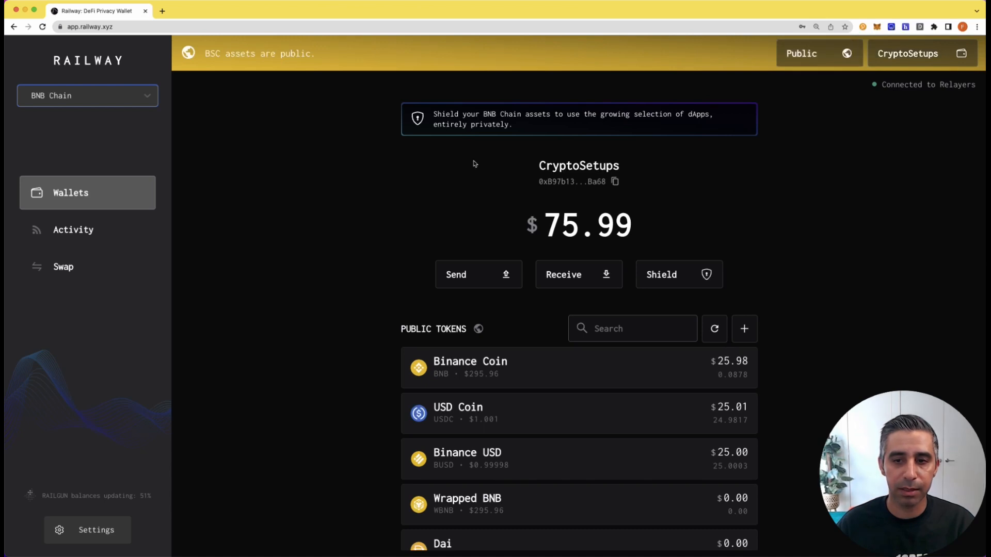
{"action": "left_click", "coordinate": [73, 229]}
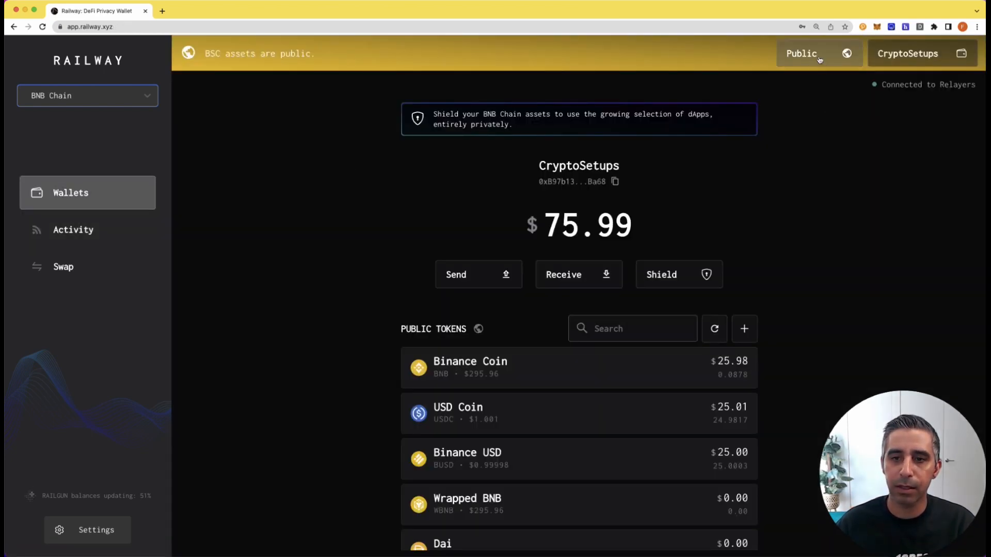
{"action": "left_click", "coordinate": [802, 53]}
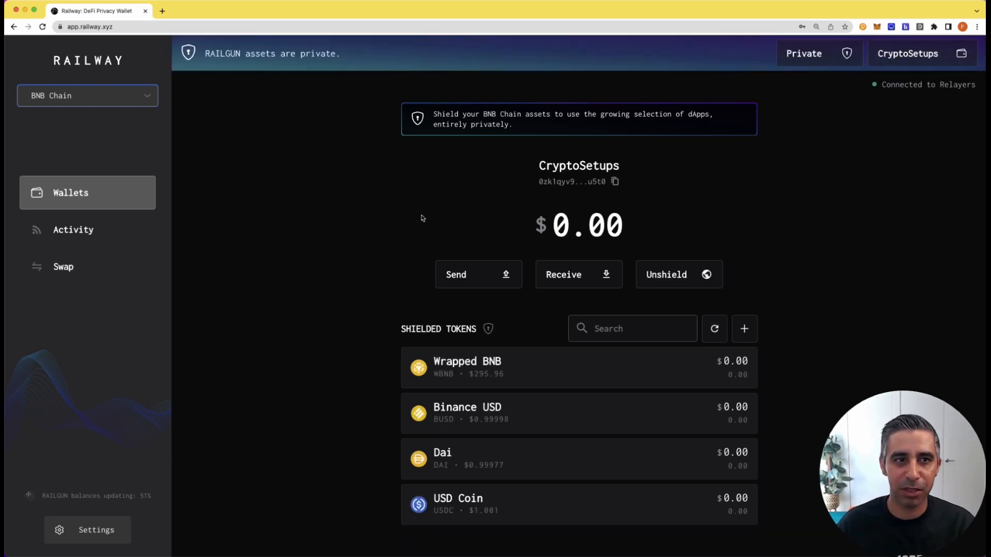
{"action": "mouse_move", "coordinate": [886, 127]}
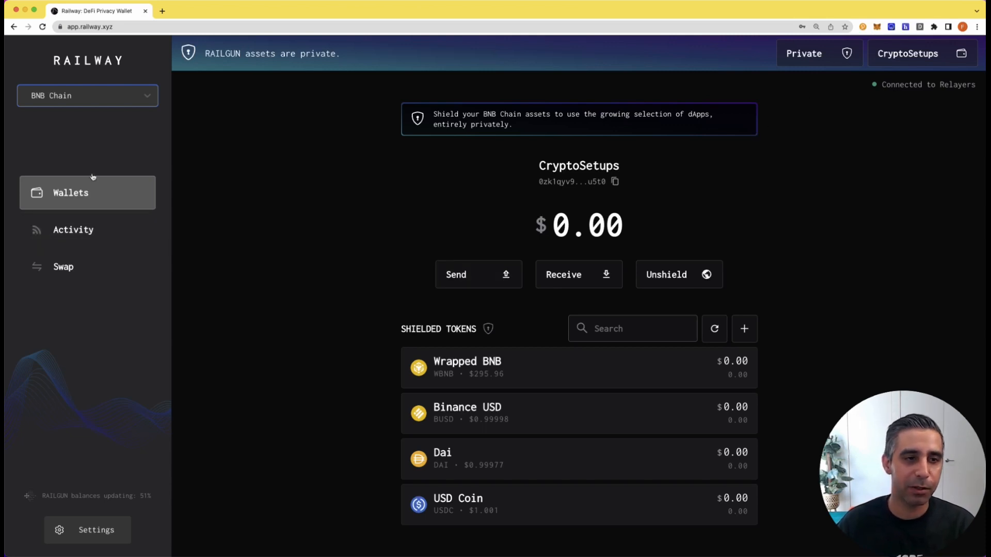
{"action": "mouse_move", "coordinate": [125, 506]}
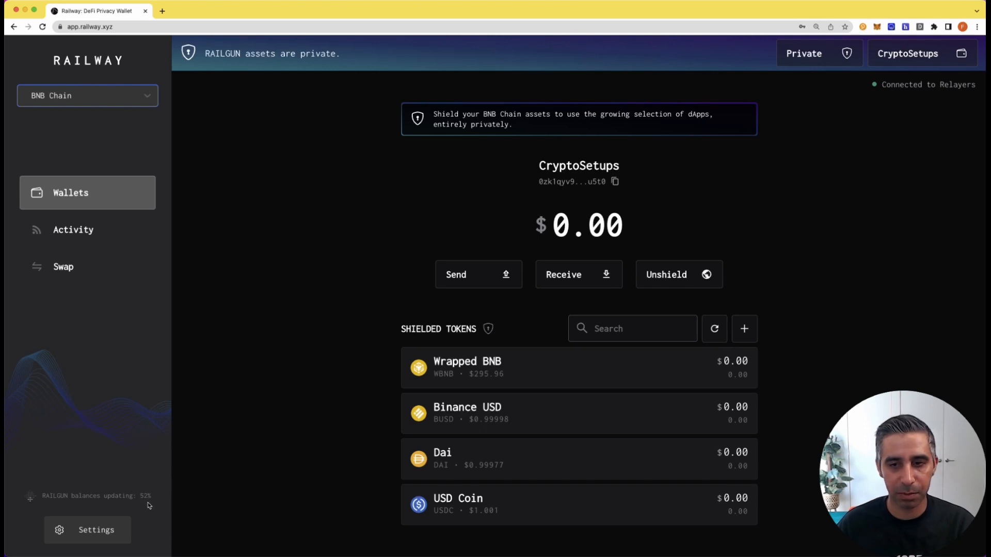
{"action": "mouse_move", "coordinate": [561, 366]}
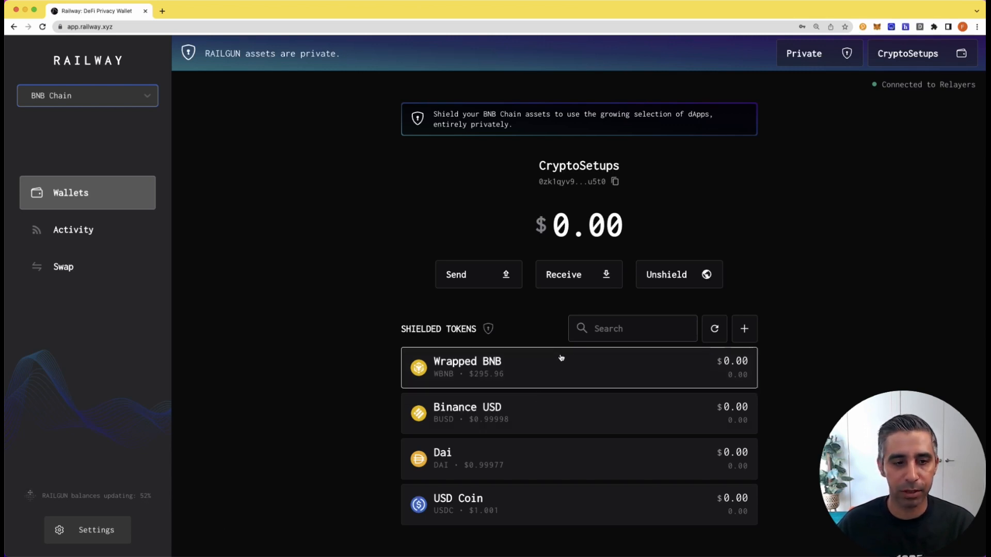
{"action": "mouse_move", "coordinate": [449, 335]}
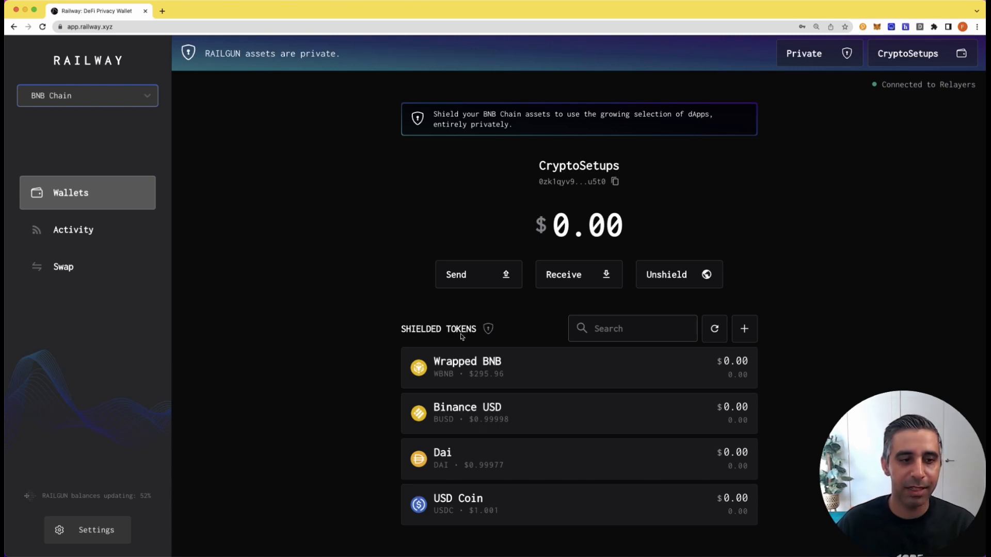
{"action": "mouse_move", "coordinate": [374, 360]}
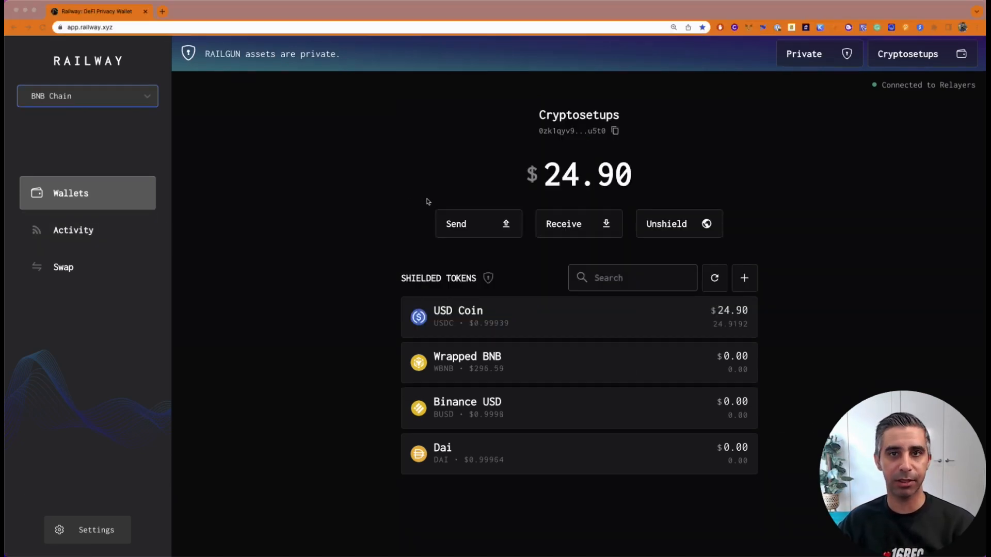
{"action": "left_click", "coordinate": [817, 53]}
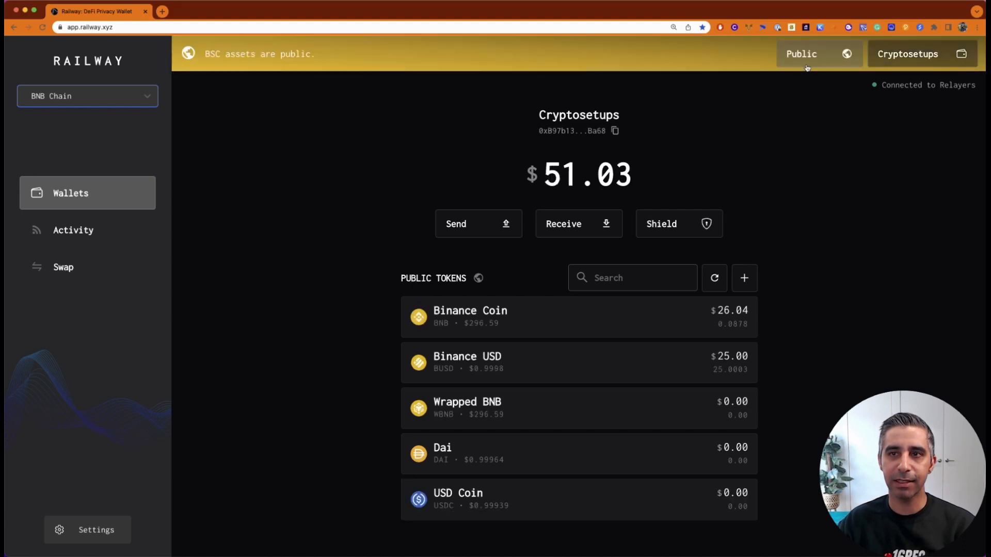
{"action": "mouse_move", "coordinate": [492, 284]}
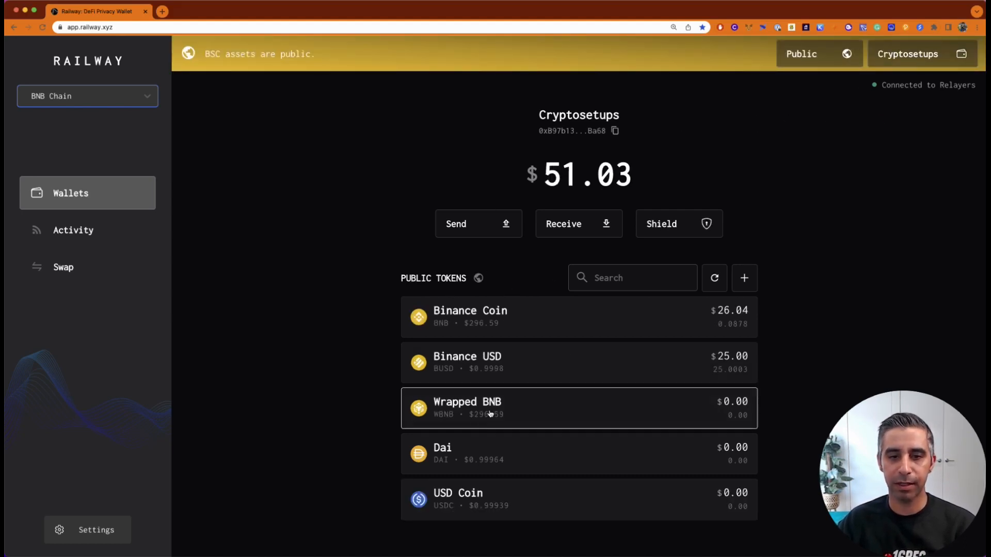
{"action": "left_click", "coordinate": [72, 229]}
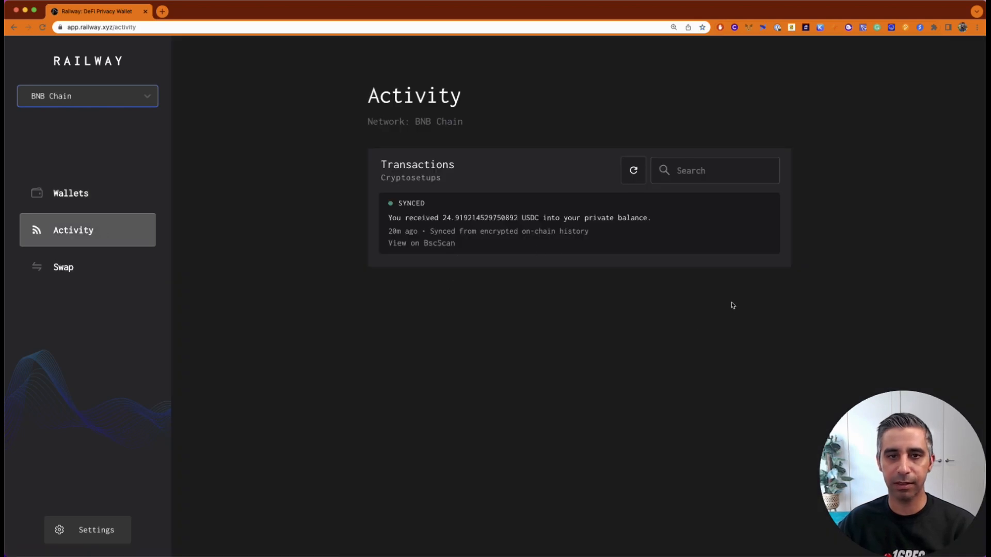
{"action": "left_click", "coordinate": [71, 192]}
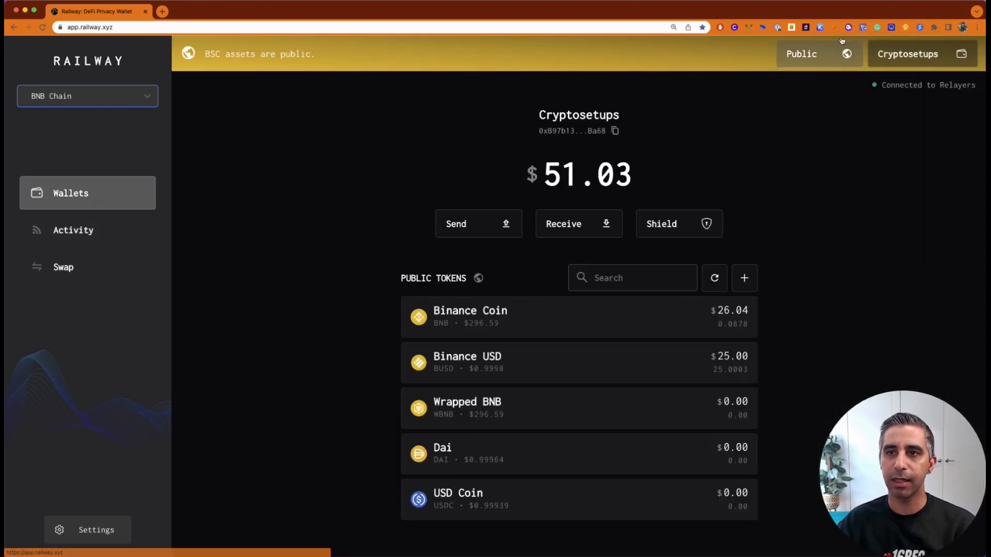
{"action": "left_click", "coordinate": [818, 54]}
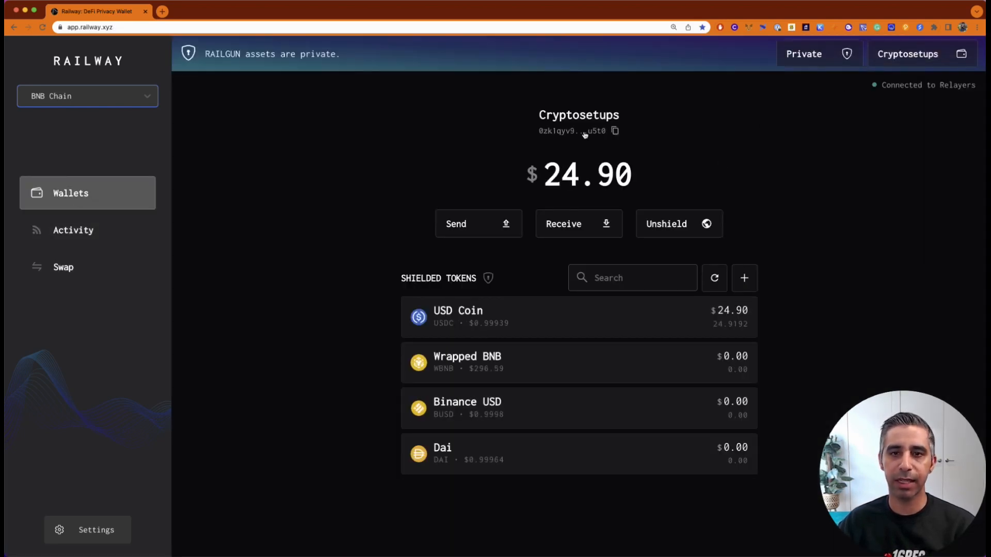
{"action": "mouse_move", "coordinate": [623, 182]}
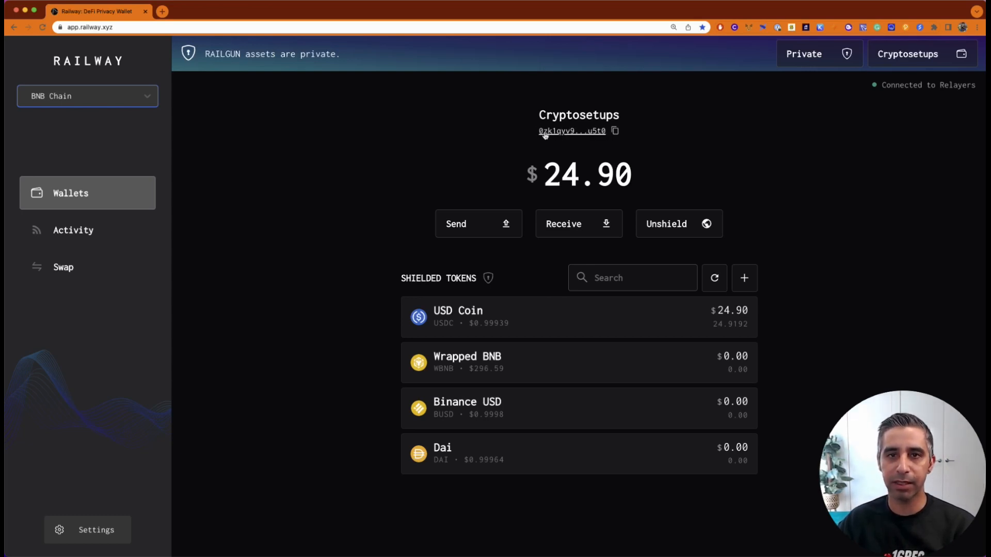
{"action": "left_click", "coordinate": [817, 54]}
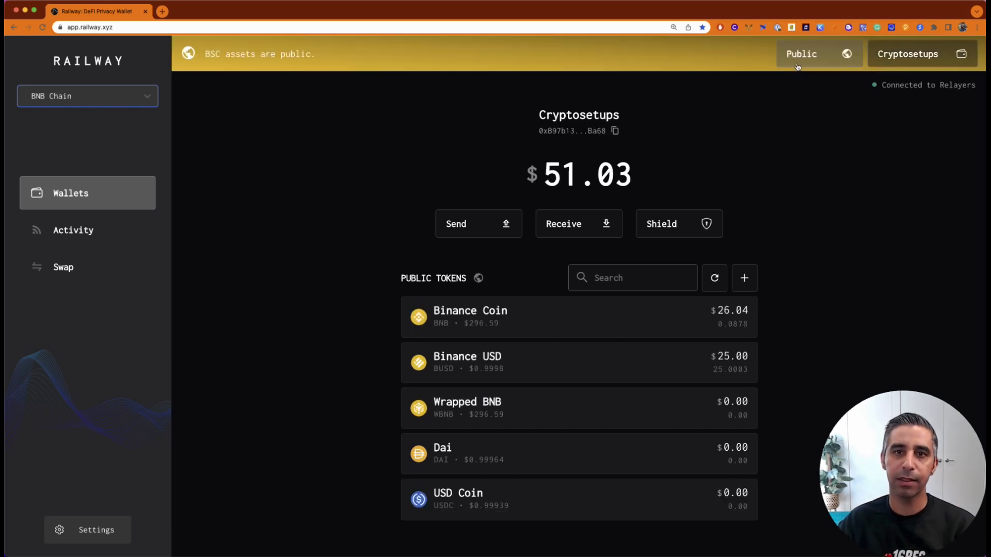
{"action": "left_click", "coordinate": [818, 54]}
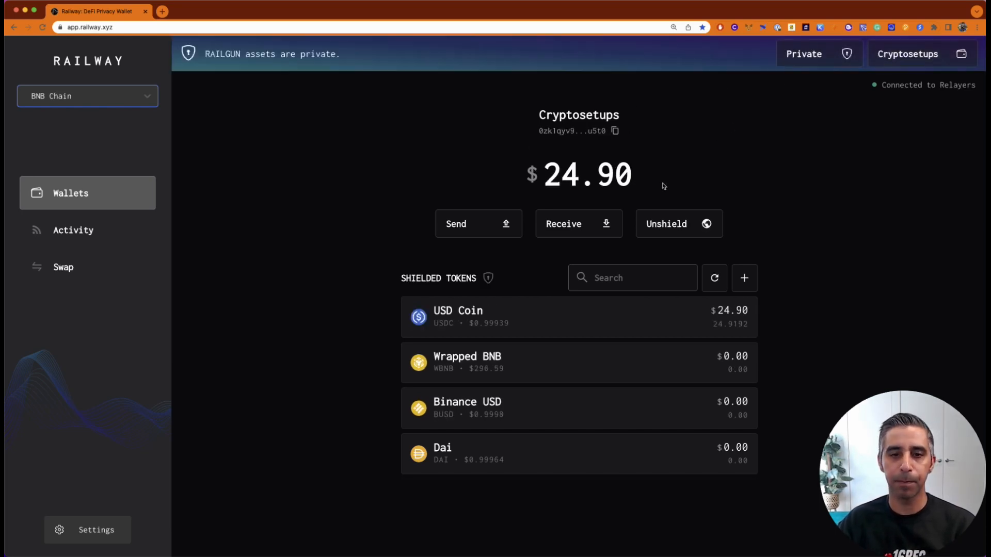
{"action": "mouse_move", "coordinate": [341, 230]}
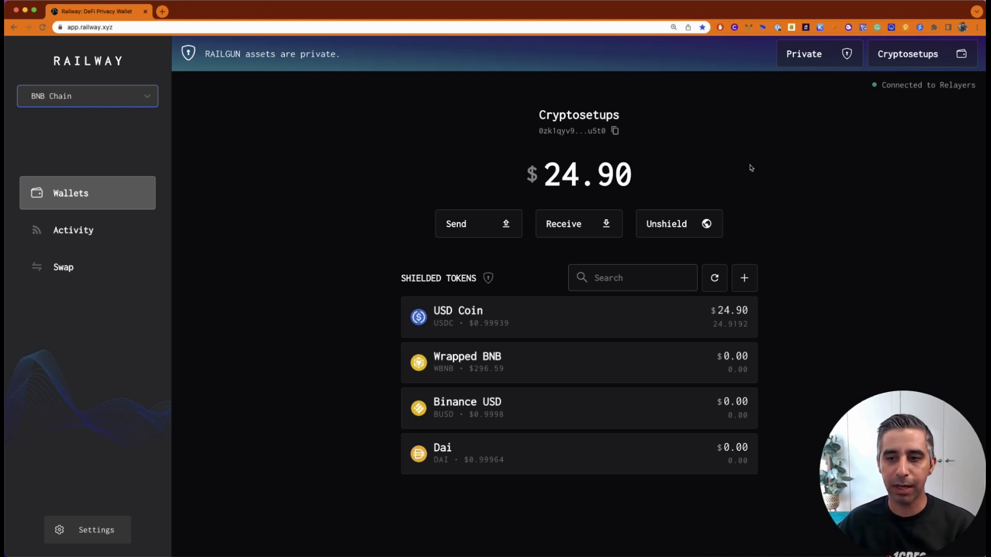
{"action": "mouse_move", "coordinate": [83, 272]}
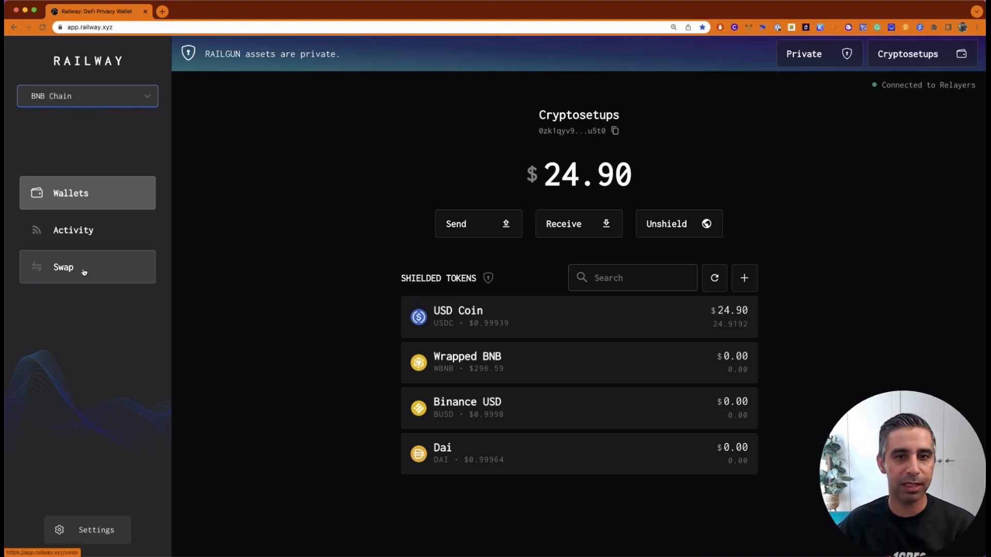
Open the private Railway DEX swap quoting the full USDC balance for about 24.79 BUSD
{"action": "left_click", "coordinate": [87, 267]}
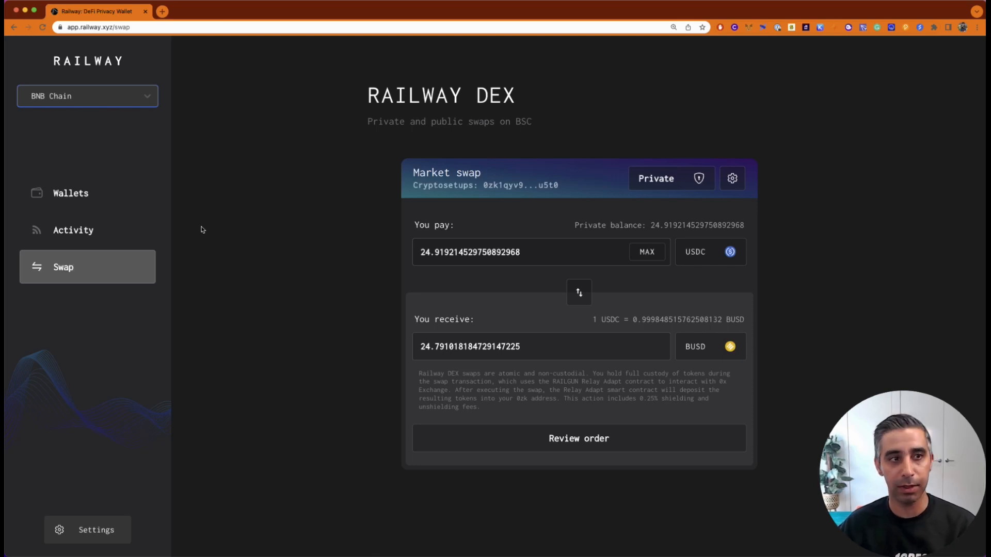
{"action": "mouse_move", "coordinate": [258, 235]}
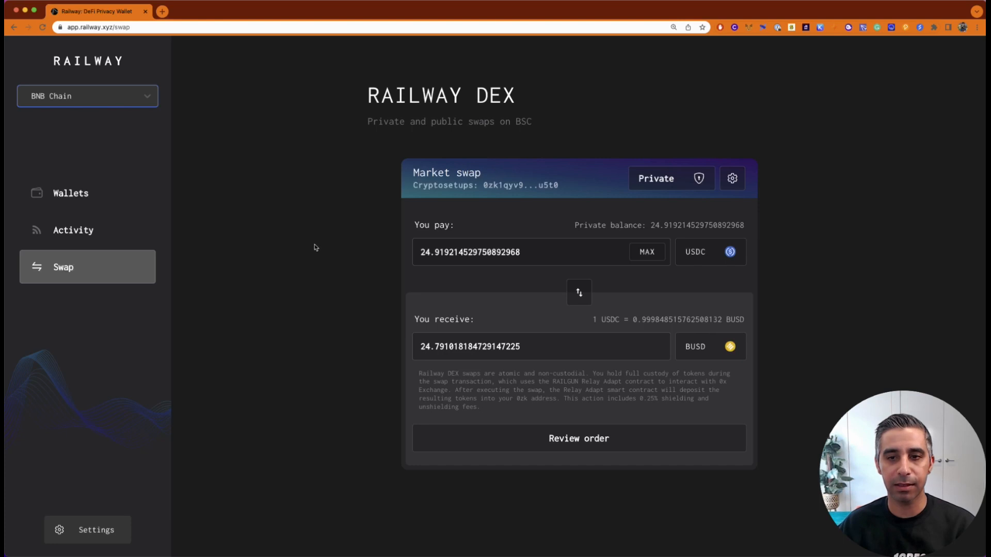
{"action": "left_click", "coordinate": [470, 252]}
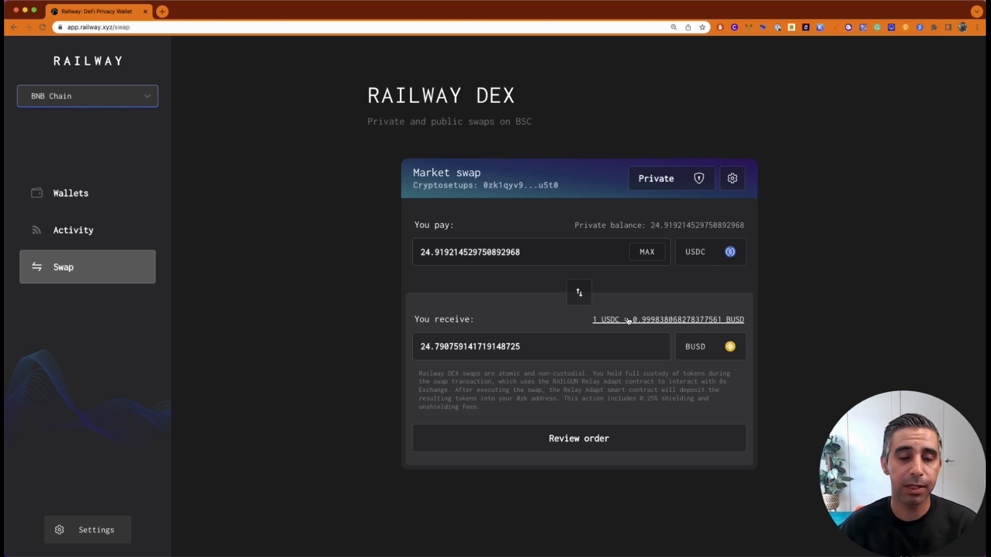
{"action": "mouse_move", "coordinate": [577, 439]}
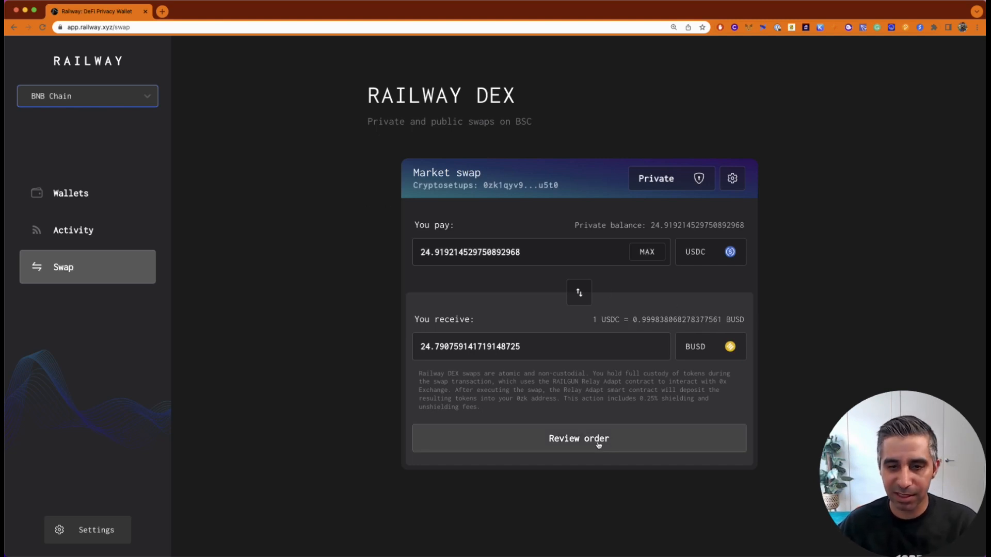
{"action": "mouse_move", "coordinate": [70, 192]}
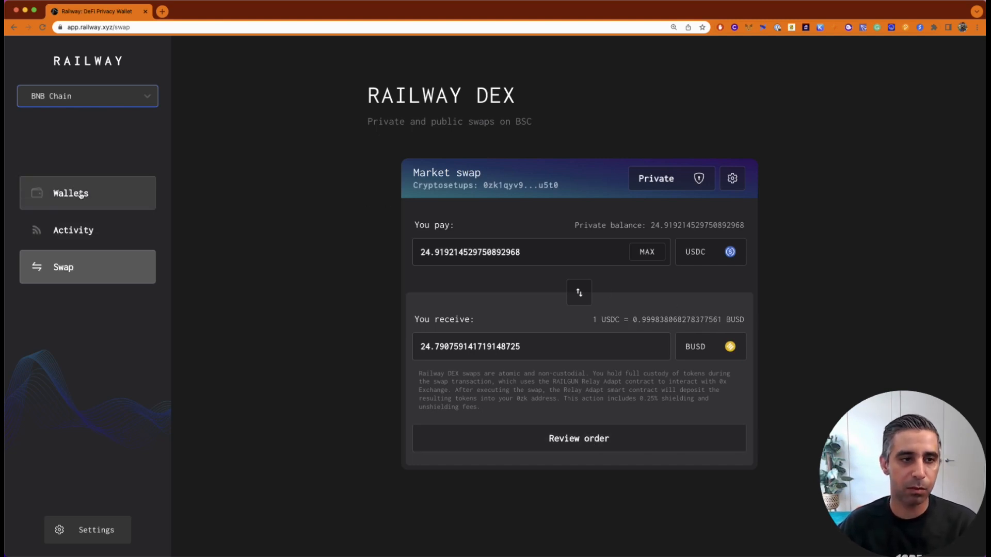
Return to the private wallet overview holding 24.90 USD Coin
{"action": "left_click", "coordinate": [70, 194]}
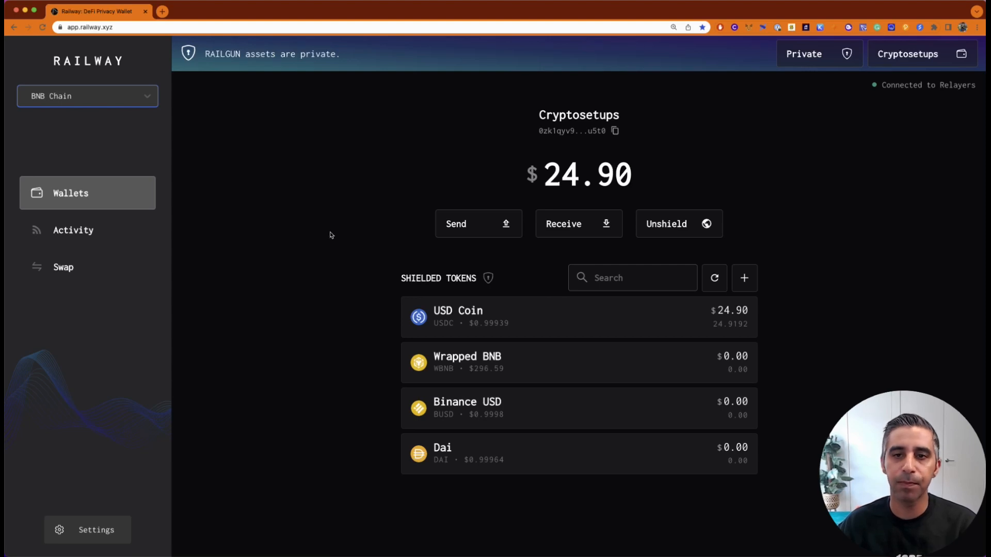
{"action": "mouse_move", "coordinate": [547, 302]}
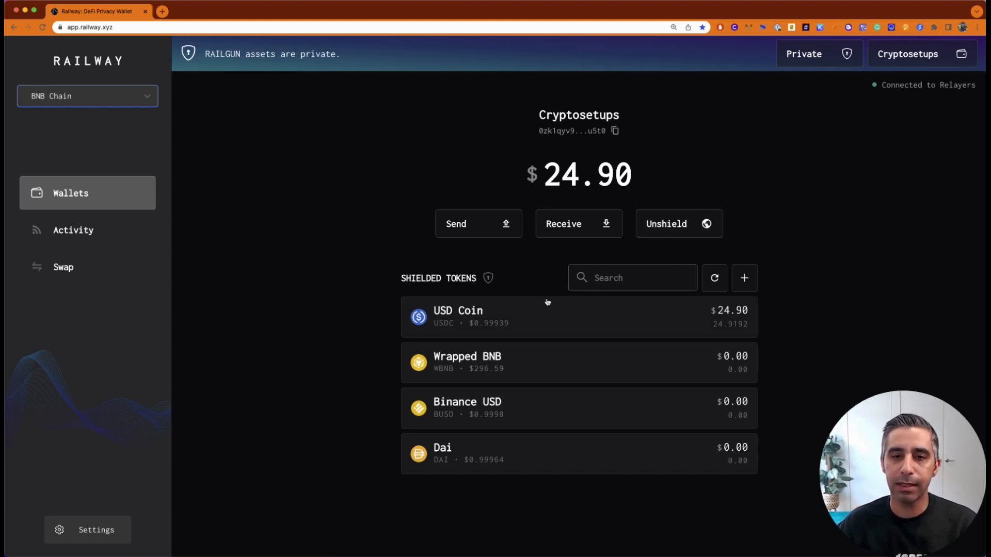
{"action": "mouse_move", "coordinate": [700, 191]}
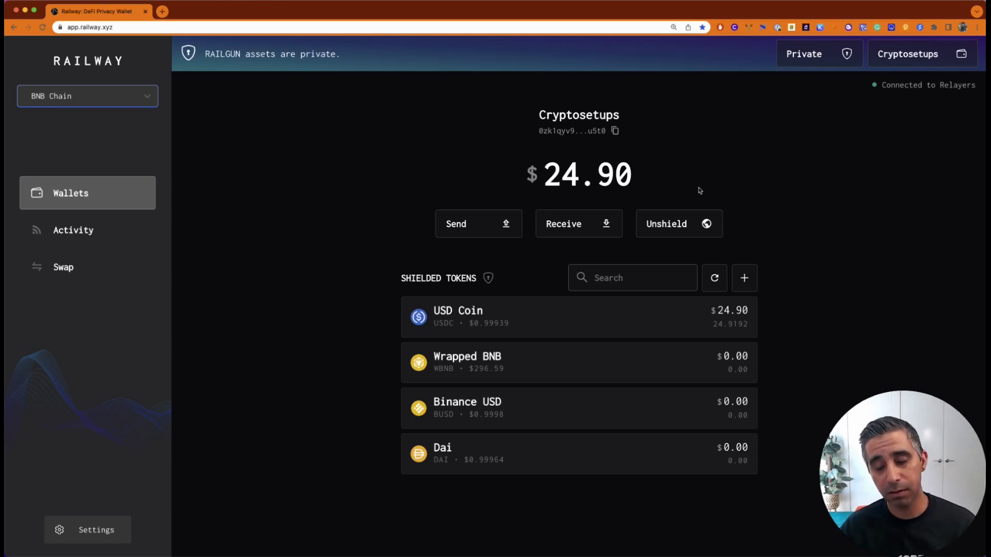
{"action": "mouse_move", "coordinate": [592, 207]}
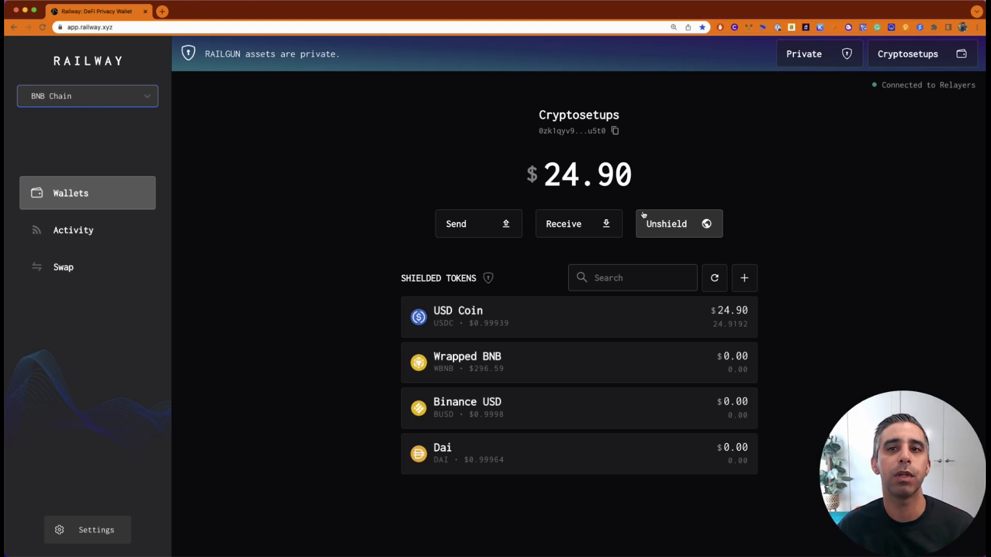
{"action": "mouse_move", "coordinate": [801, 266]}
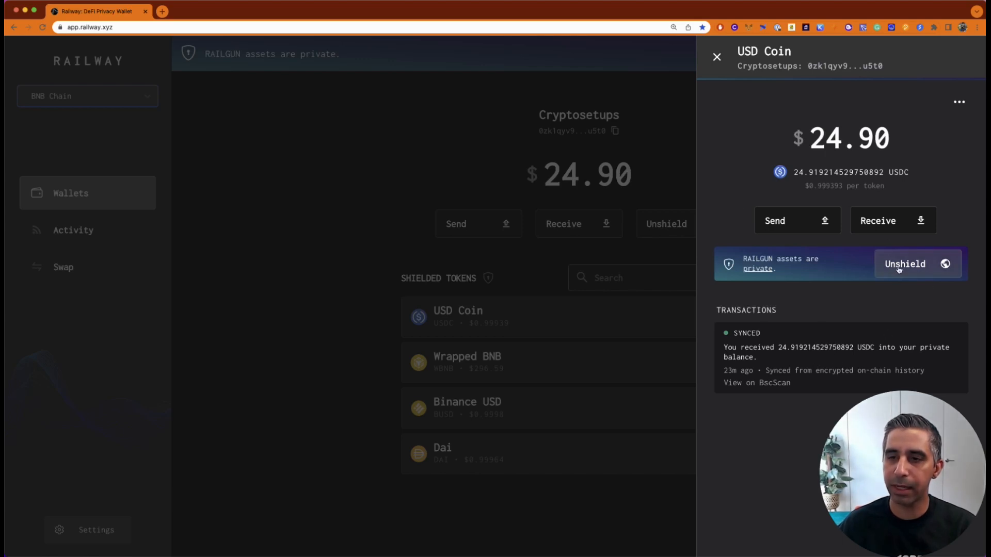
{"action": "mouse_move", "coordinate": [797, 220]}
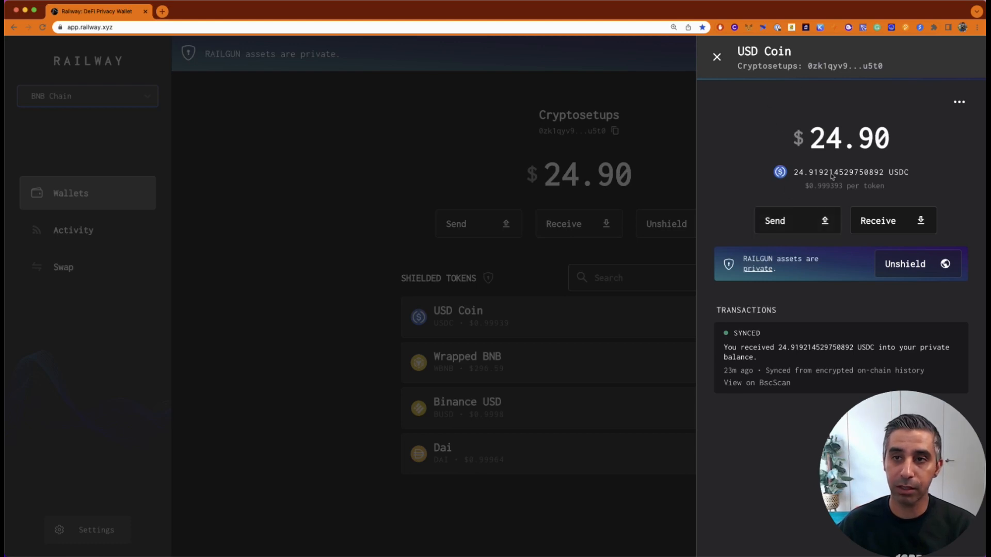
Open the USD Coin Unshield tokens form with the wallet's public BSC address as recipient
{"action": "left_click", "coordinate": [905, 264]}
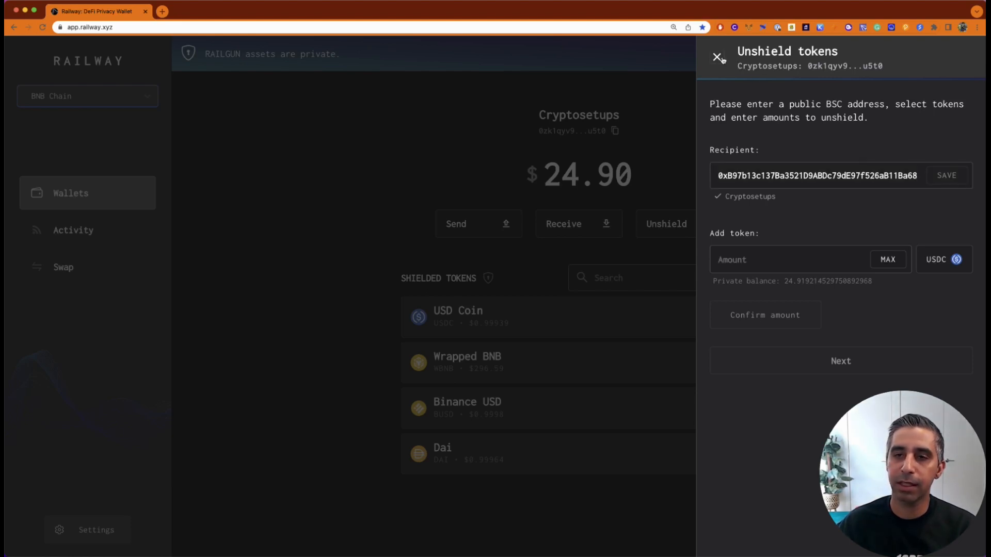
{"action": "left_click", "coordinate": [718, 57]}
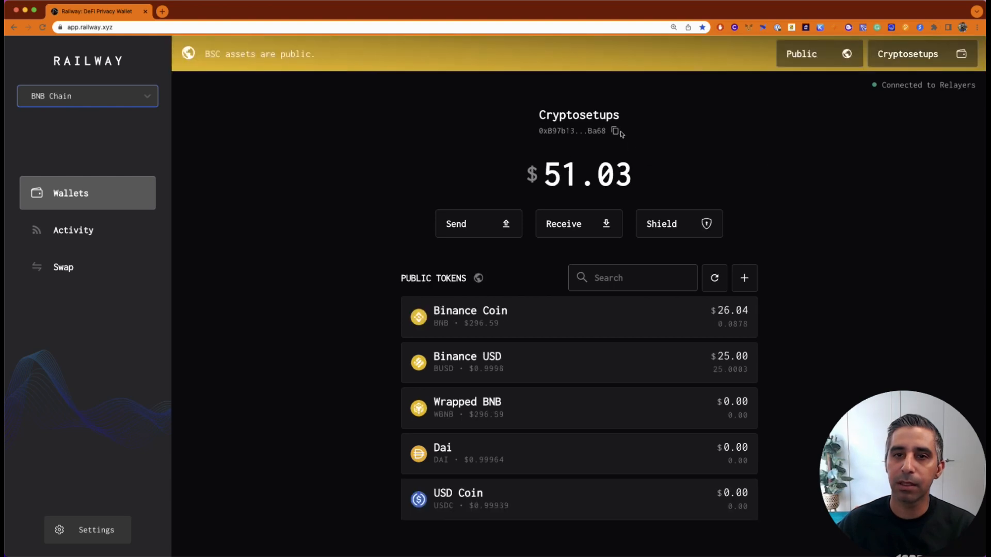
{"action": "left_click", "coordinate": [818, 54]}
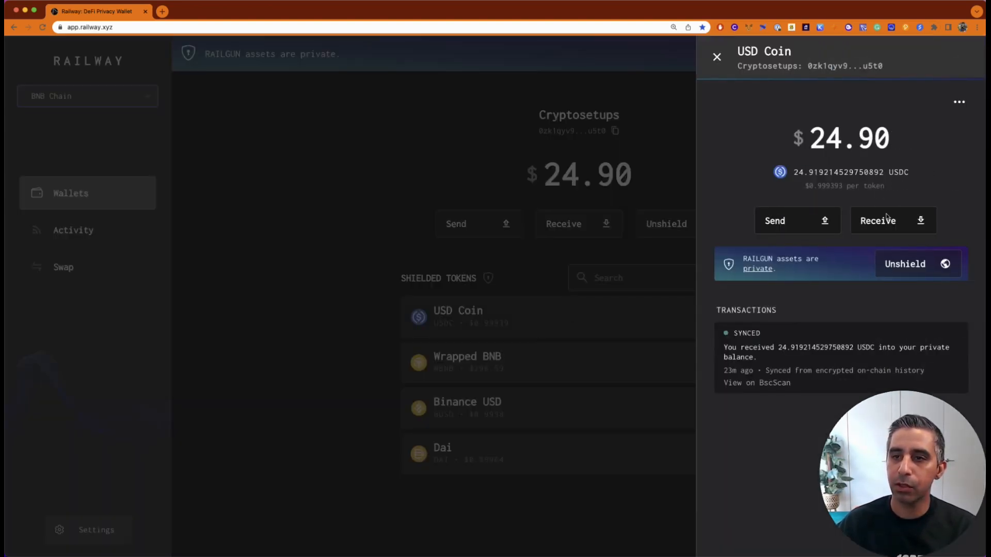
{"action": "left_click", "coordinate": [915, 264]}
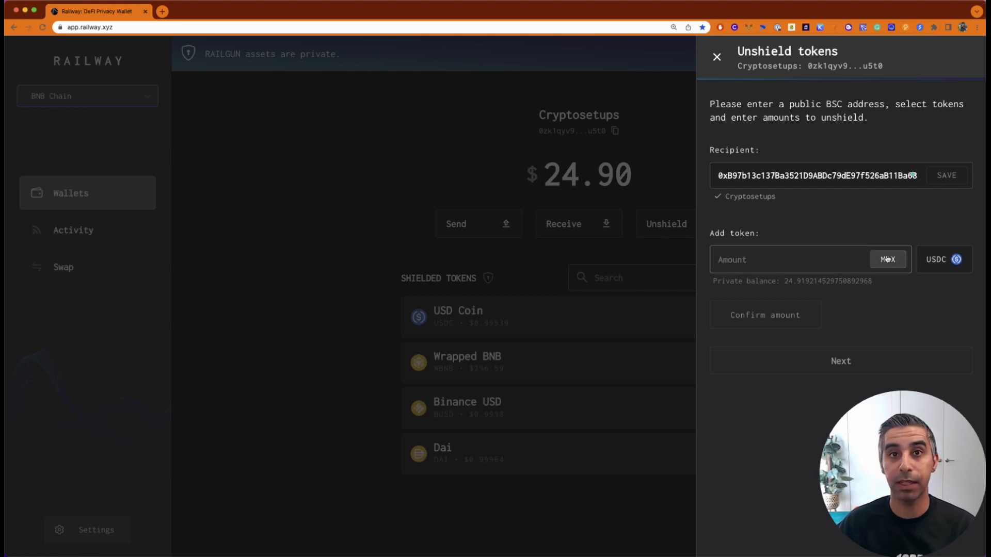
Enter 10 USDC (about $9.99) and confirm it as the unshield amount
{"action": "left_click", "coordinate": [791, 259]}
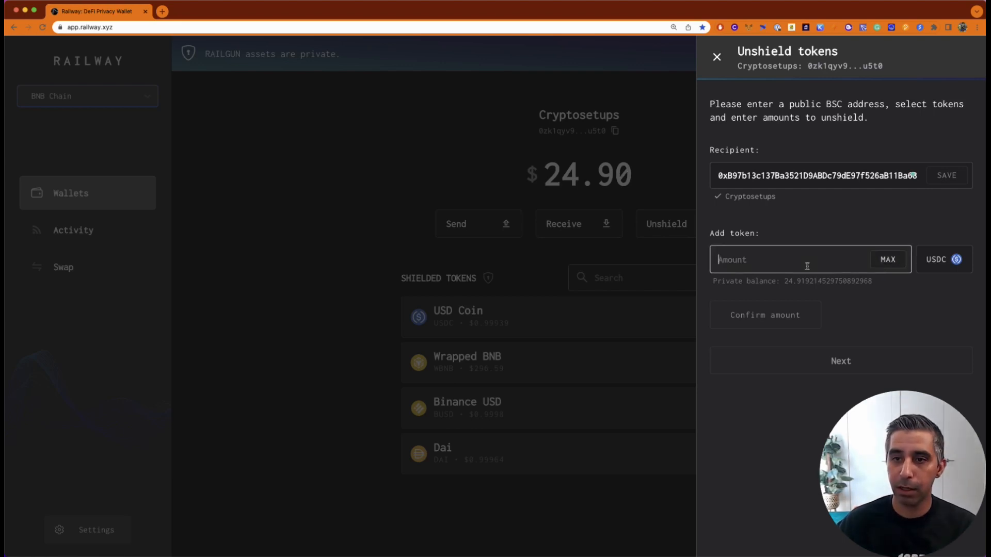
{"action": "type", "text": "10"}
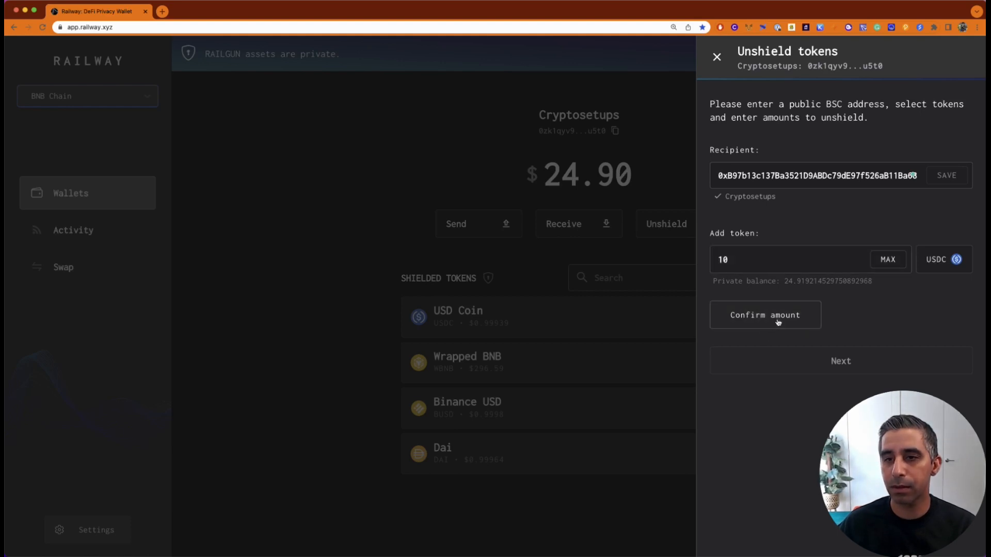
{"action": "left_click", "coordinate": [765, 315]}
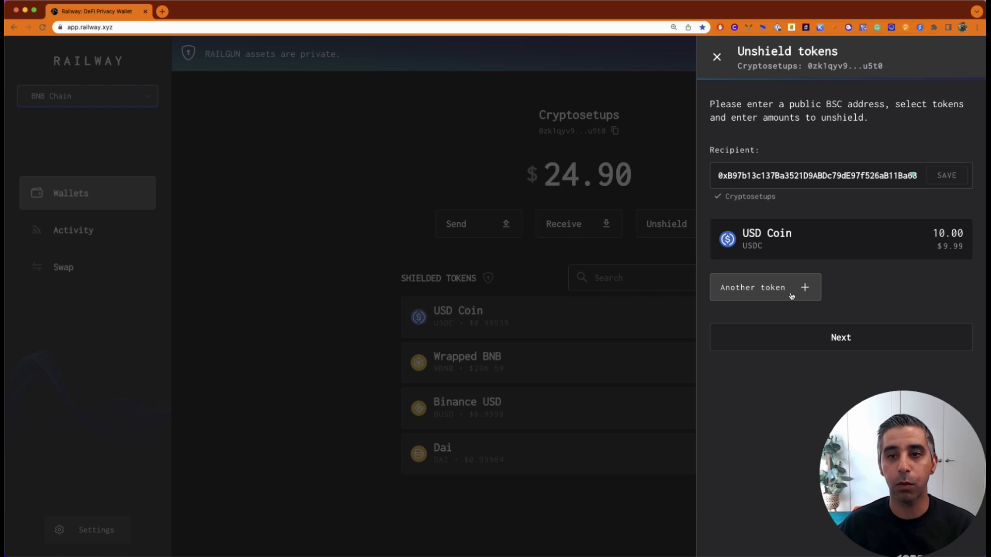
{"action": "left_click", "coordinate": [765, 287]}
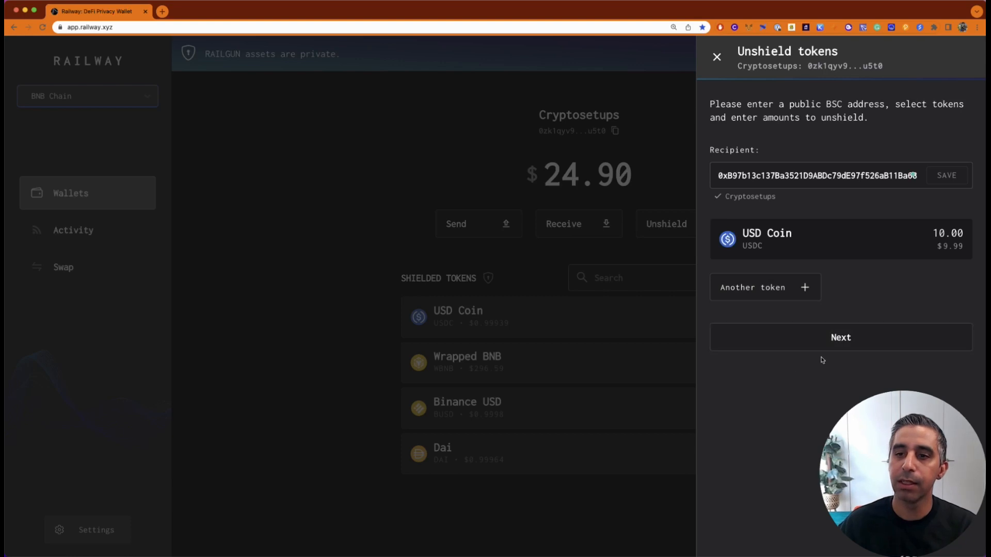
Enter the password, generate the proof, and send the 10 USDC unshield
{"action": "left_click", "coordinate": [841, 337]}
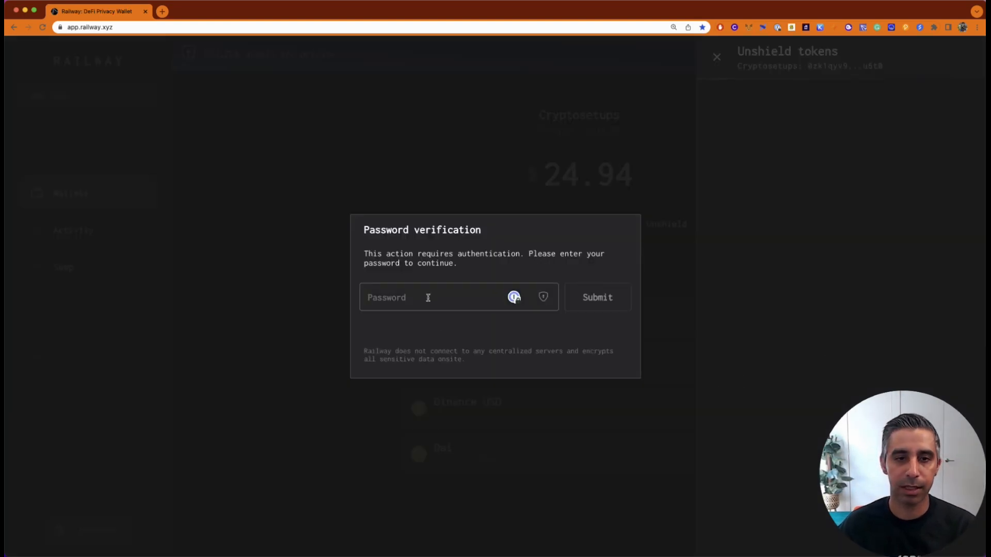
{"action": "left_click", "coordinate": [596, 297]}
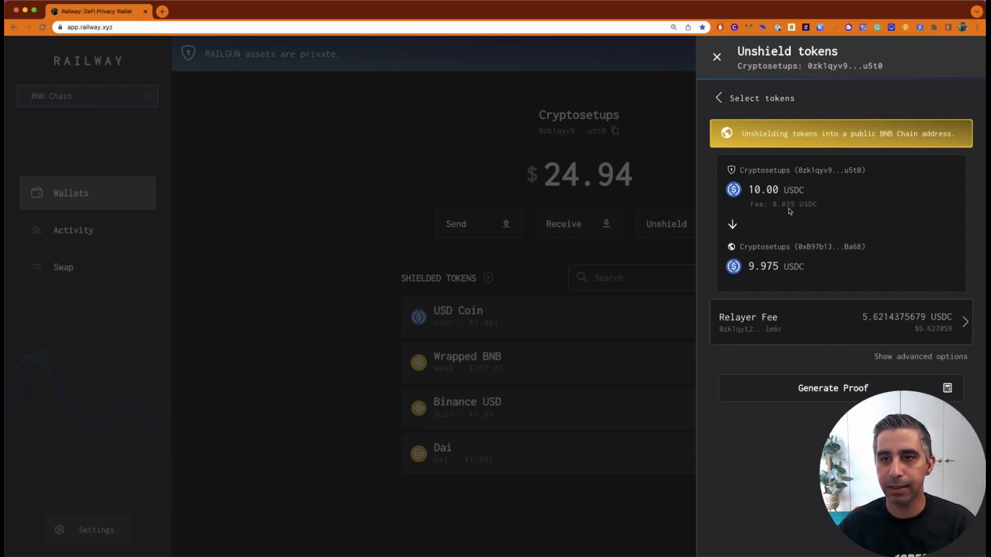
{"action": "mouse_move", "coordinate": [811, 234]}
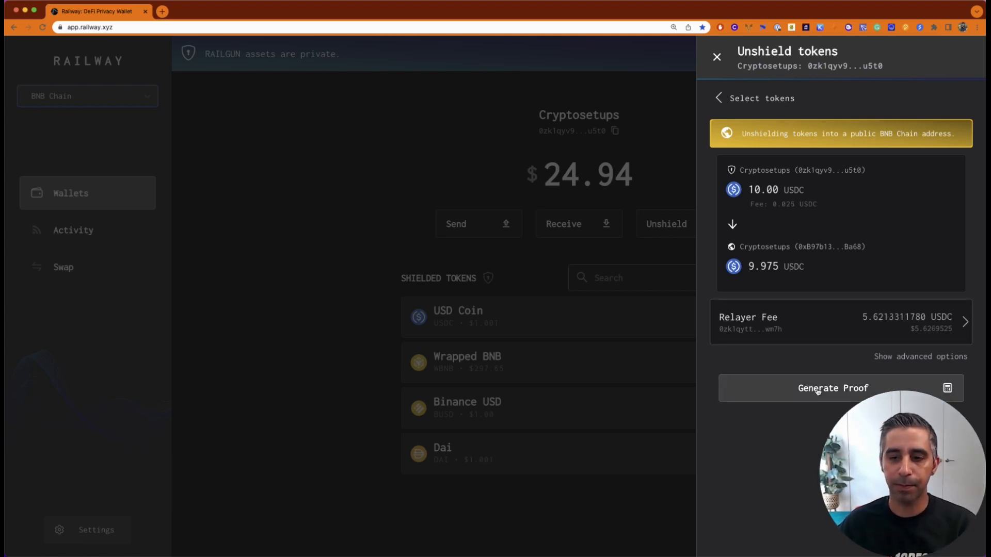
{"action": "left_click", "coordinate": [833, 388]}
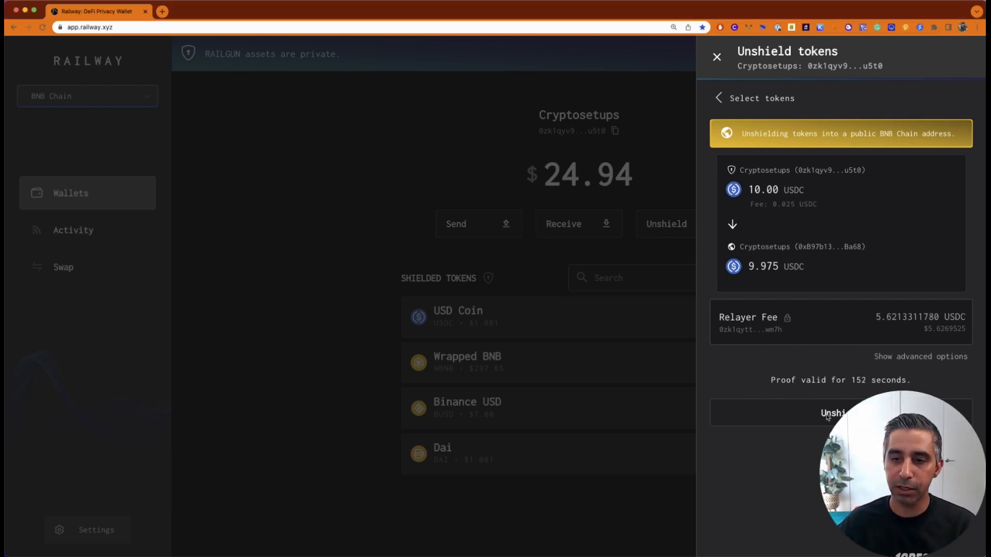
{"action": "left_click", "coordinate": [834, 413]}
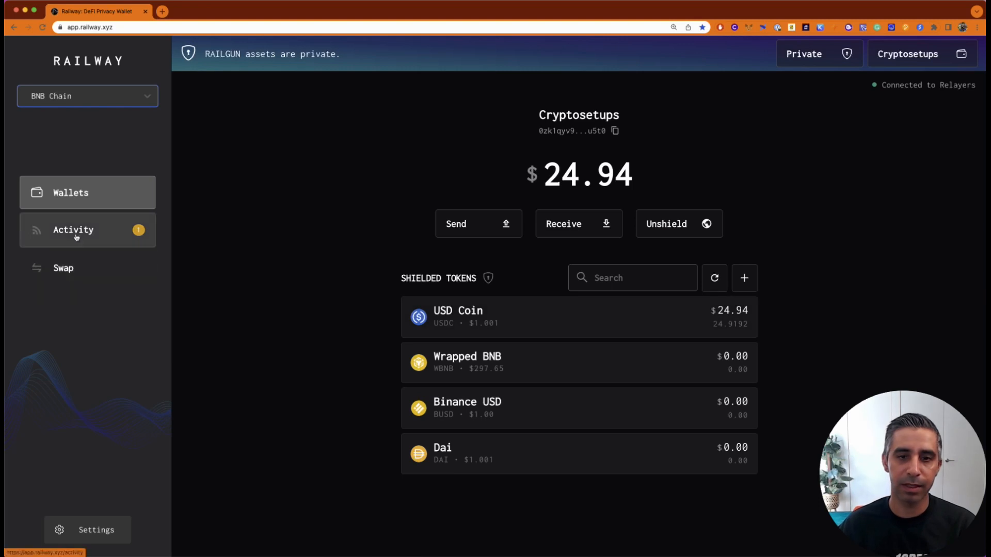
After the unshield succeeds, switch to the public view showing 9.975 USD Coin
{"action": "left_click", "coordinate": [87, 192]}
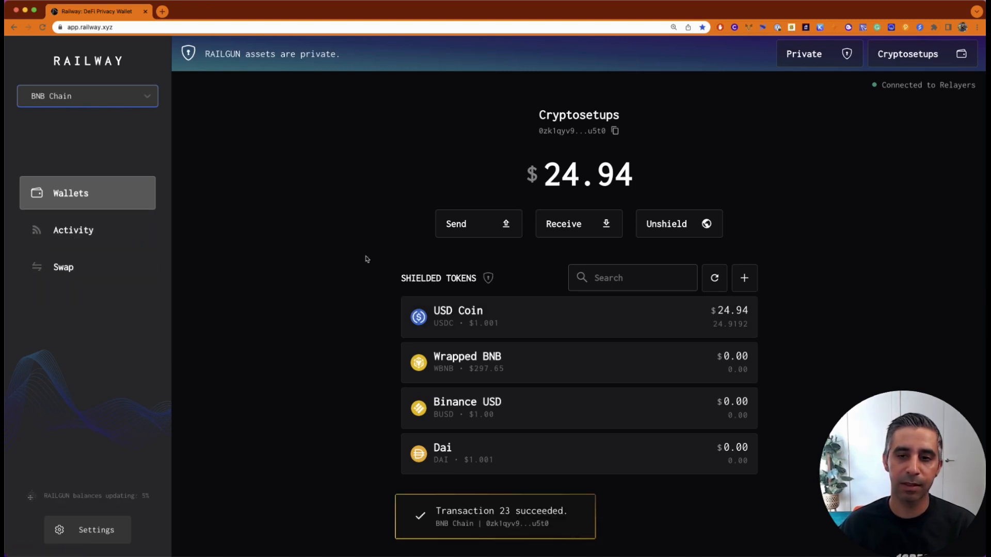
{"action": "left_click", "coordinate": [715, 278]}
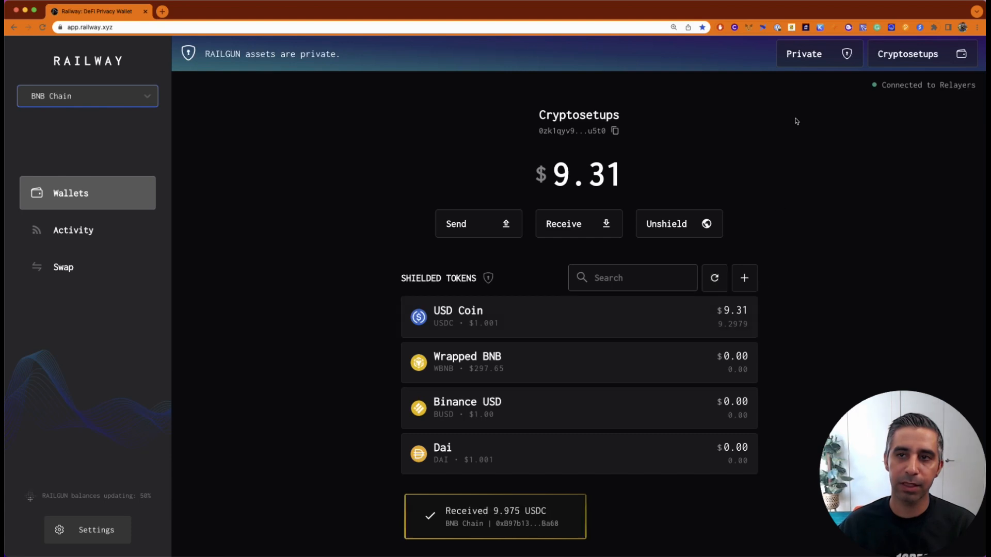
{"action": "left_click", "coordinate": [818, 54]}
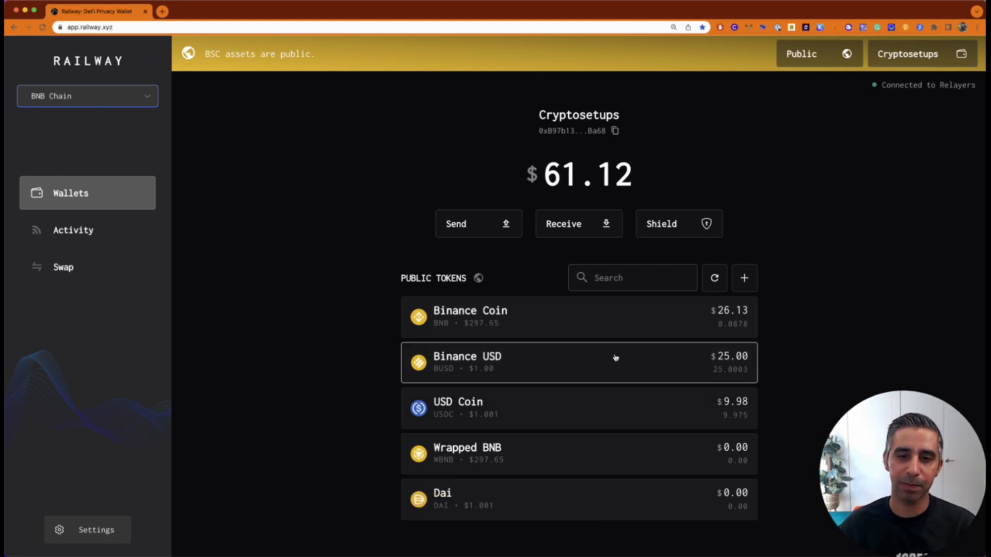
{"action": "mouse_move", "coordinate": [617, 101]}
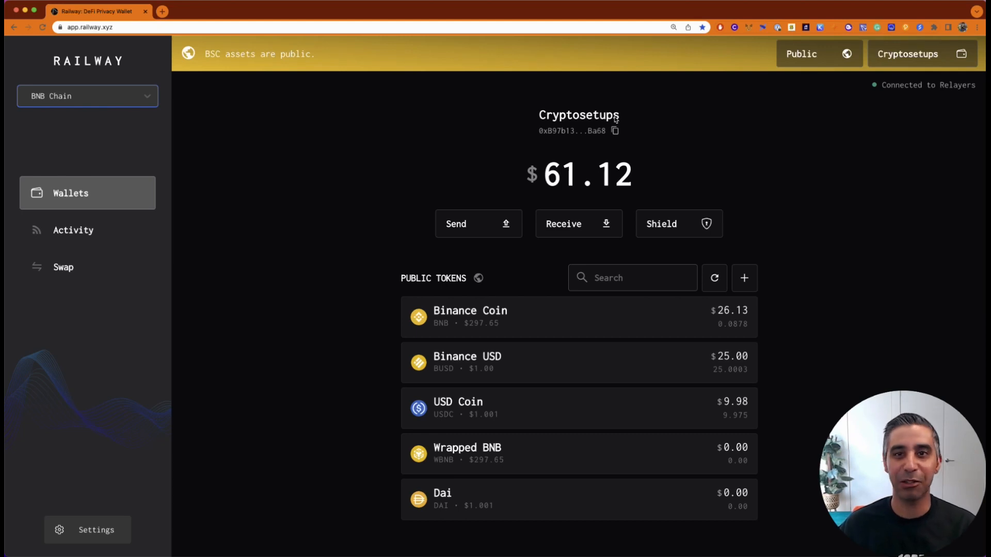
{"action": "mouse_move", "coordinate": [542, 155]}
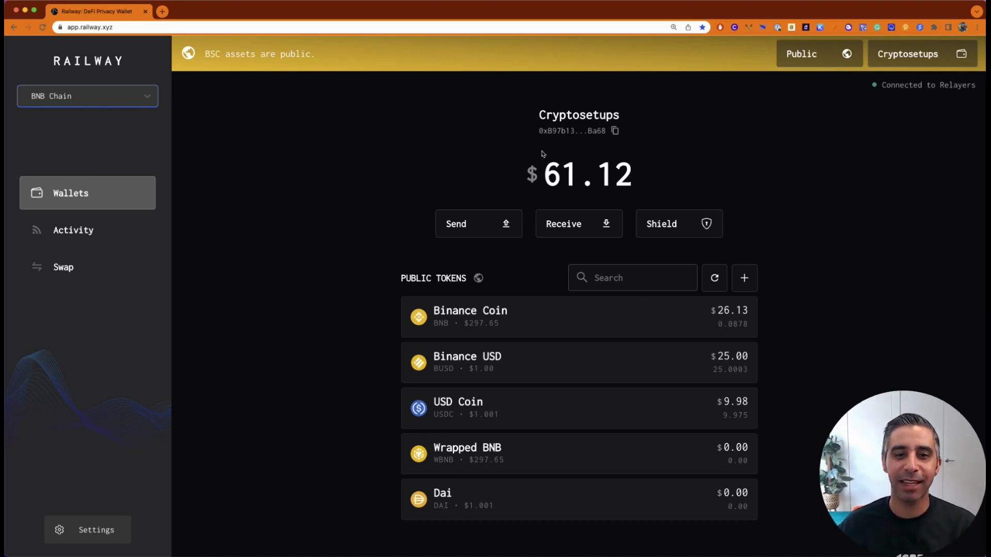
{"action": "mouse_move", "coordinate": [490, 176]}
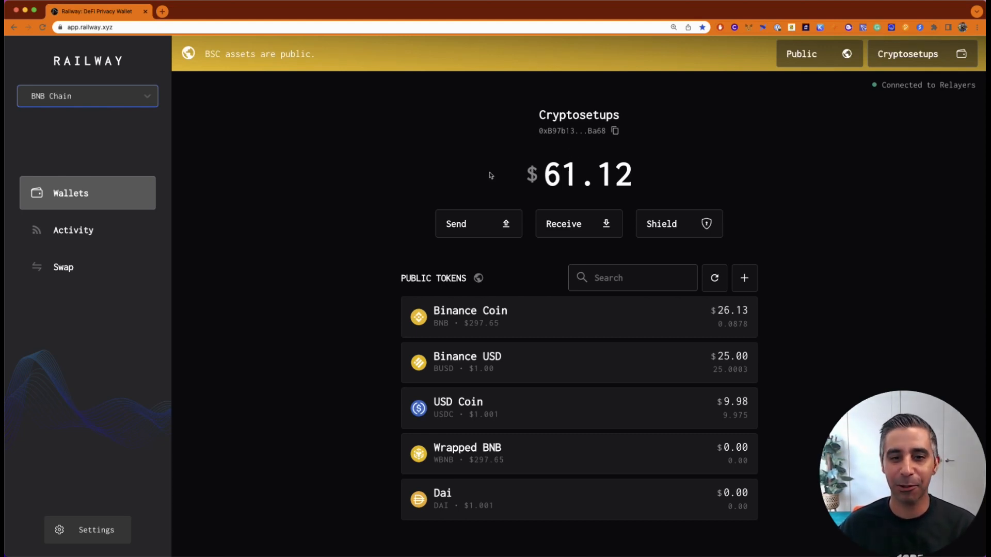
{"action": "mouse_move", "coordinate": [456, 191]}
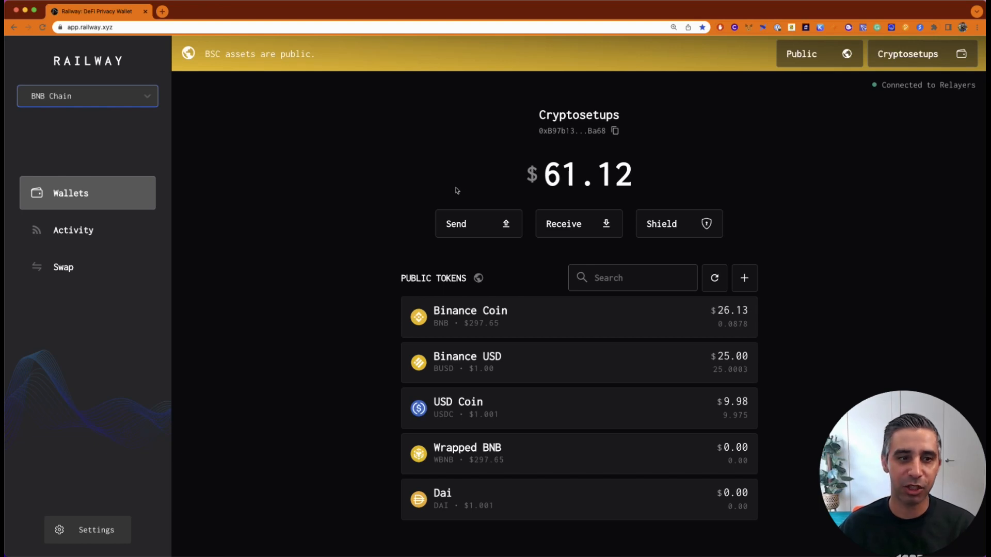
{"action": "mouse_move", "coordinate": [355, 214]}
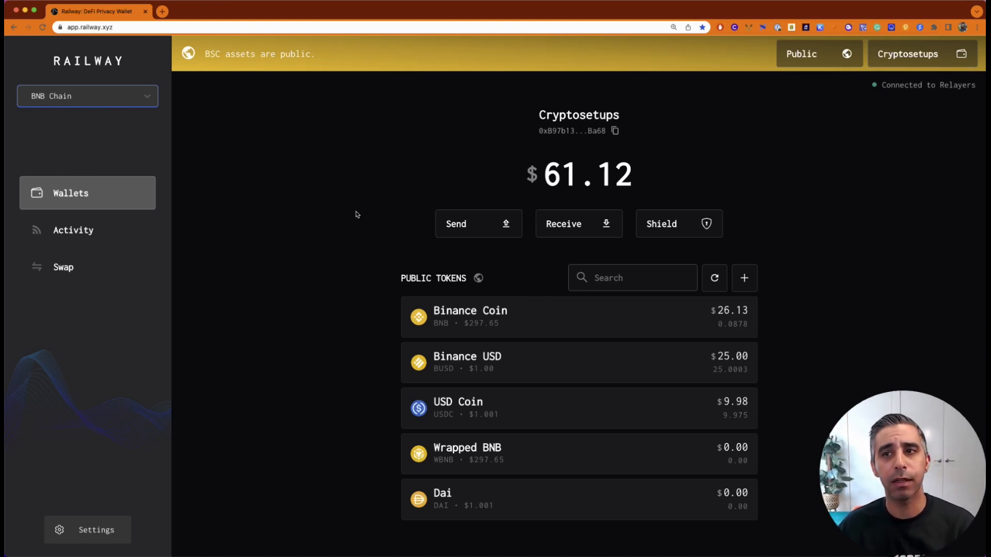
Select the Cryptosetups wallet, privately holding 9.2979 USD Coin worth $9.31
{"action": "left_click", "coordinate": [921, 54]}
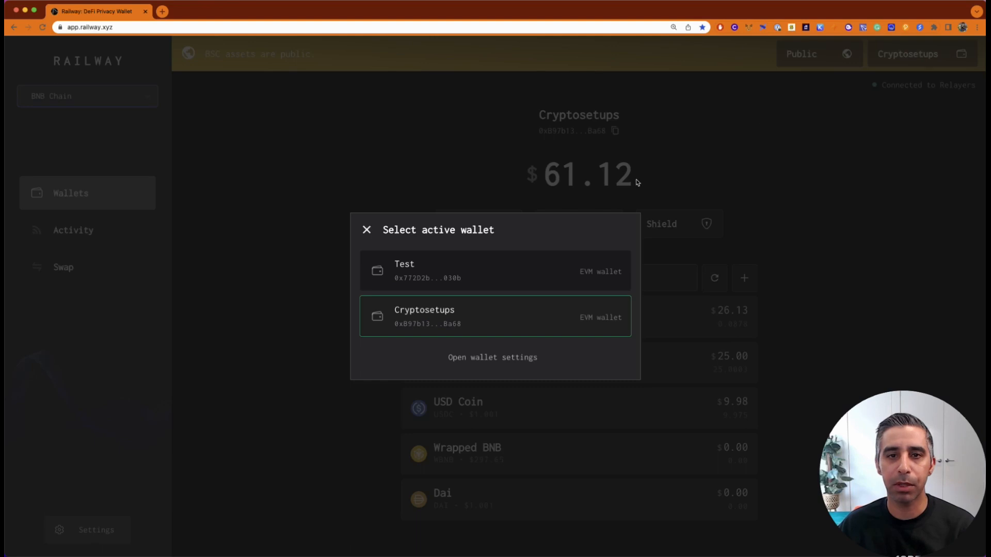
{"action": "left_click", "coordinate": [367, 229]}
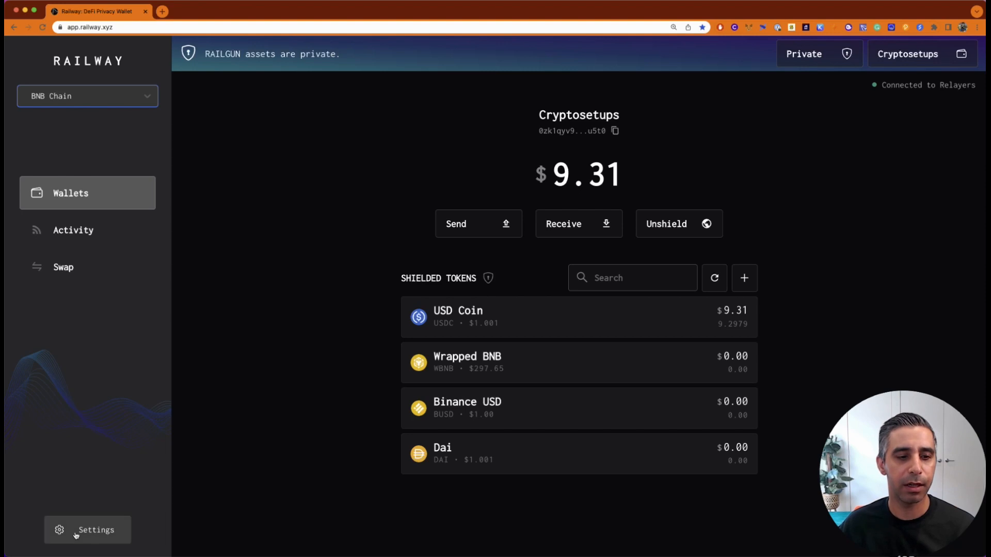
{"action": "left_click", "coordinate": [88, 530]}
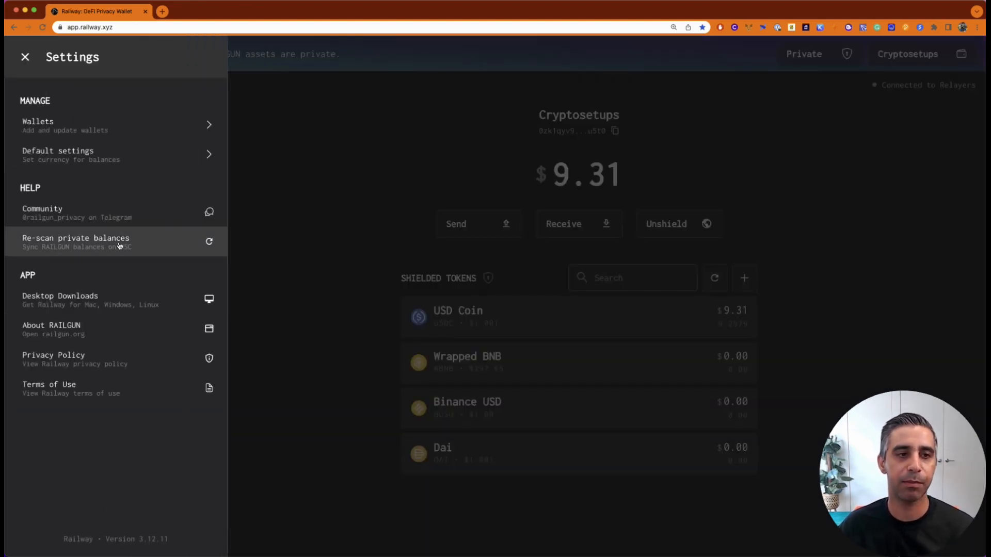
{"action": "mouse_move", "coordinate": [126, 301]}
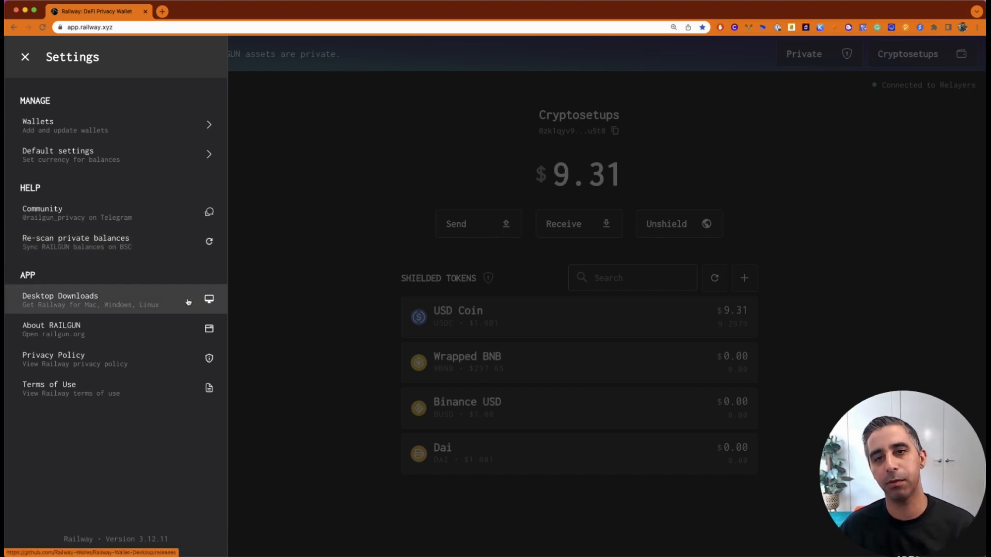
{"action": "left_click", "coordinate": [25, 57]}
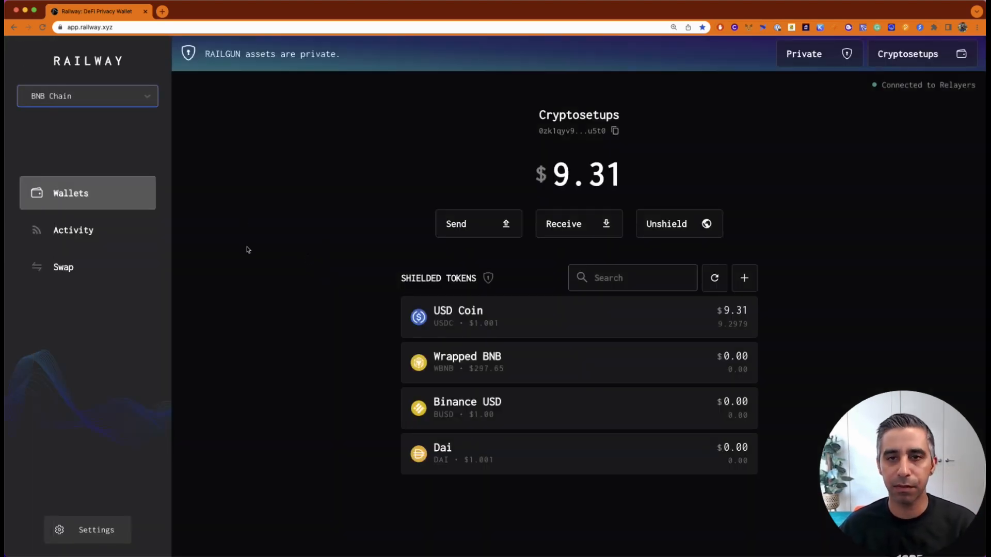
{"action": "mouse_move", "coordinate": [289, 217]}
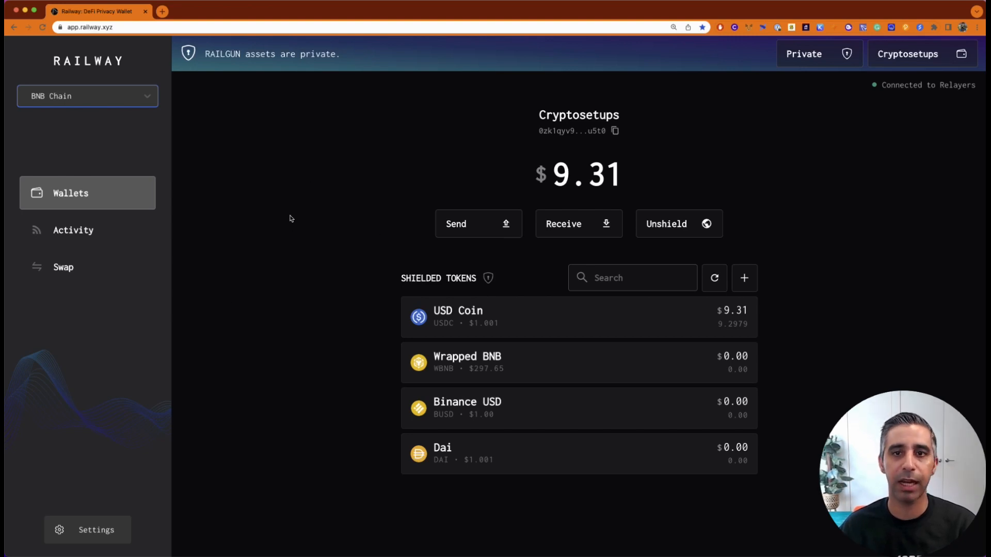
{"action": "mouse_move", "coordinate": [335, 228]}
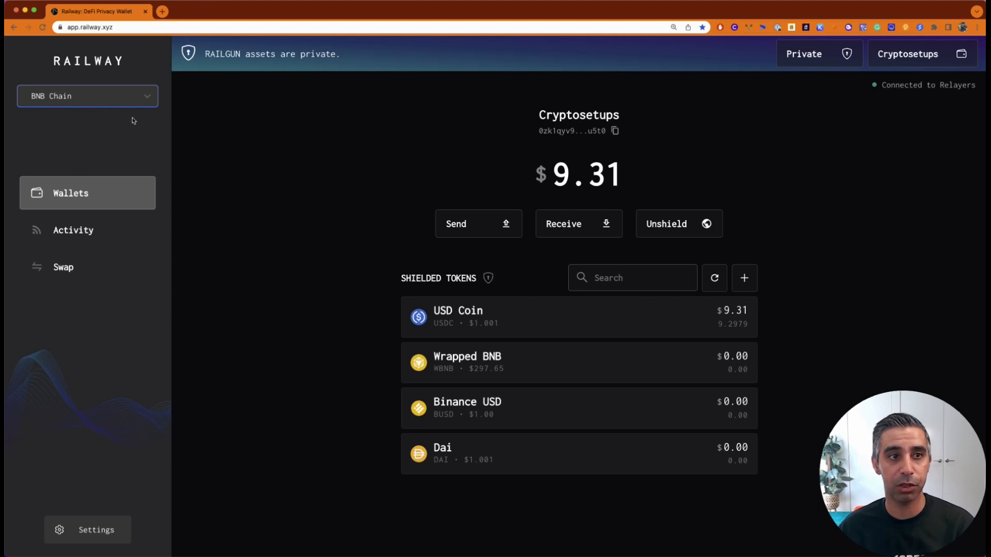
Change the network to Ethereum, where the private balance shows $0.00
{"action": "left_click", "coordinate": [87, 95]}
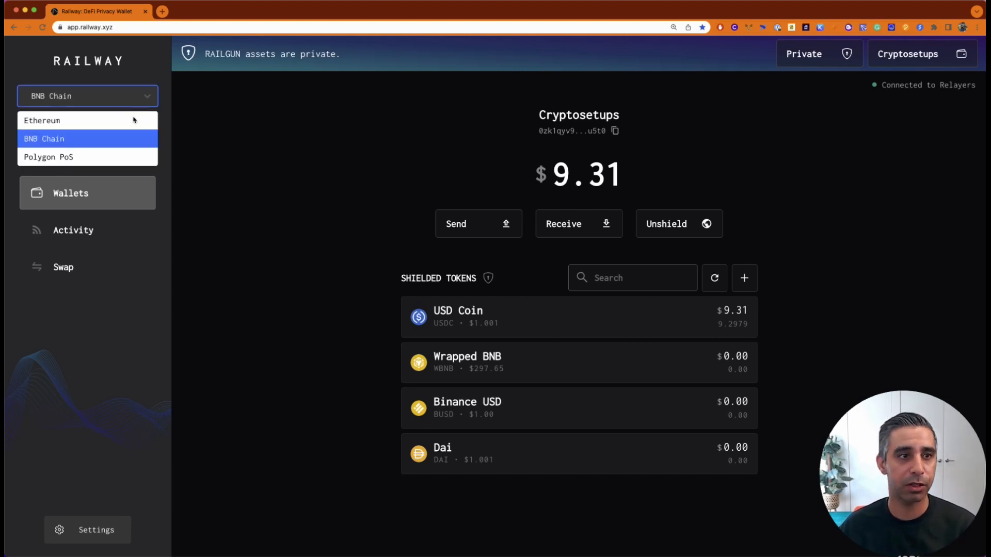
{"action": "left_click", "coordinate": [42, 120]}
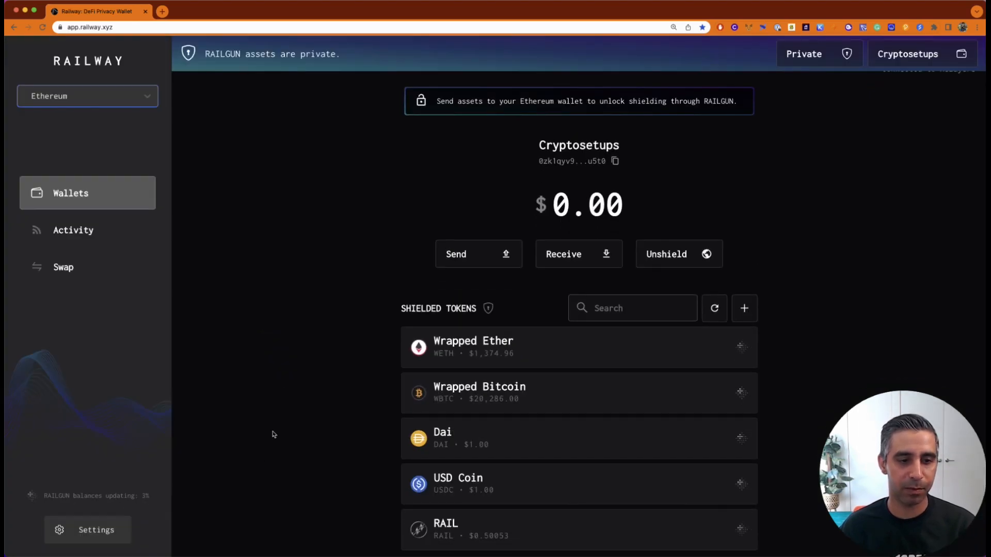
{"action": "mouse_move", "coordinate": [270, 352]}
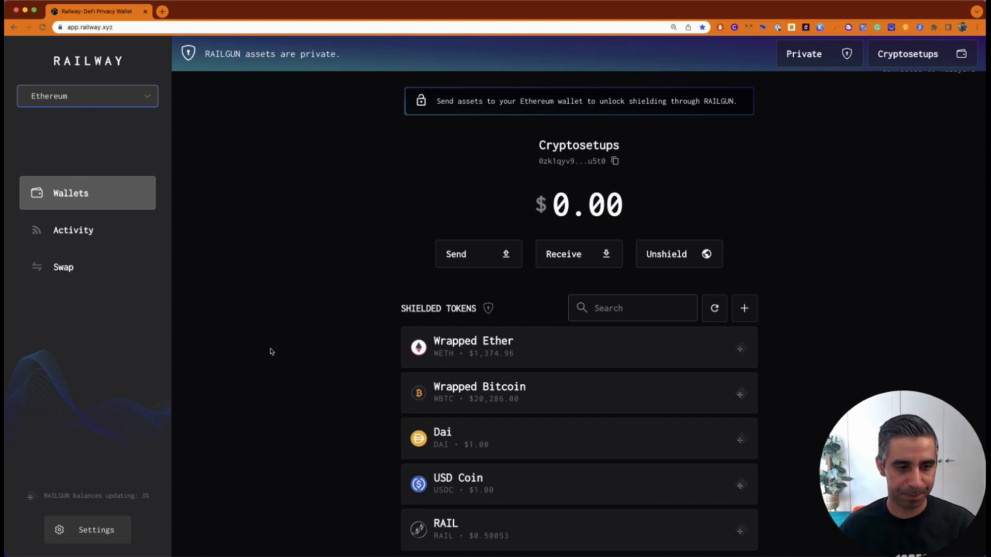
{"action": "mouse_move", "coordinate": [293, 372]}
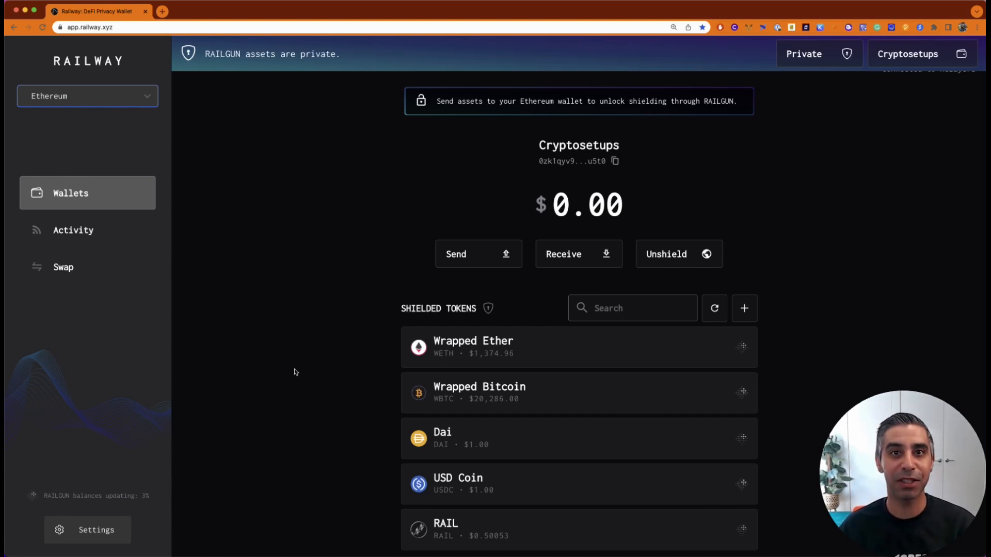